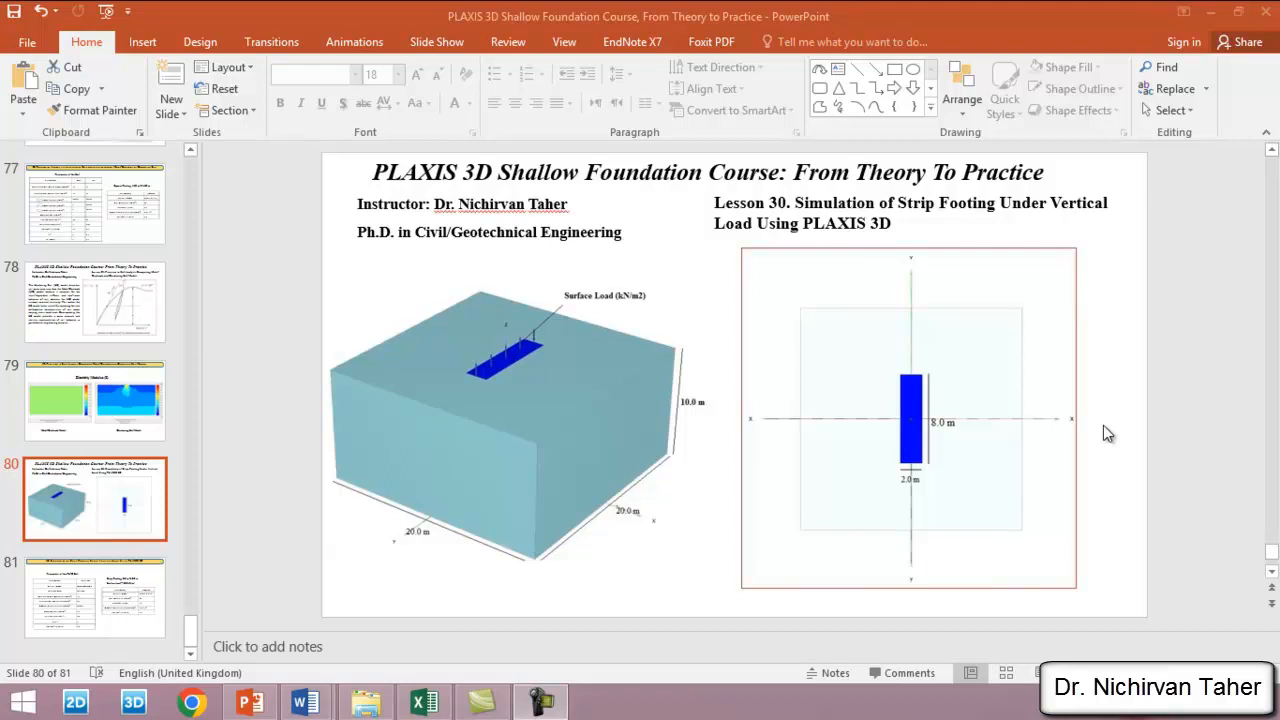
pyautogui.moveTo(630, 284)
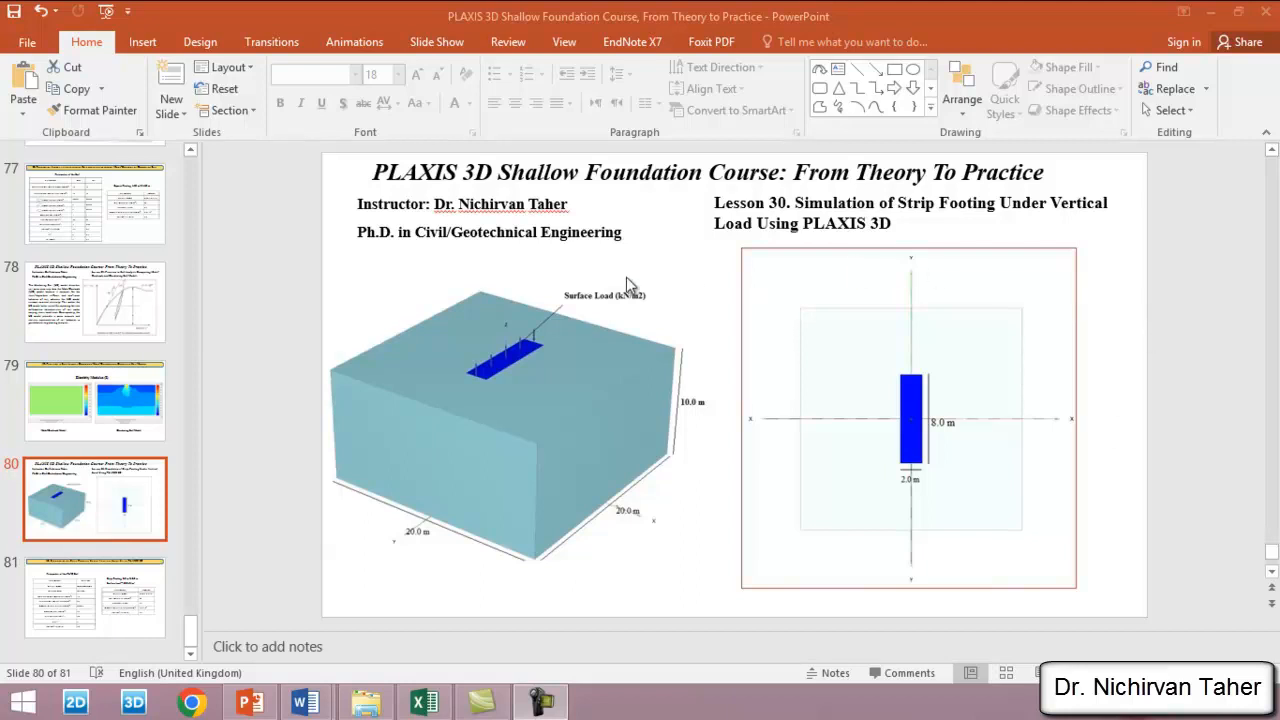
pyautogui.moveTo(720, 258)
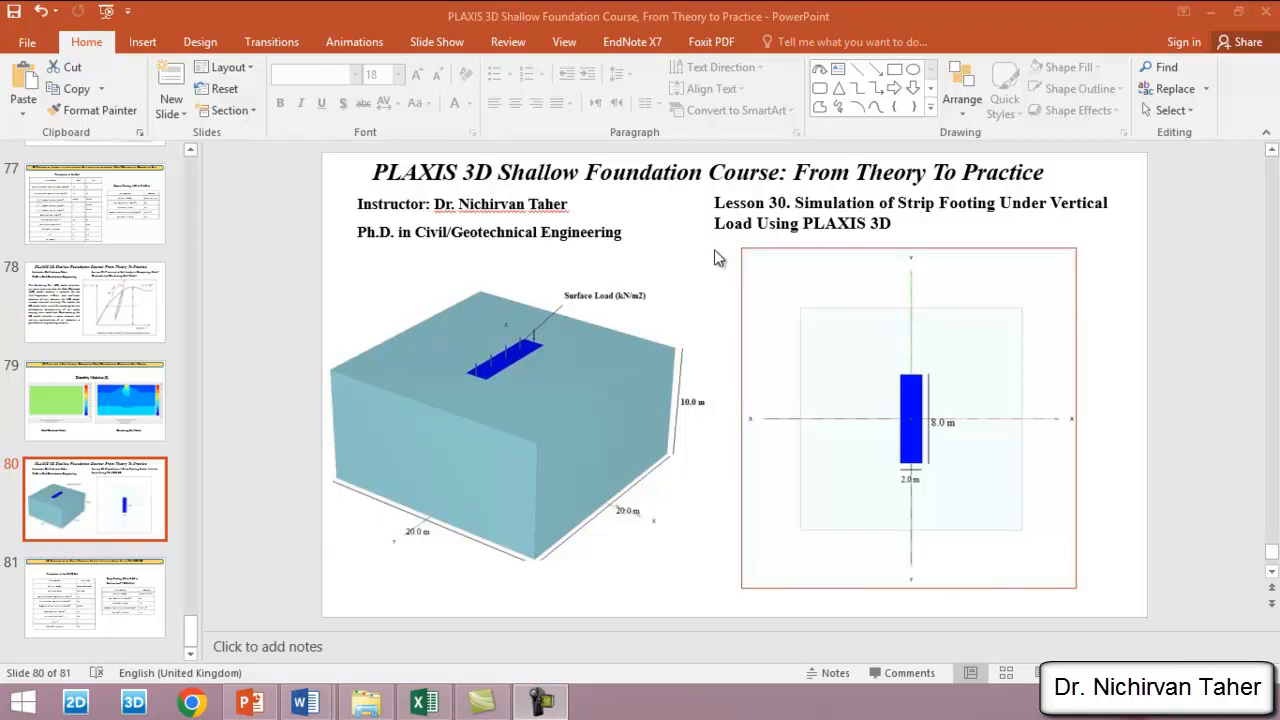
pyautogui.moveTo(694, 262)
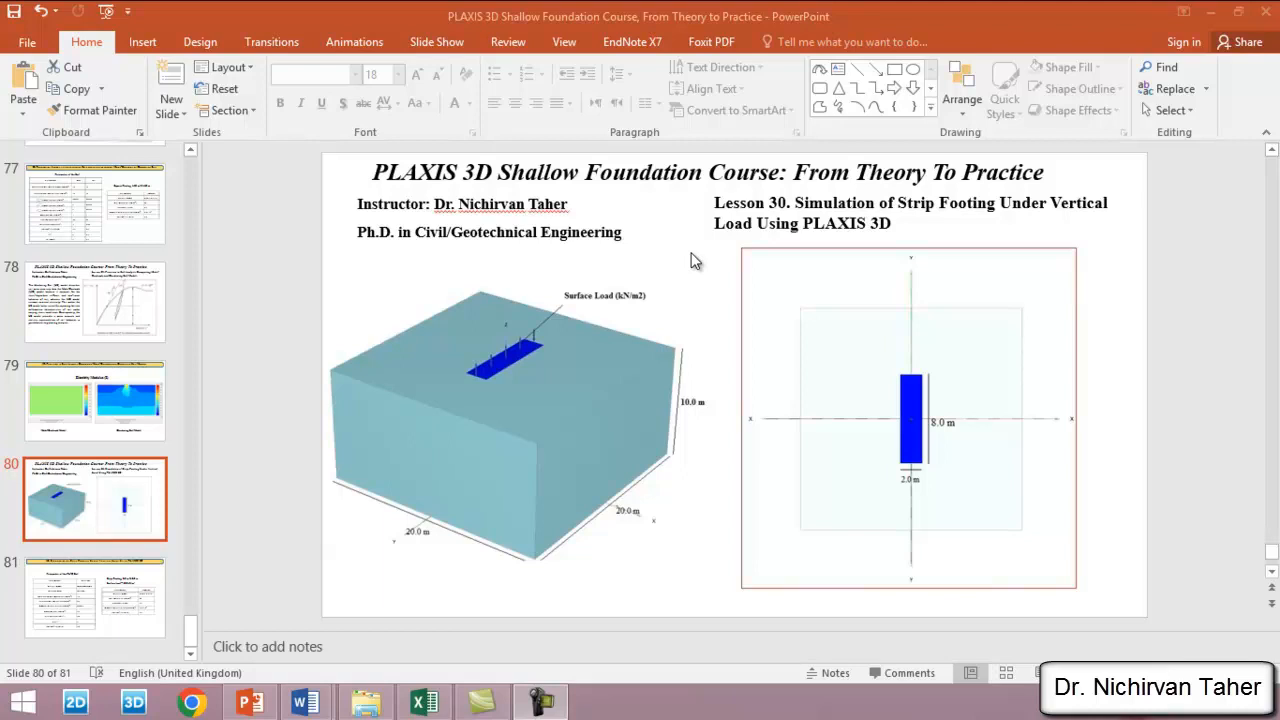
pyautogui.moveTo(1075, 225)
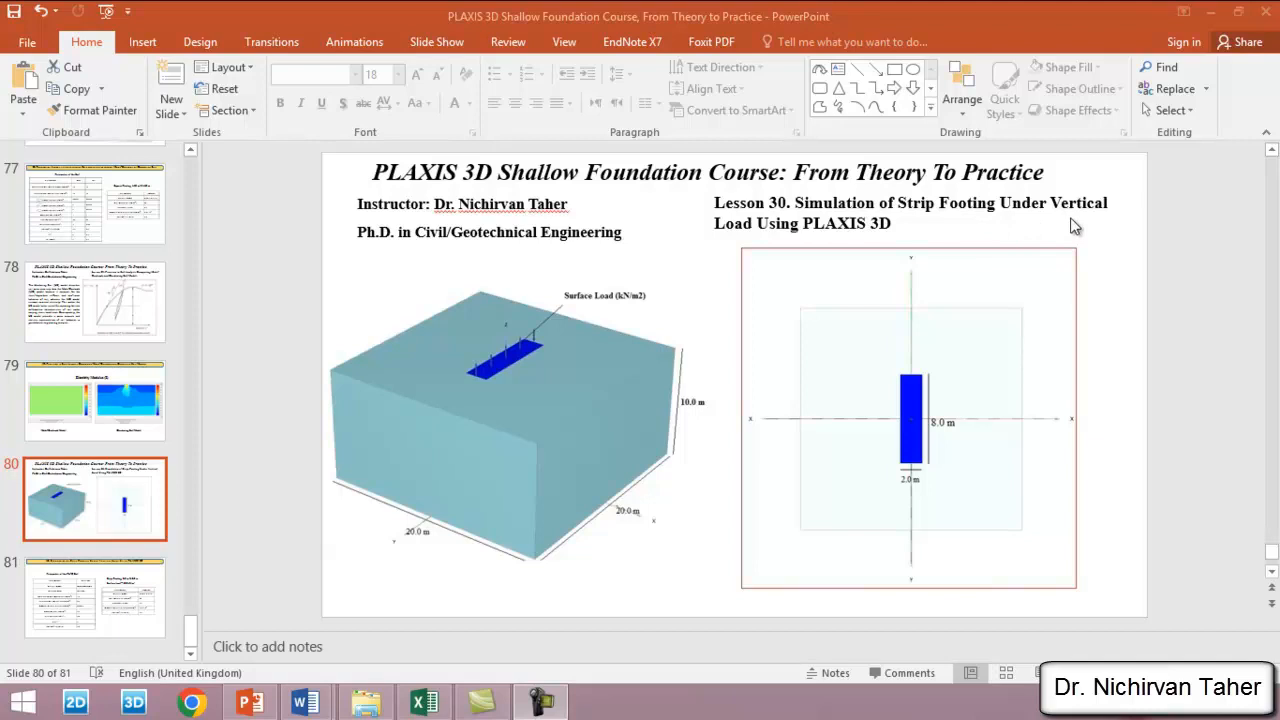
pyautogui.moveTo(974, 319)
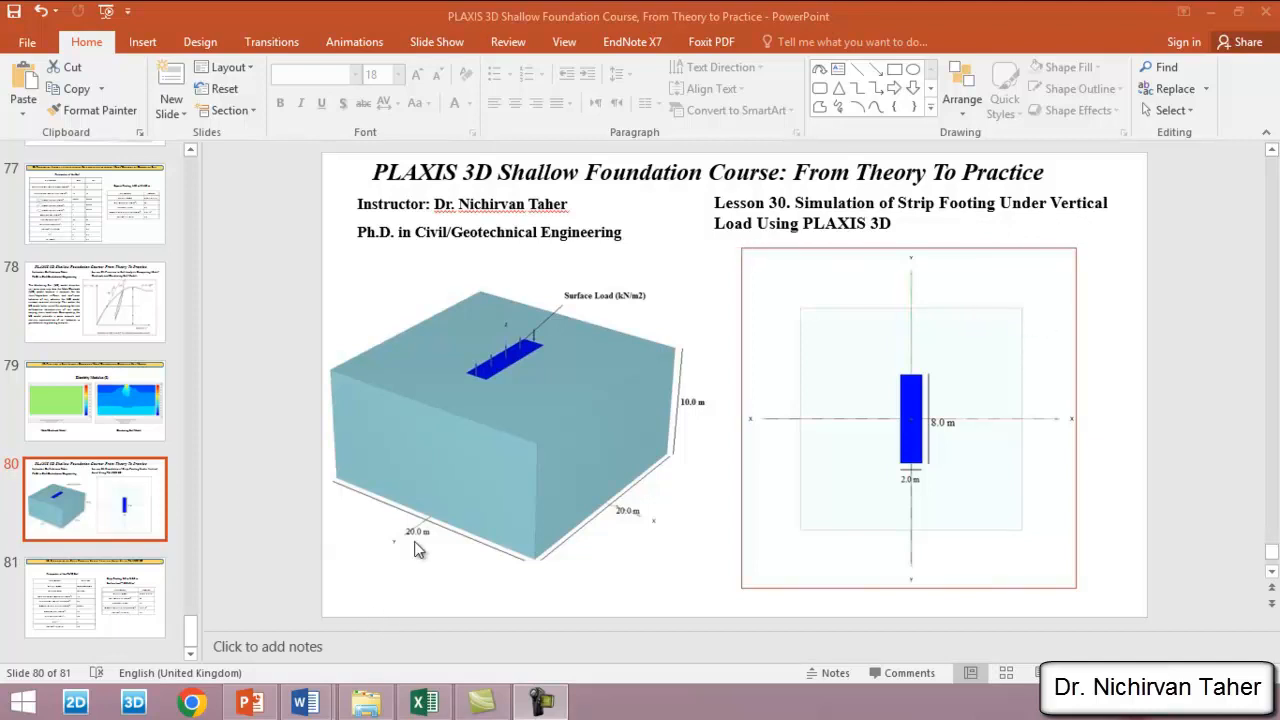
pyautogui.moveTo(598, 412)
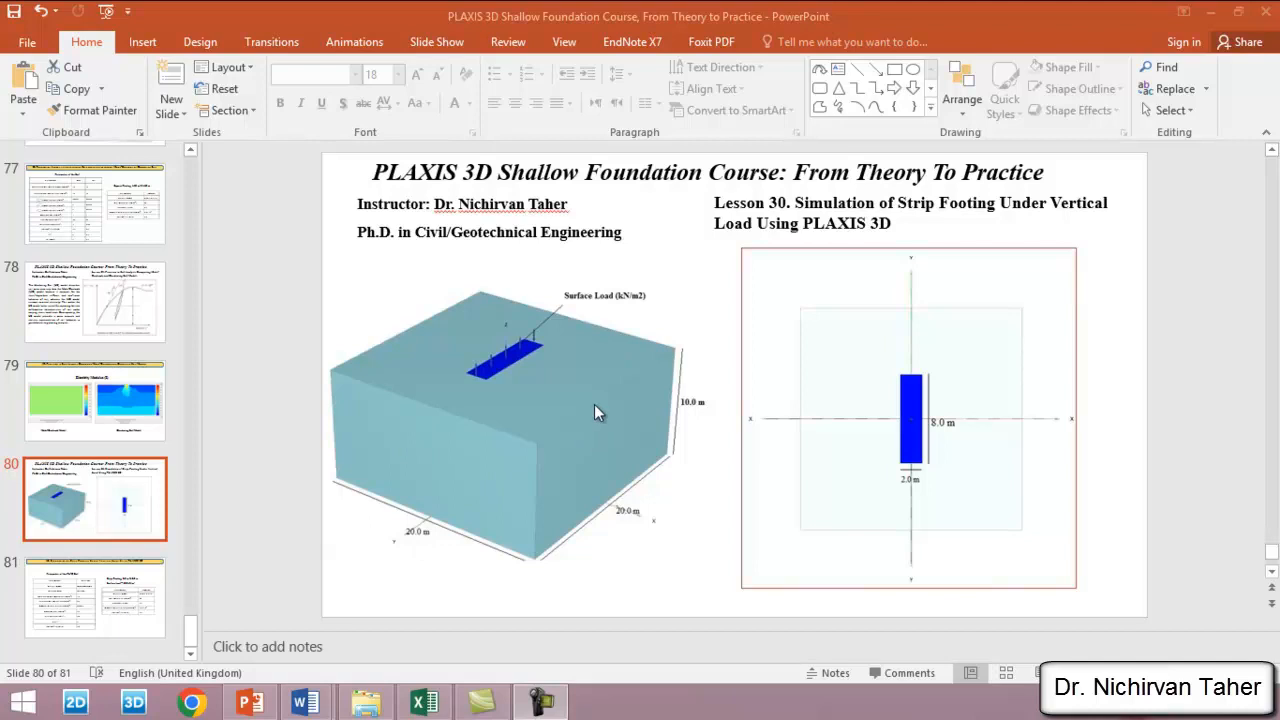
pyautogui.moveTo(945, 422)
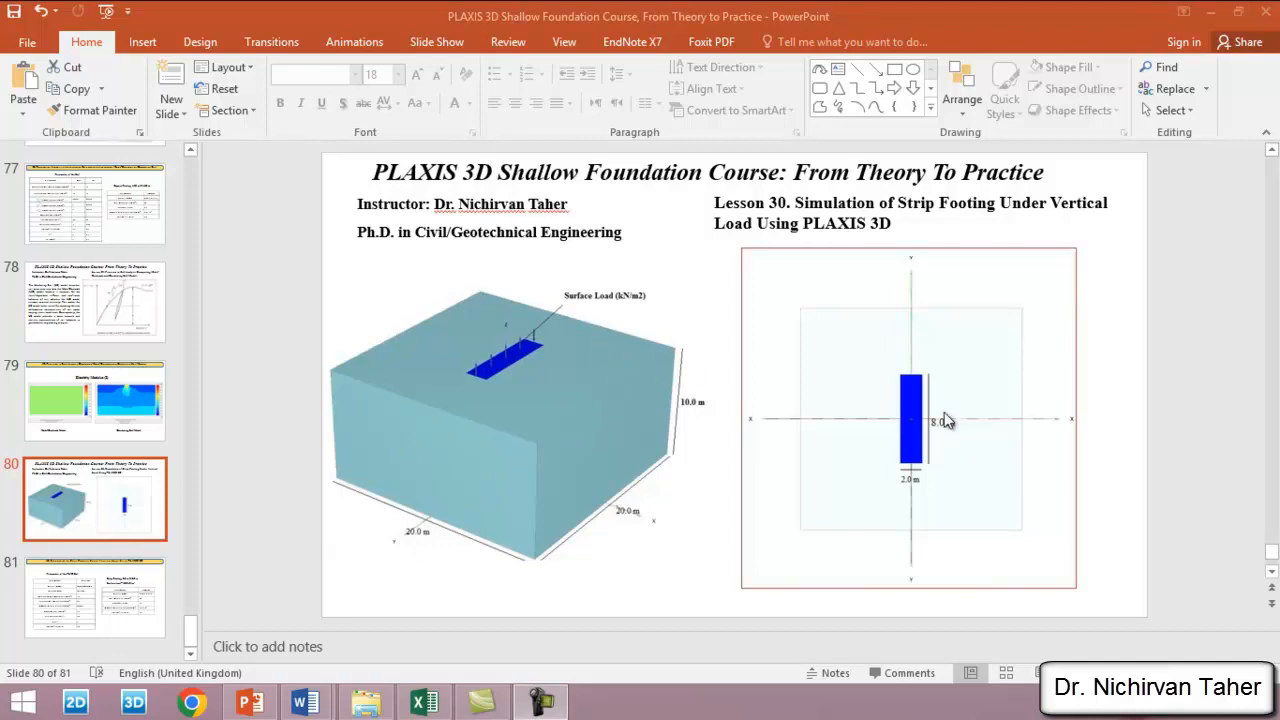
pyautogui.moveTo(678, 481)
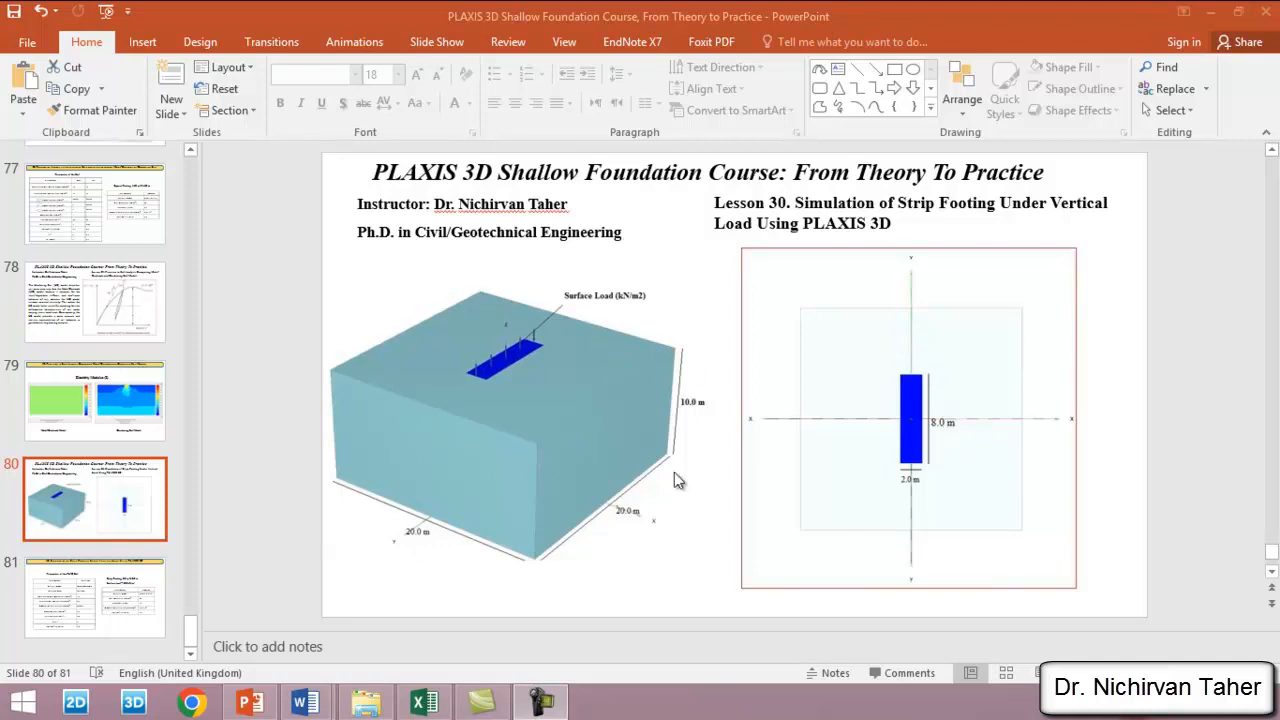
pyautogui.moveTo(752, 467)
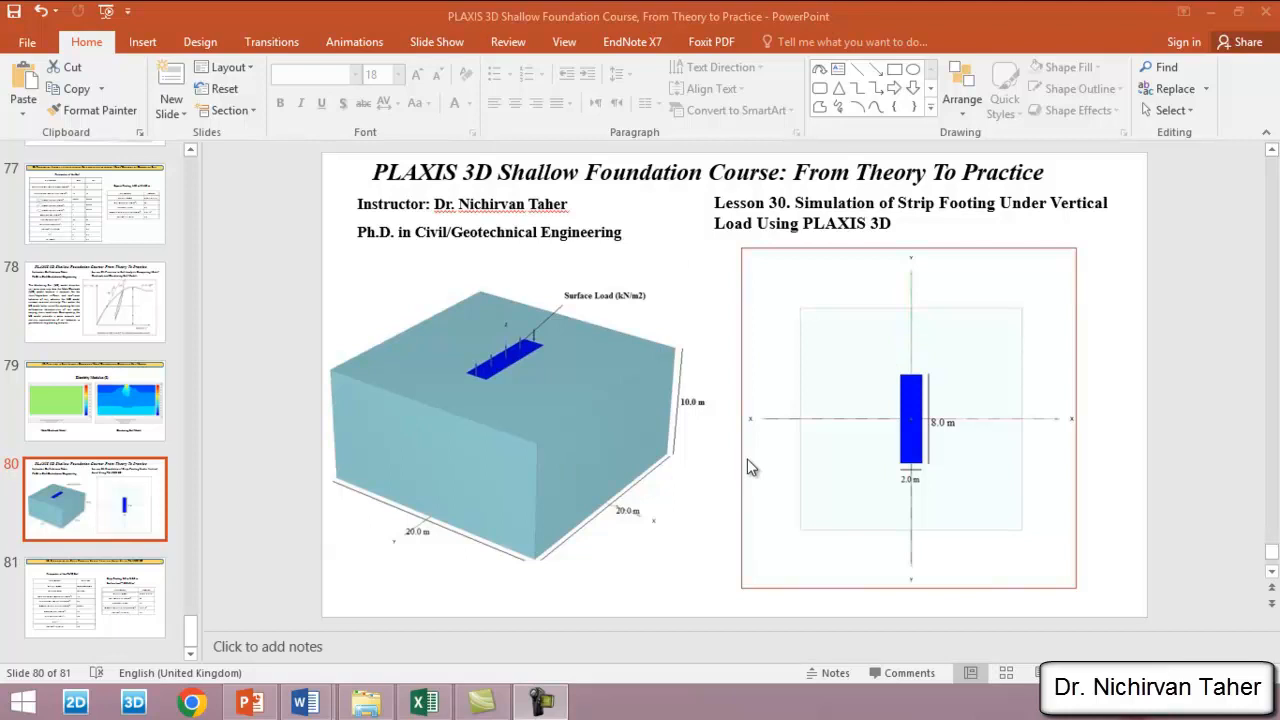
pyautogui.moveTo(907, 497)
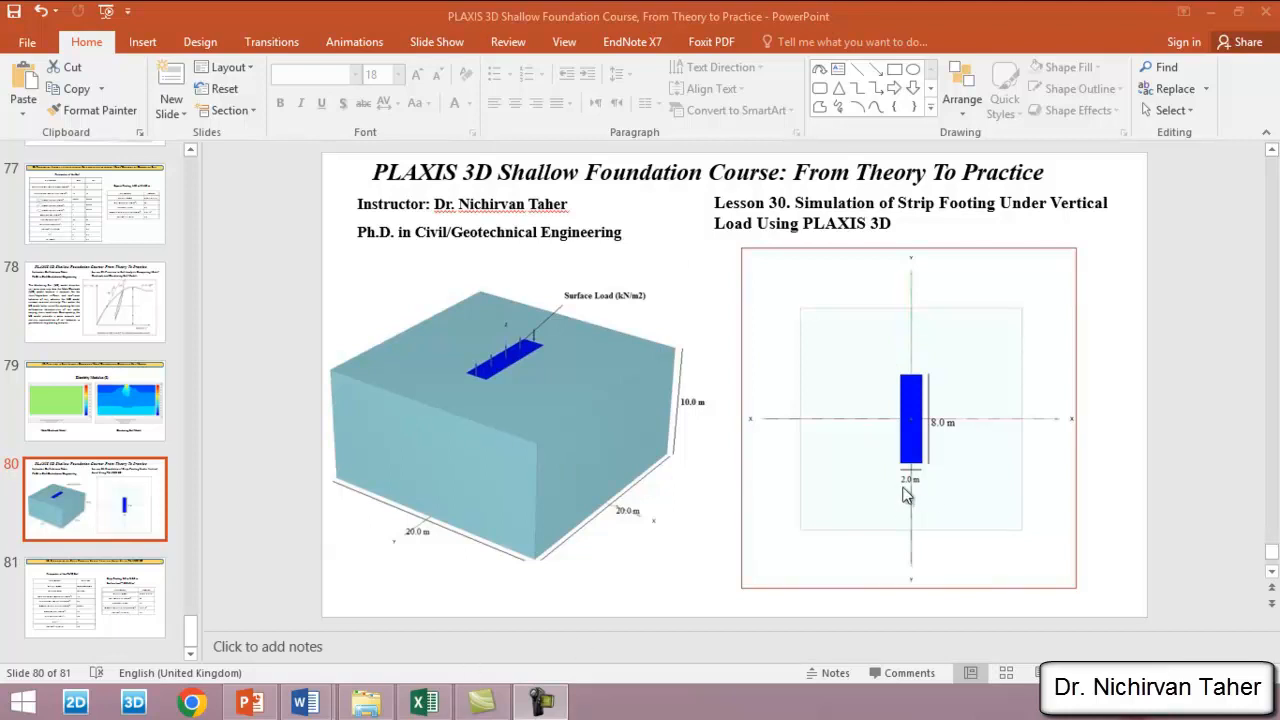
pyautogui.moveTo(955, 504)
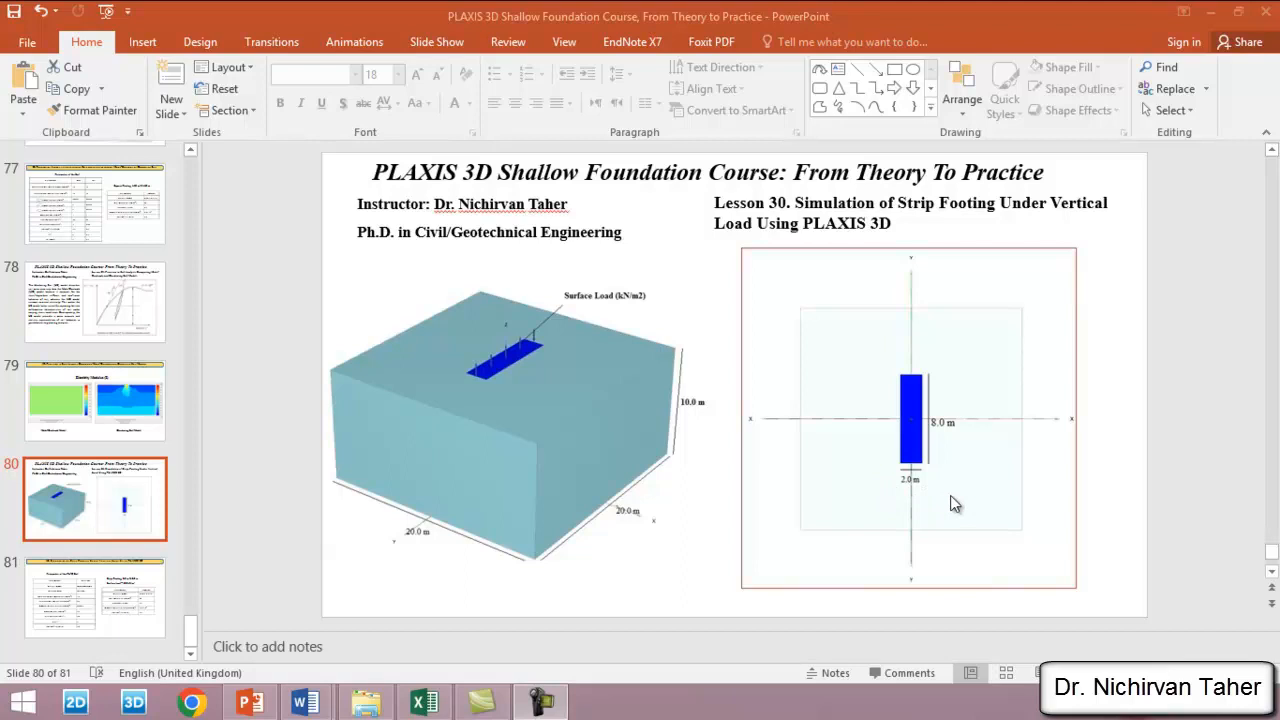
pyautogui.moveTo(953, 509)
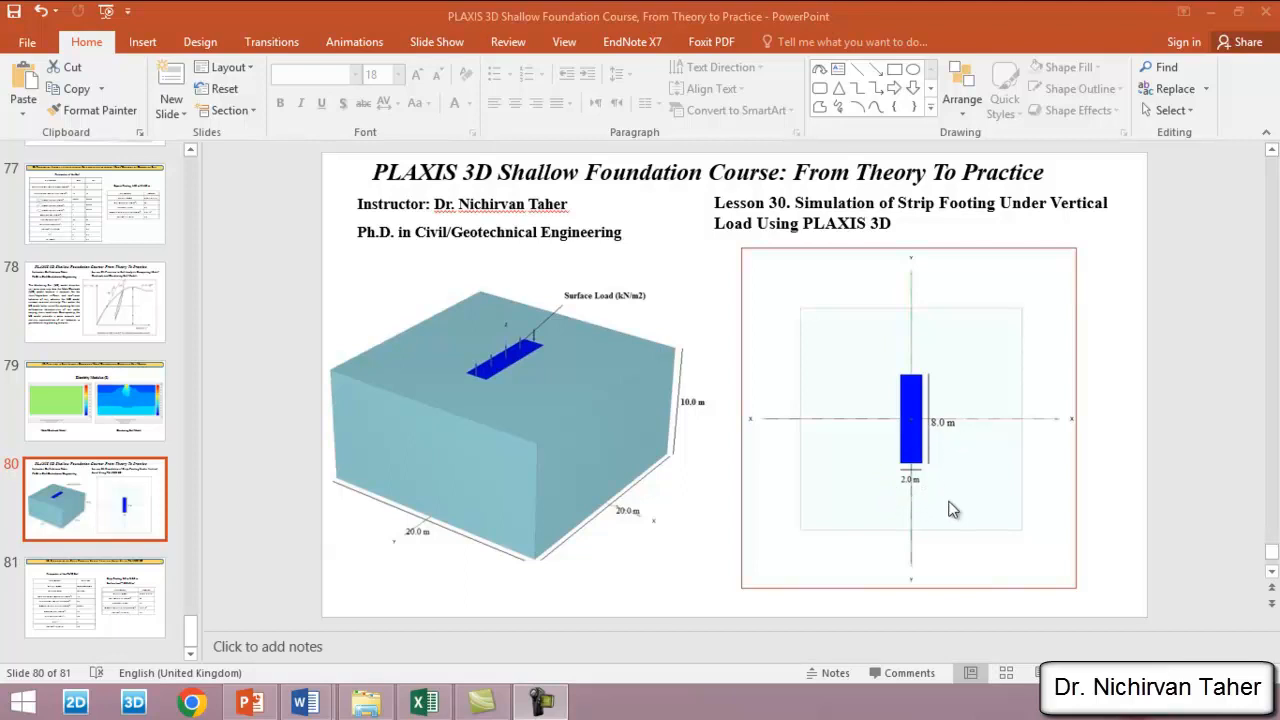
pyautogui.moveTo(965, 440)
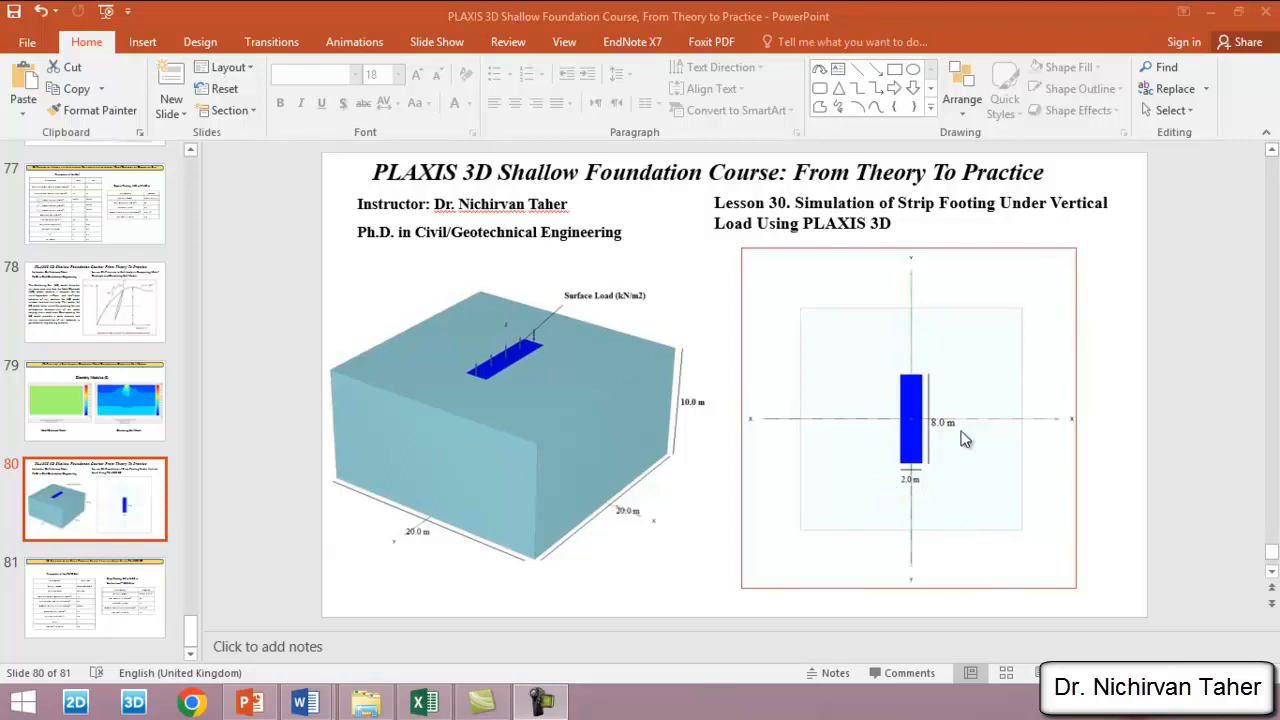
pyautogui.moveTo(849, 459)
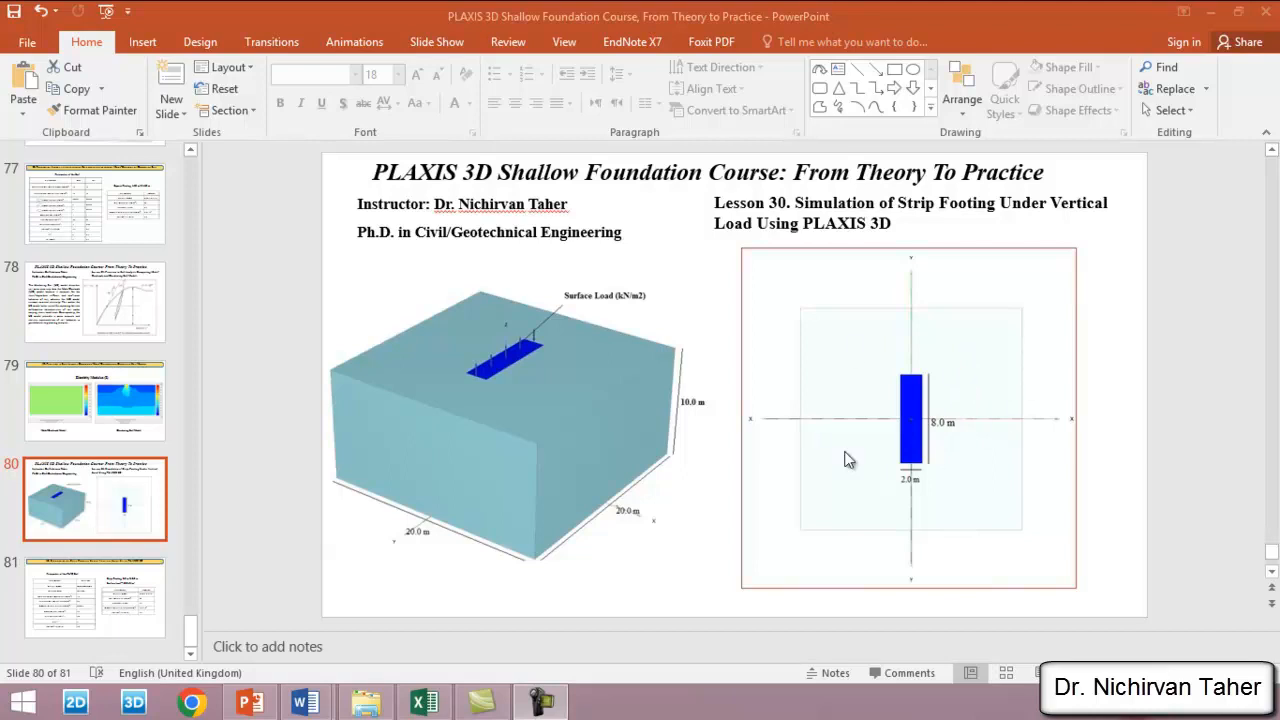
pyautogui.moveTo(976, 431)
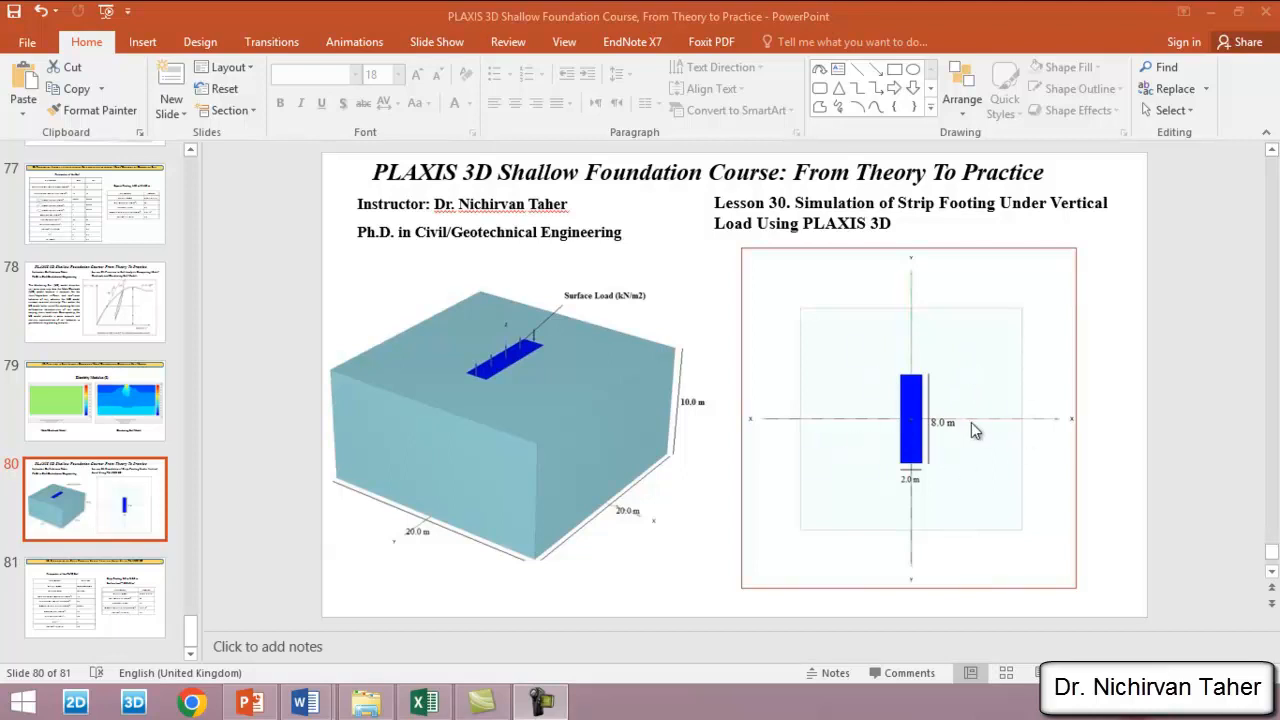
pyautogui.moveTo(881, 370)
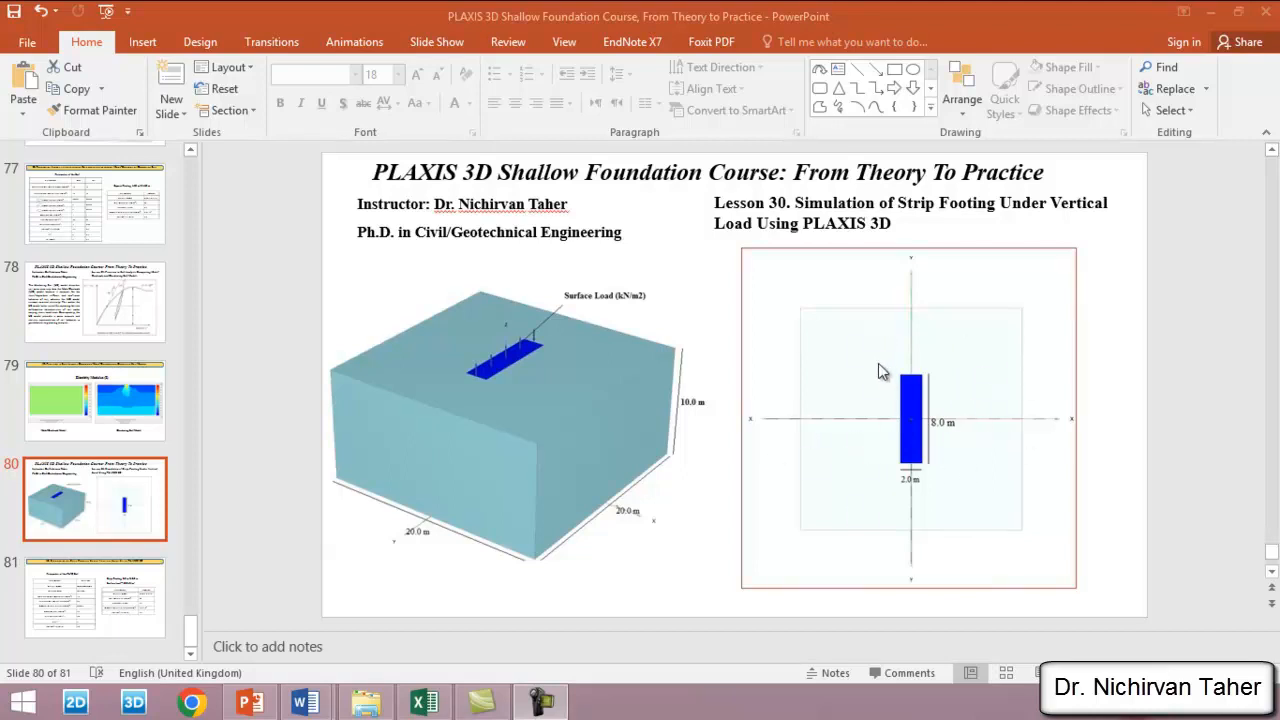
pyautogui.moveTo(934, 373)
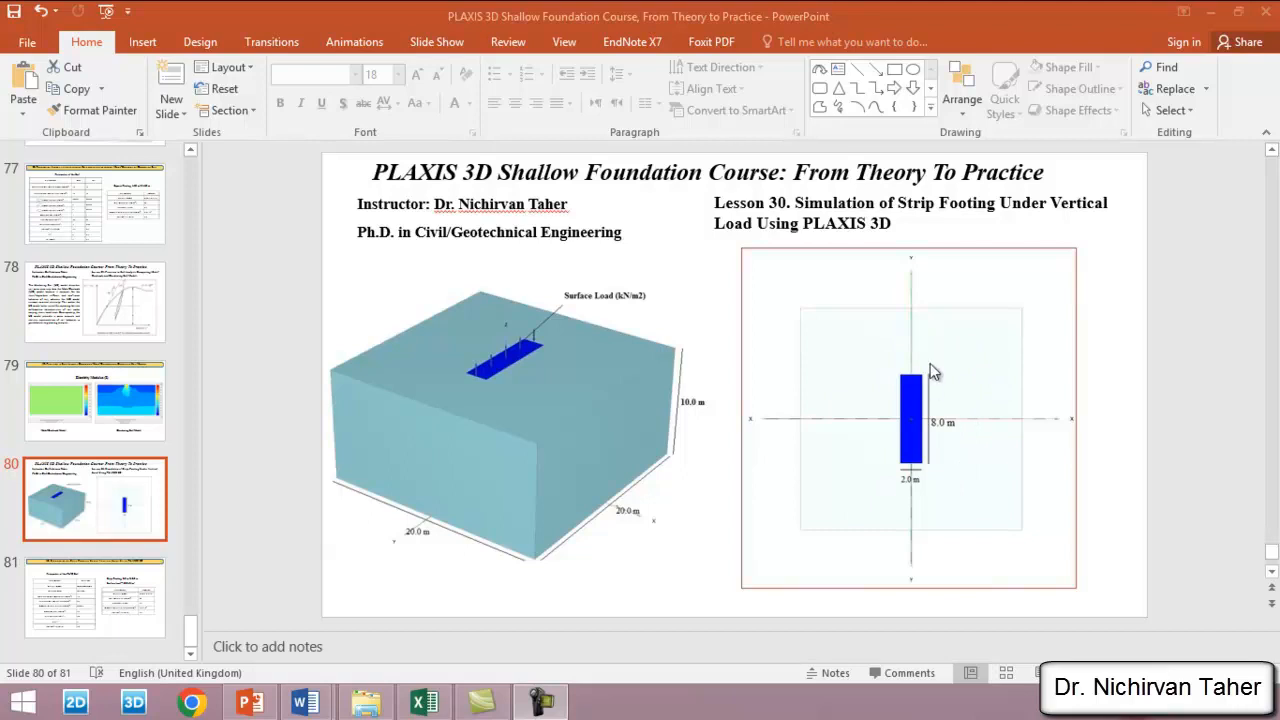
pyautogui.moveTo(932, 495)
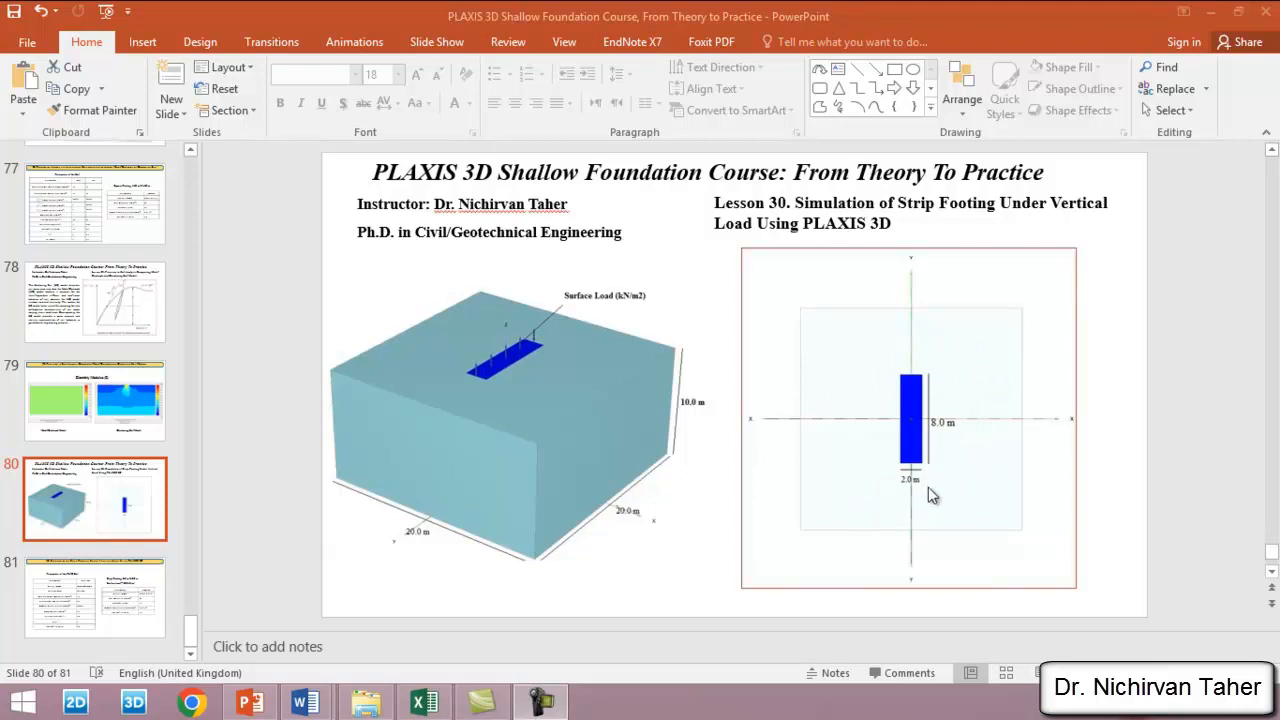
pyautogui.moveTo(935, 350)
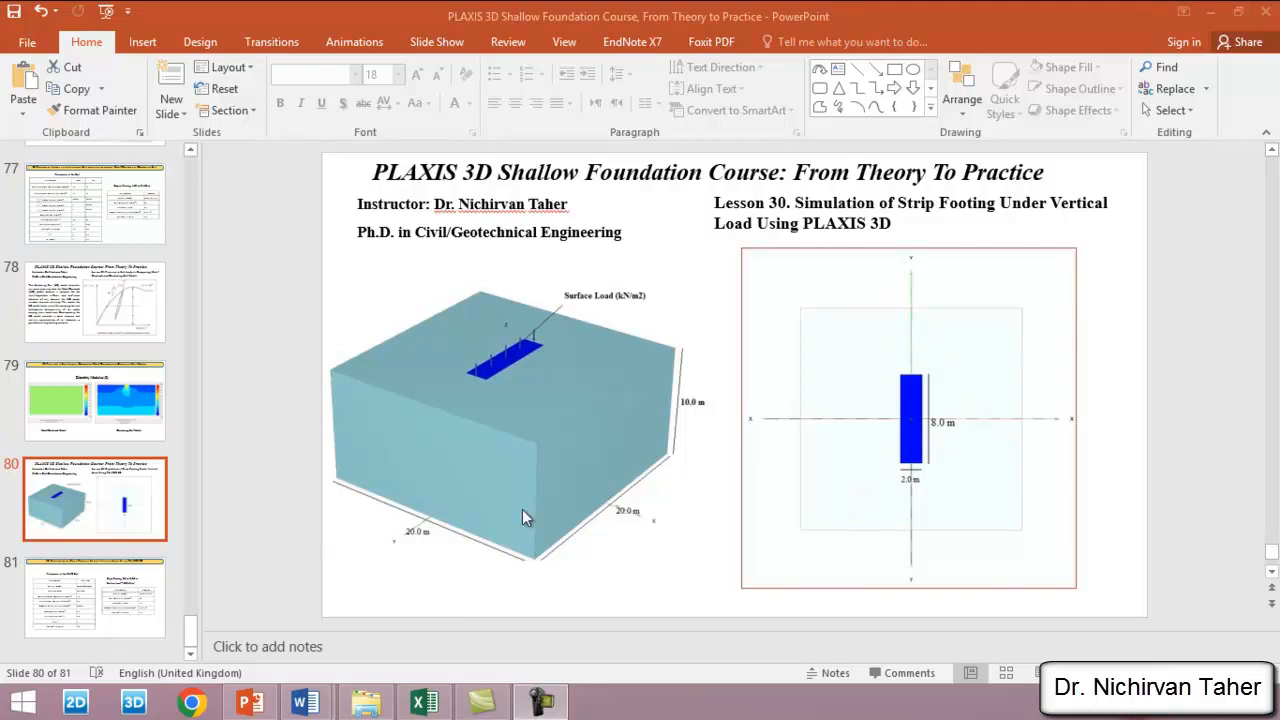
pyautogui.moveTo(692, 412)
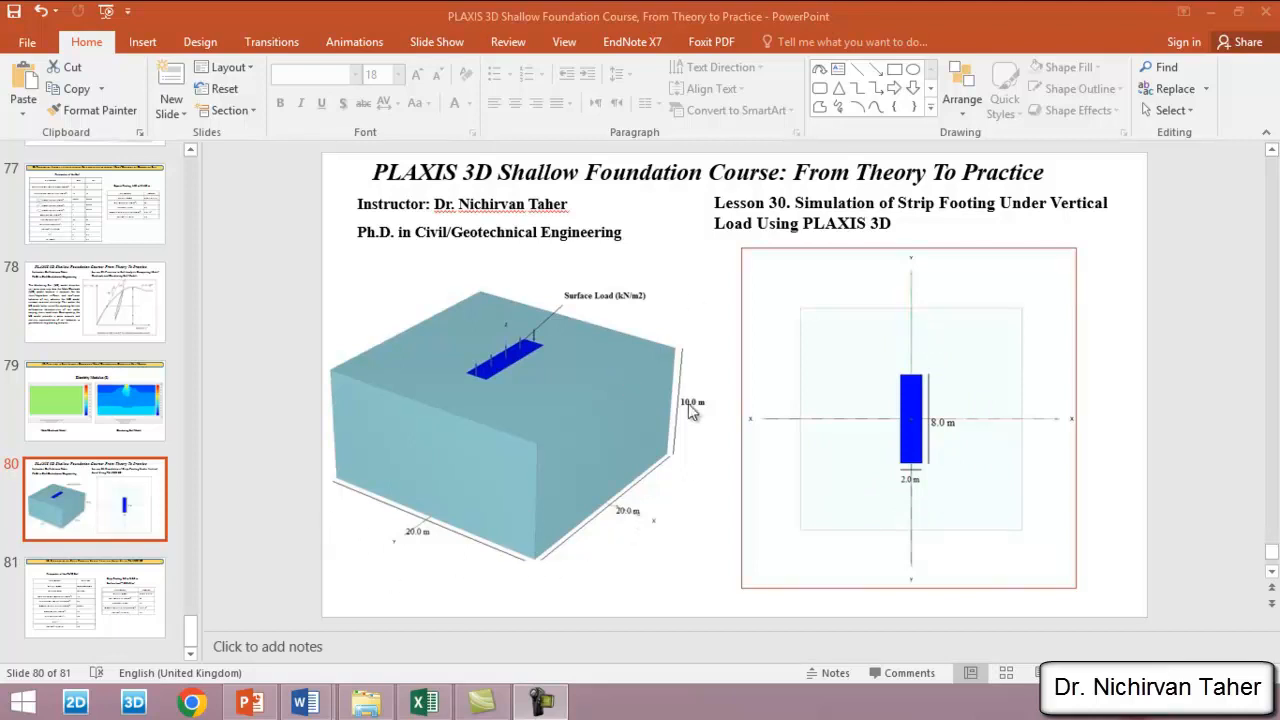
pyautogui.moveTo(700, 429)
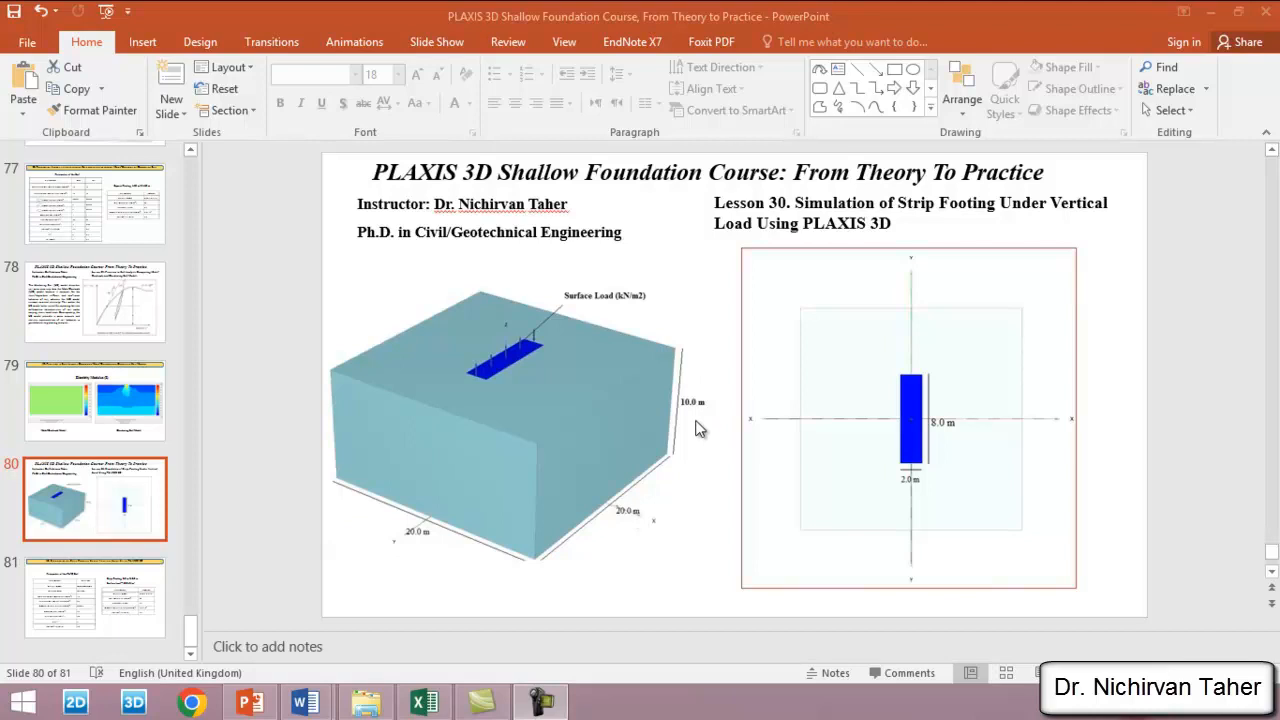
pyautogui.moveTo(580, 337)
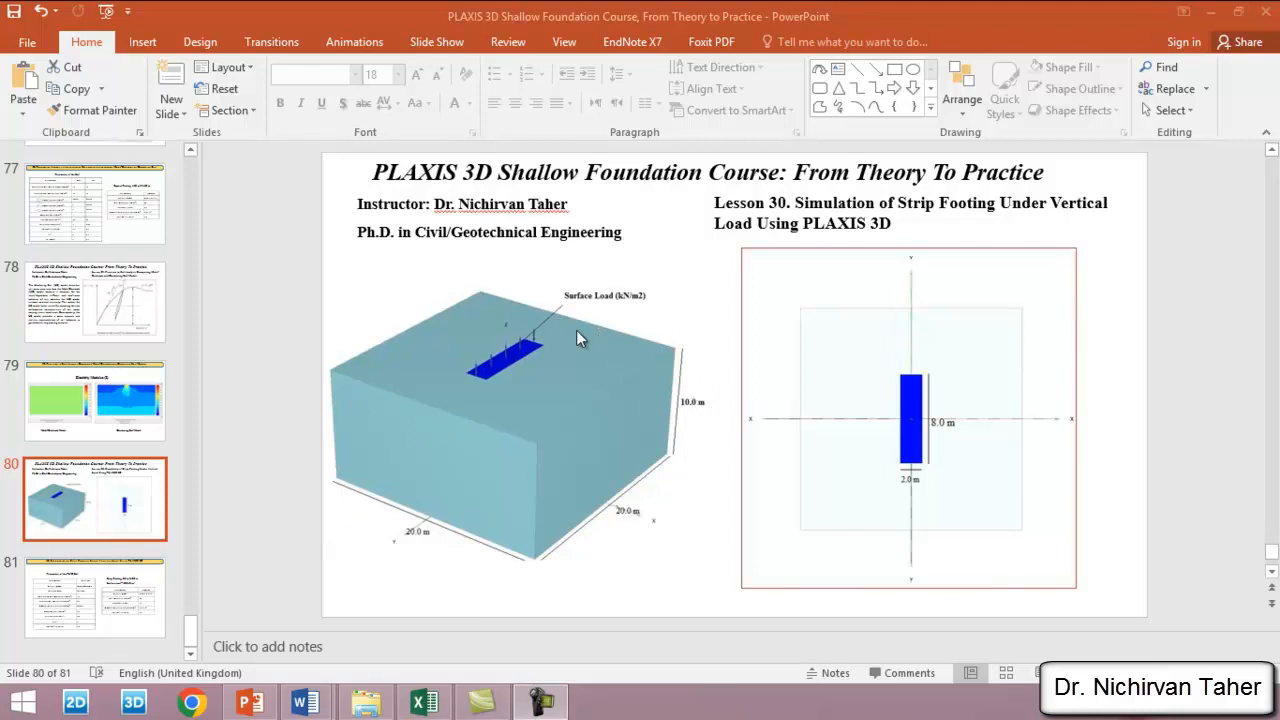
pyautogui.moveTo(352, 527)
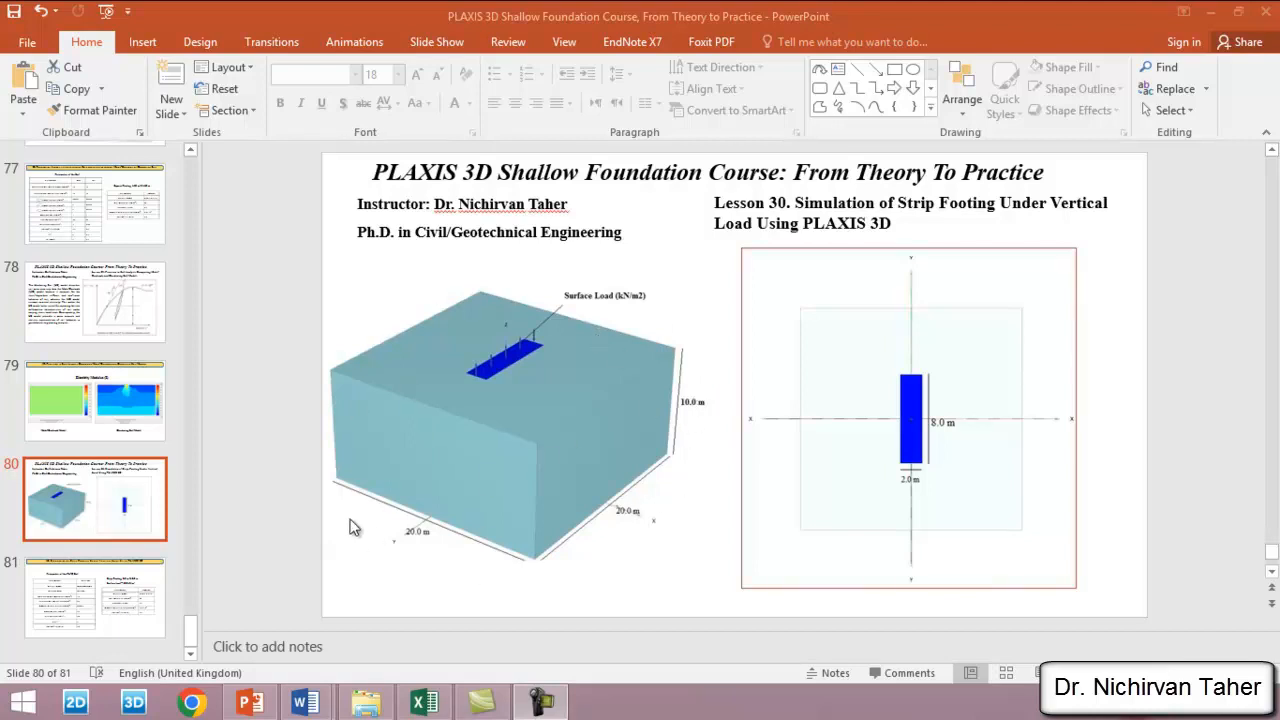
pyautogui.moveTo(356, 533)
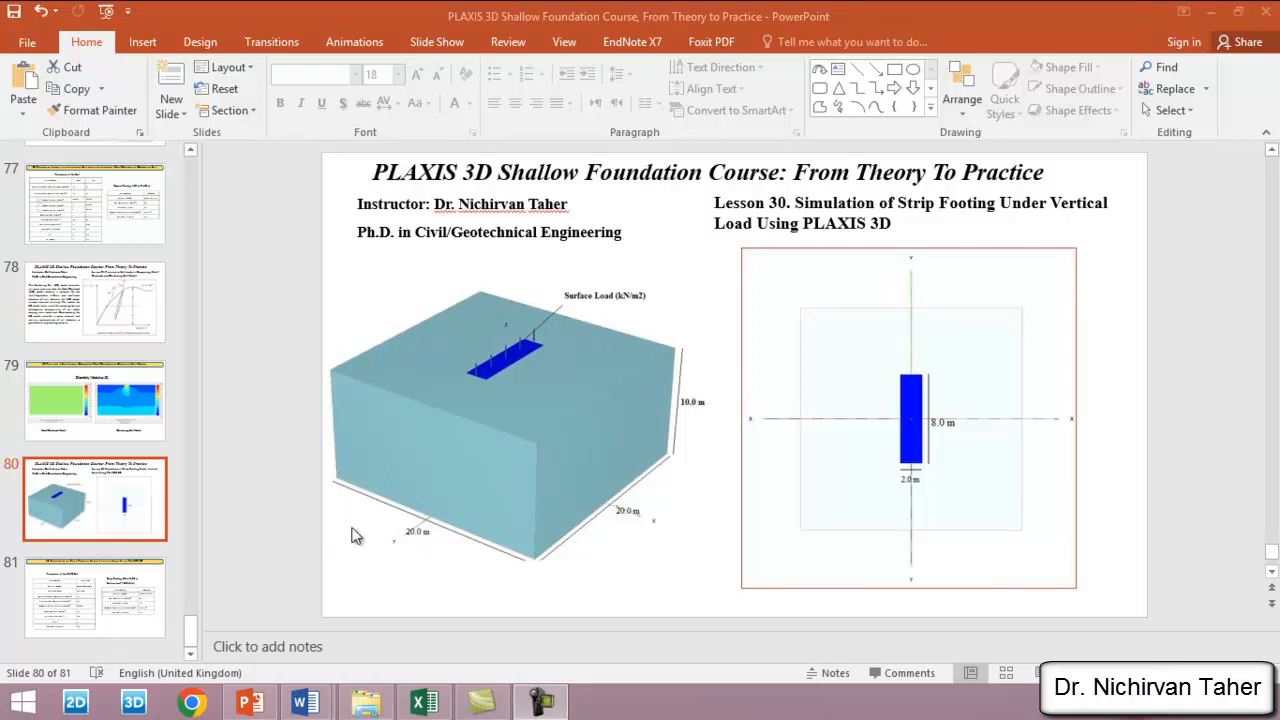
pyautogui.moveTo(642, 532)
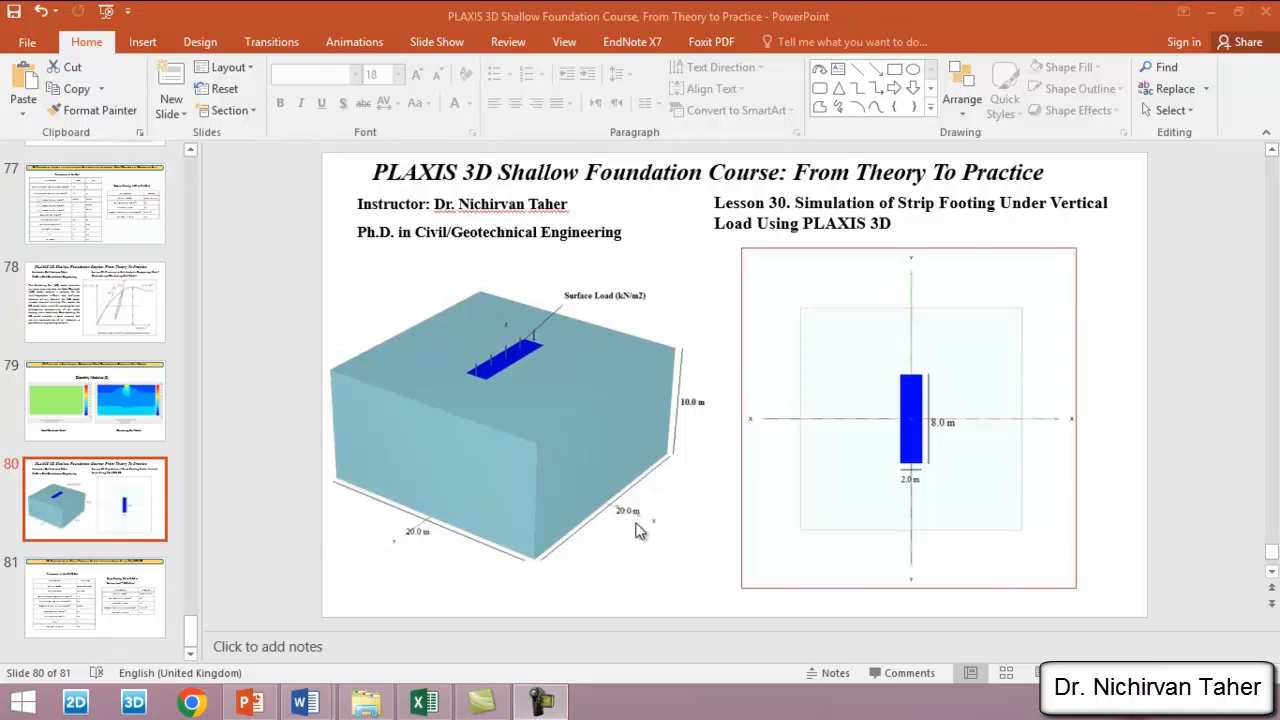
pyautogui.moveTo(696, 338)
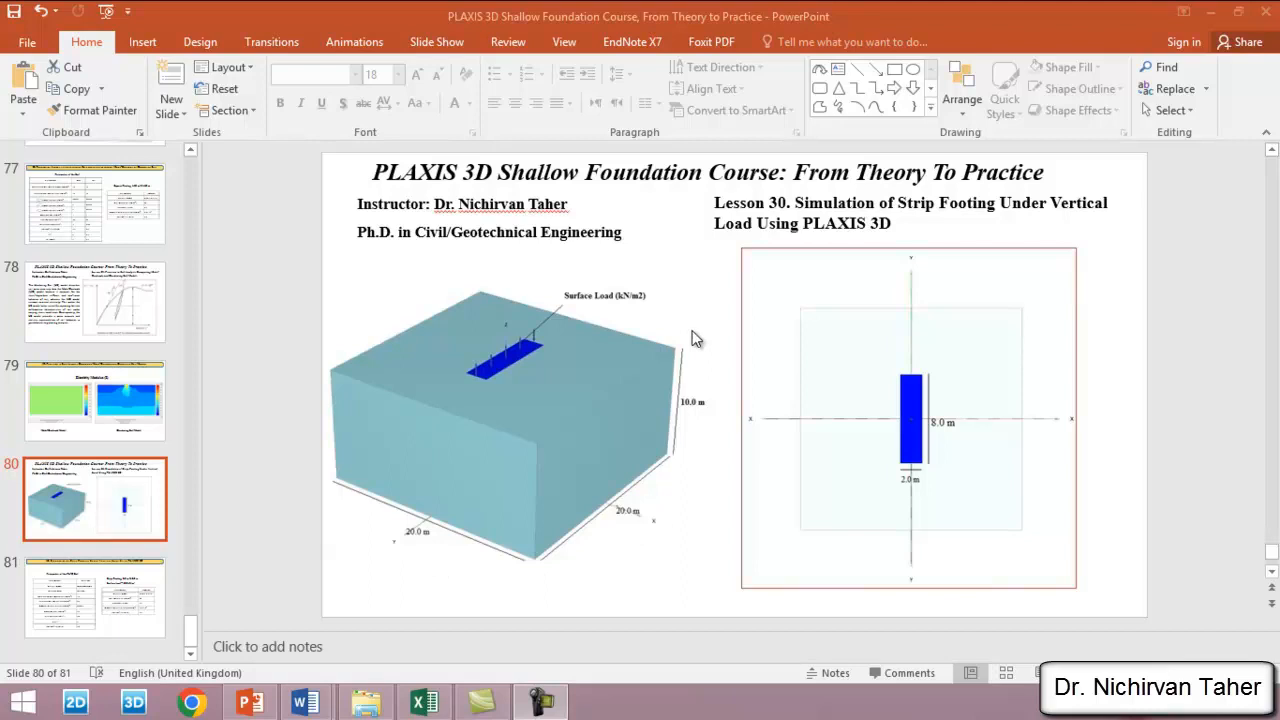
pyautogui.moveTo(597, 402)
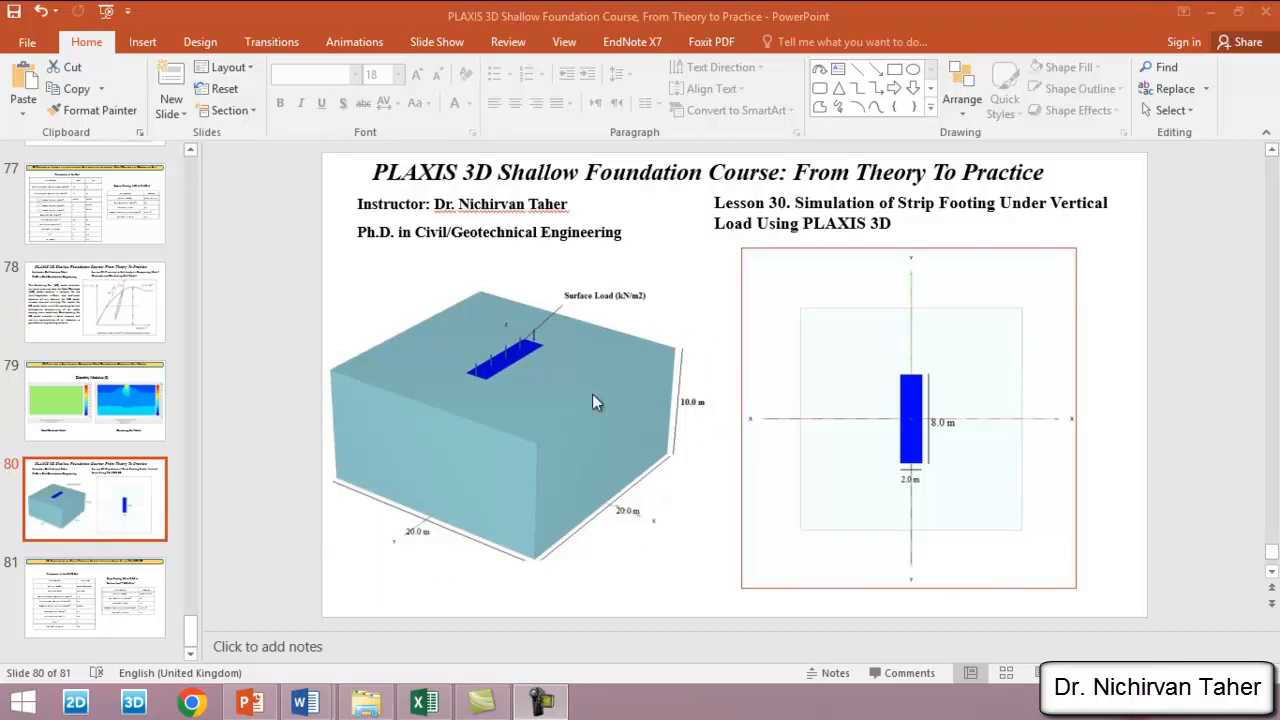
# Step: Let both the strip footing and Loading phases finish calculating, then view results in Output
pyautogui.click(135, 700)
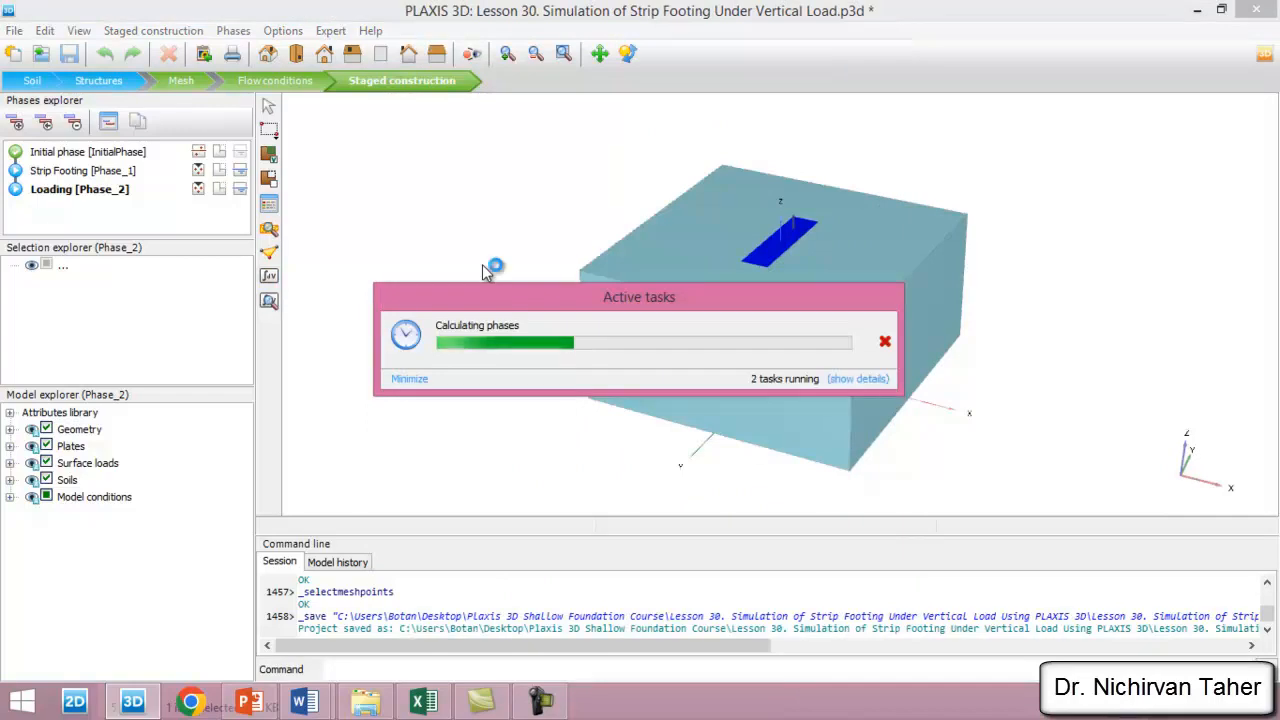
pyautogui.click(856, 379)
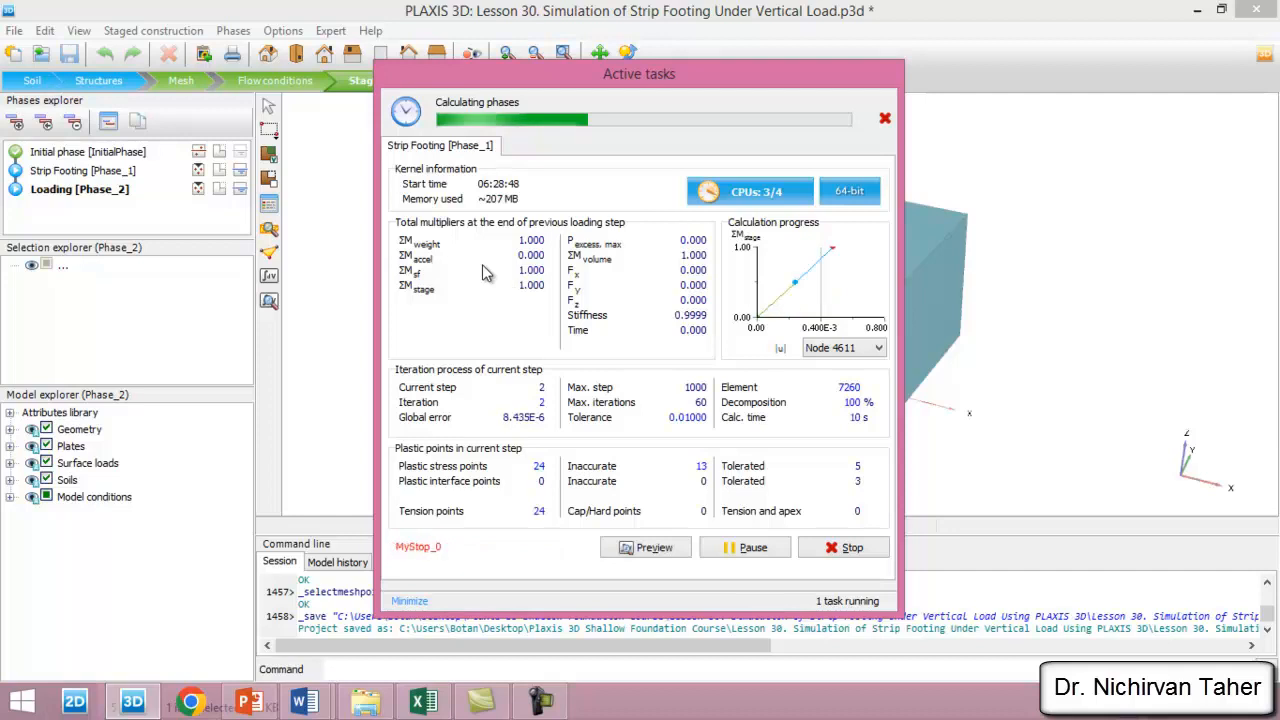
pyautogui.click(410, 601)
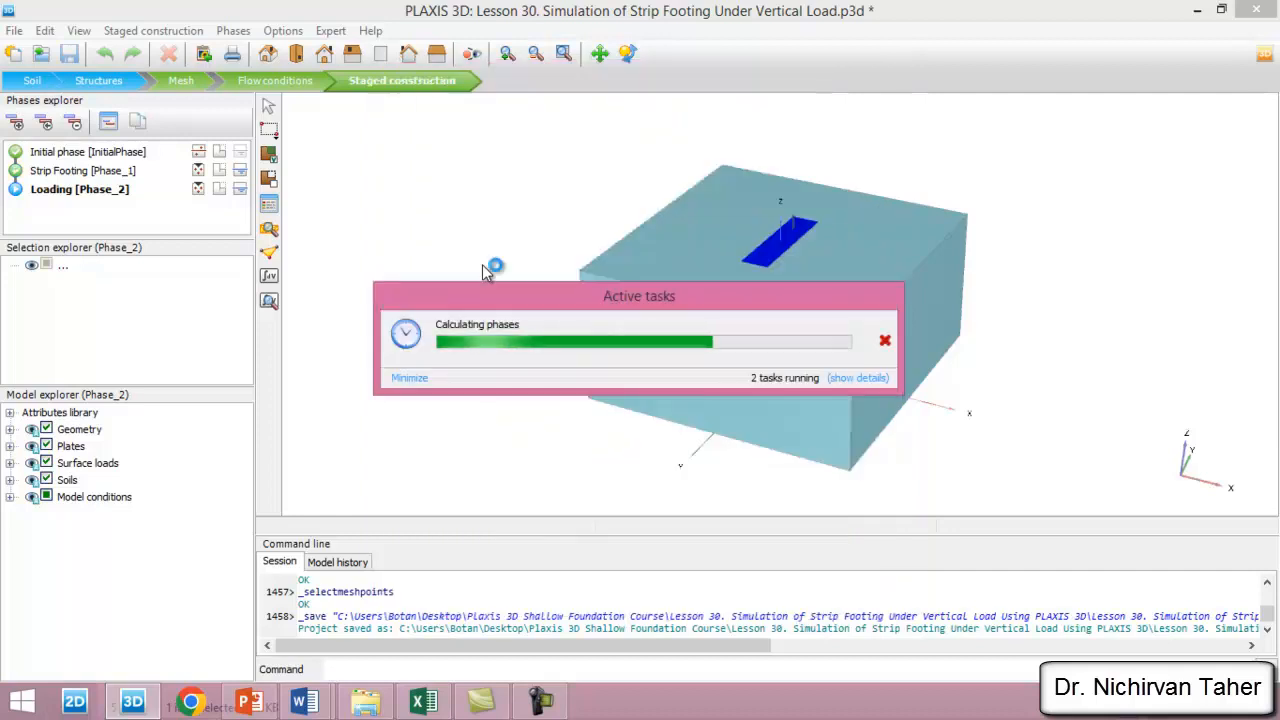
pyautogui.click(856, 378)
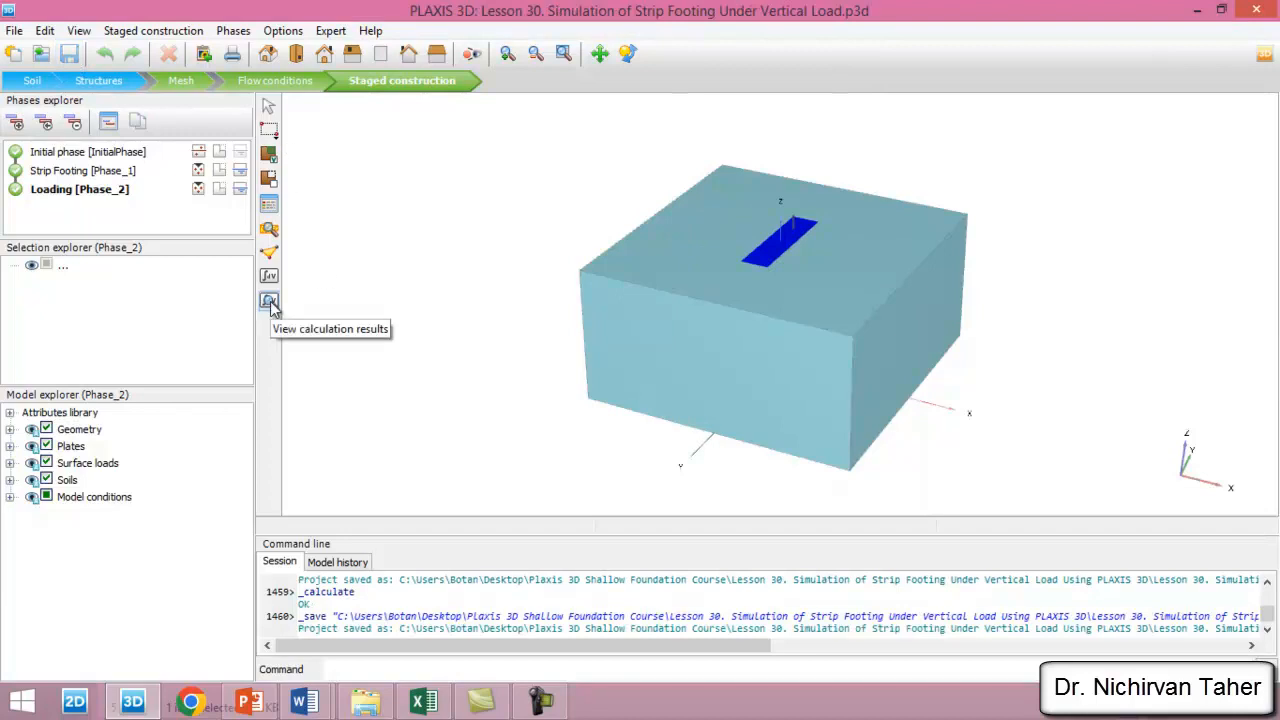
pyautogui.moveTo(419, 297)
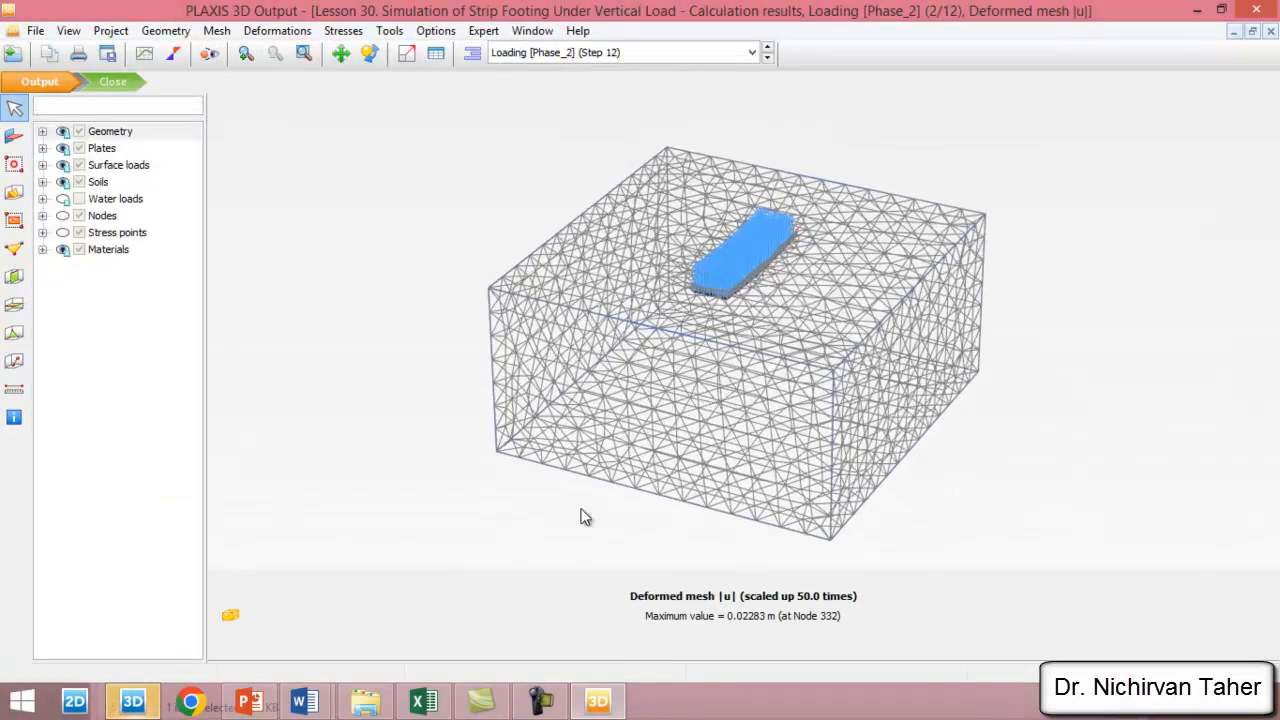
# Step: Redraw the Loading phase deformed mesh as shaded faces (max displacement 0.02283 m)
pyautogui.click(216, 30)
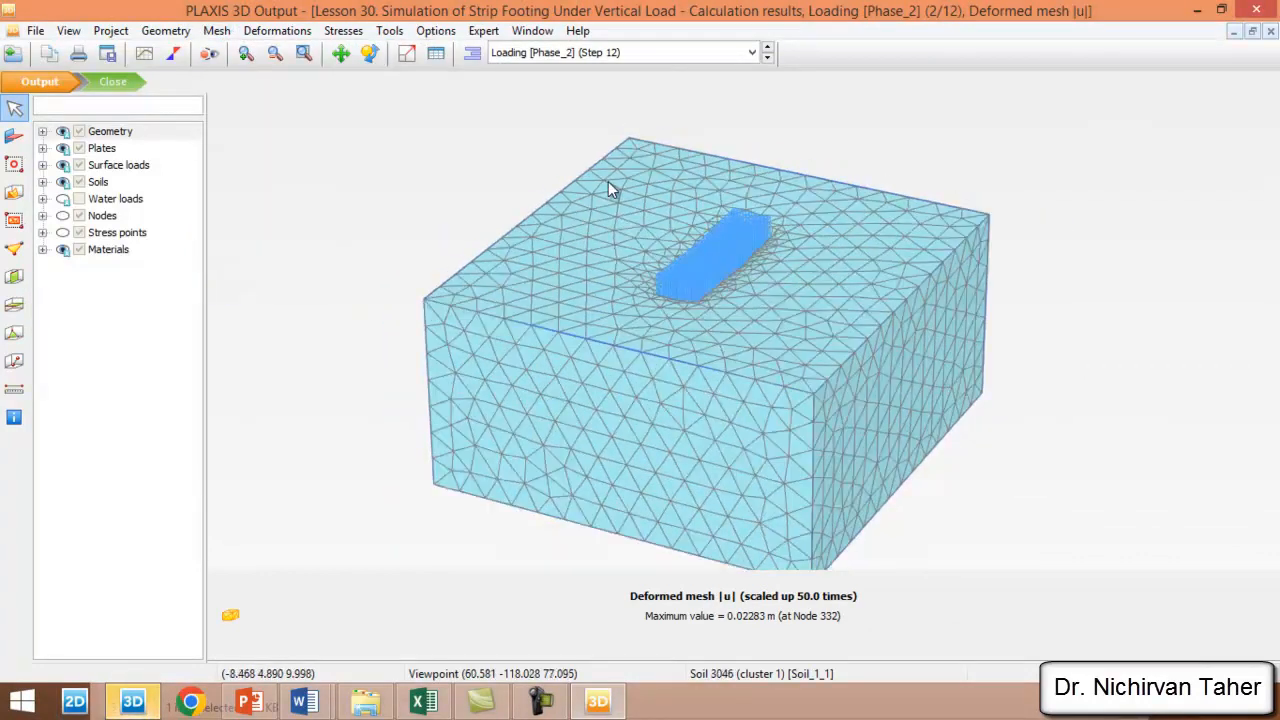
pyautogui.moveTo(725, 642)
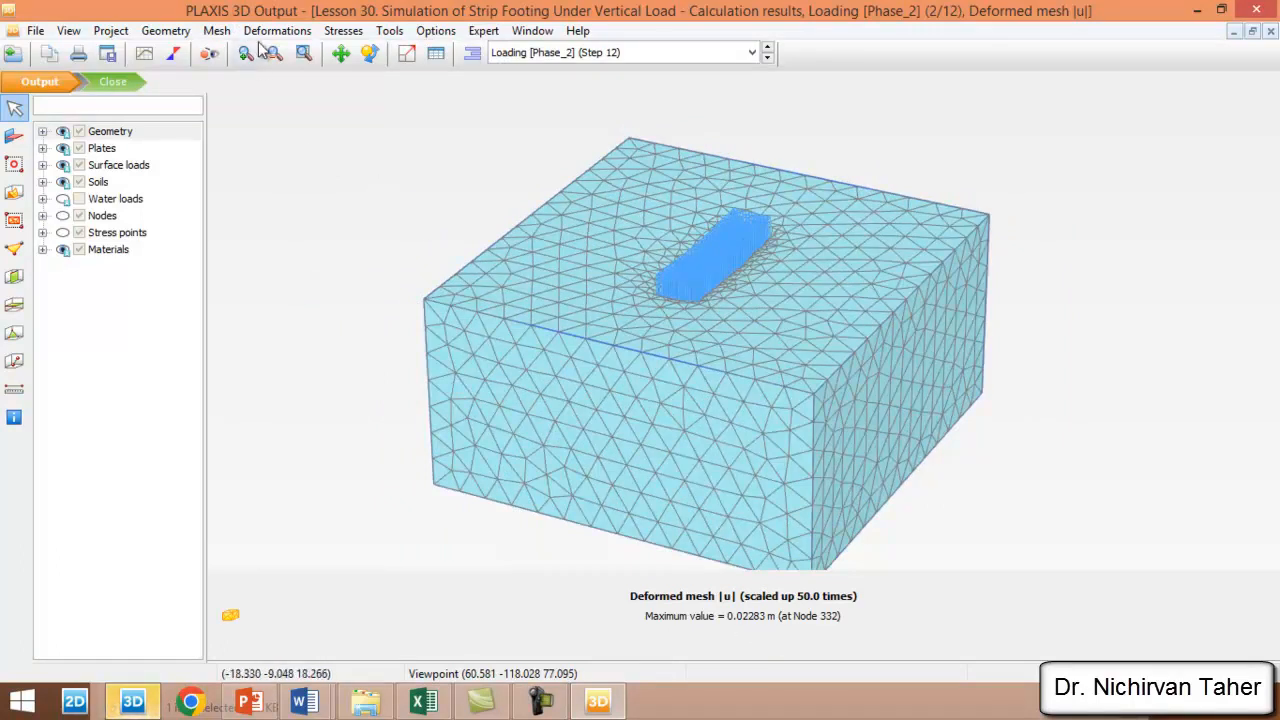
# Step: Plot total displacement u_z contours, showing −0.02283 m beneath the footing
pyautogui.click(277, 30)
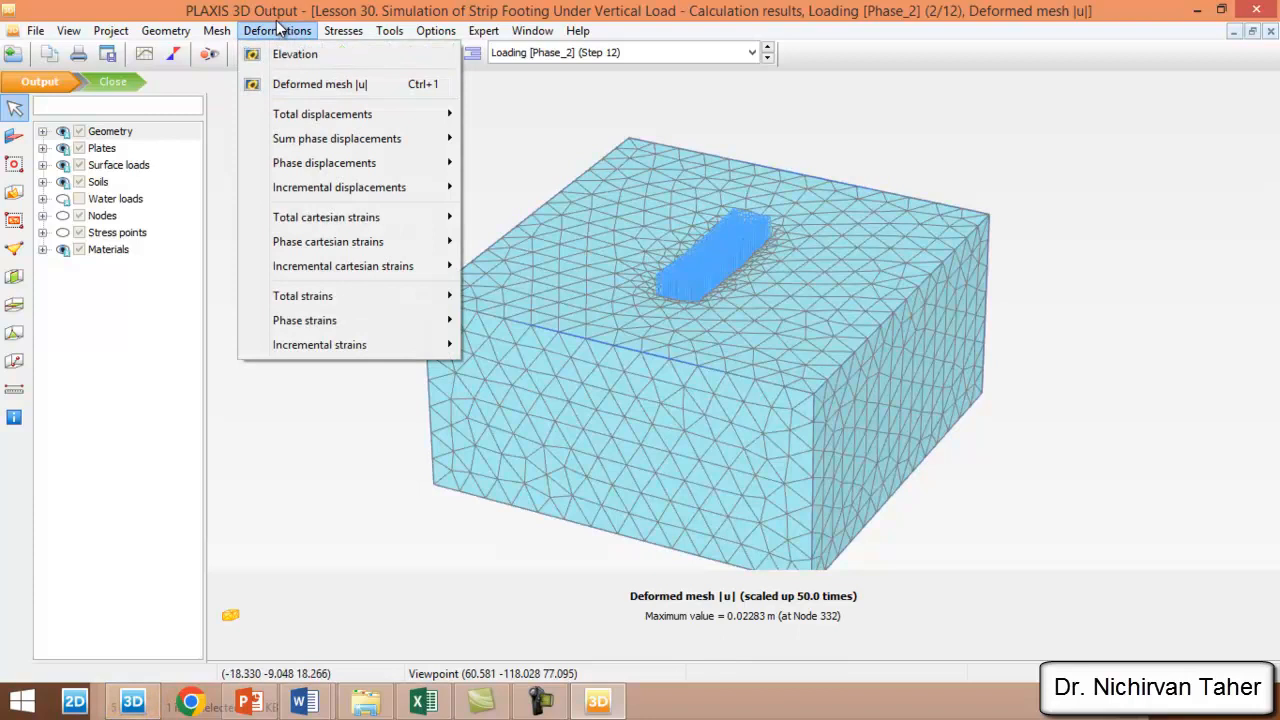
pyautogui.moveTo(322, 113)
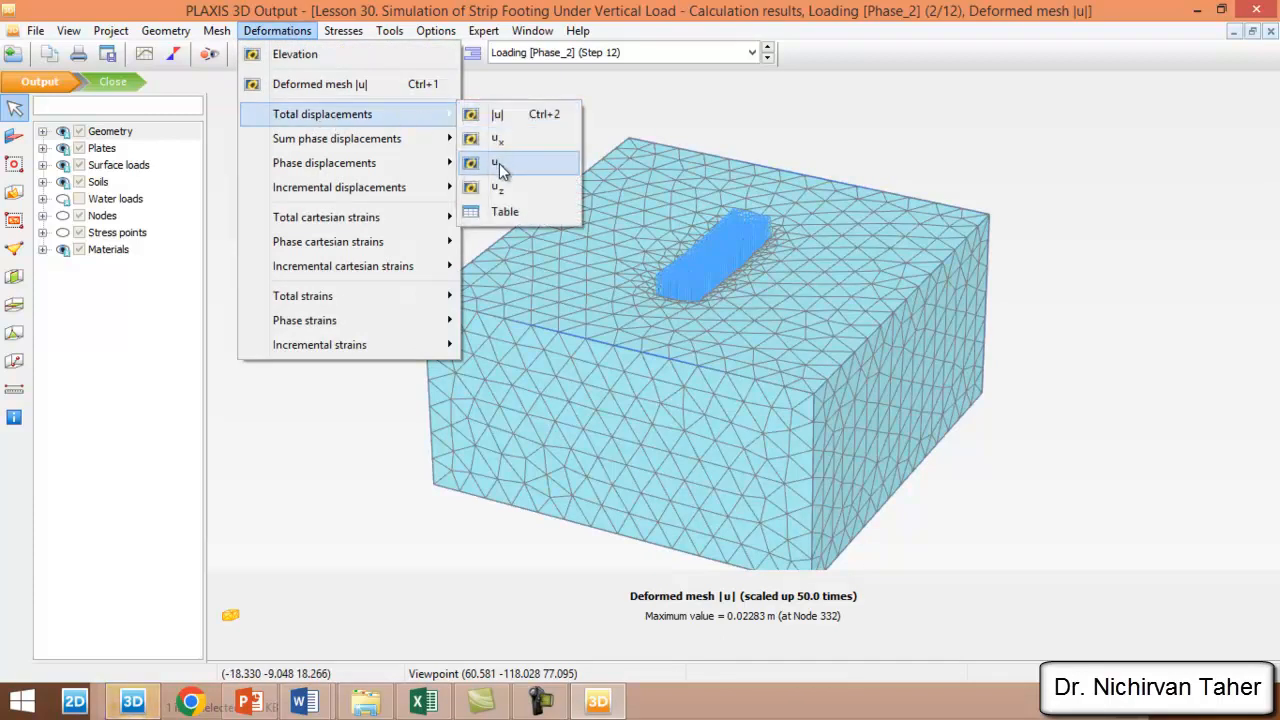
pyautogui.moveTo(547, 190)
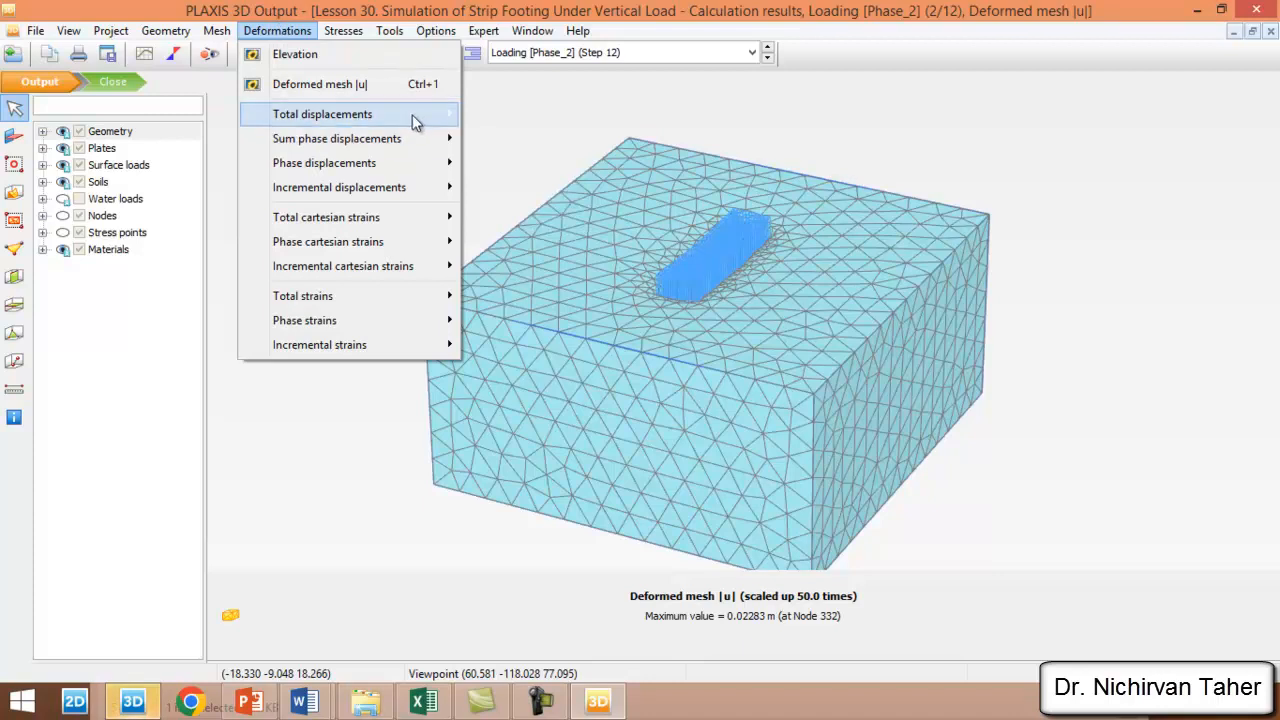
pyautogui.click(321, 113)
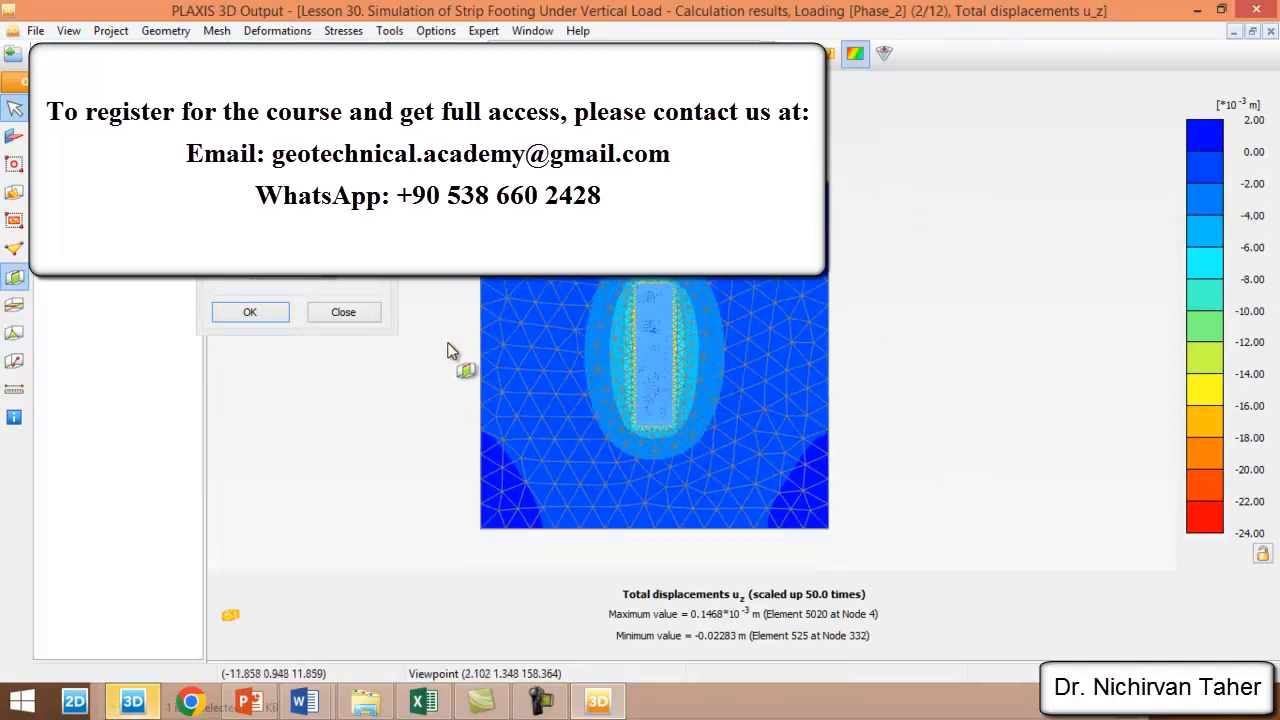
# Step: Cut section A-A* across the footing and show σzz contours (minimum −349.5 kN/m²)
pyautogui.moveTo(452, 349); pyautogui.dragTo(890, 360)
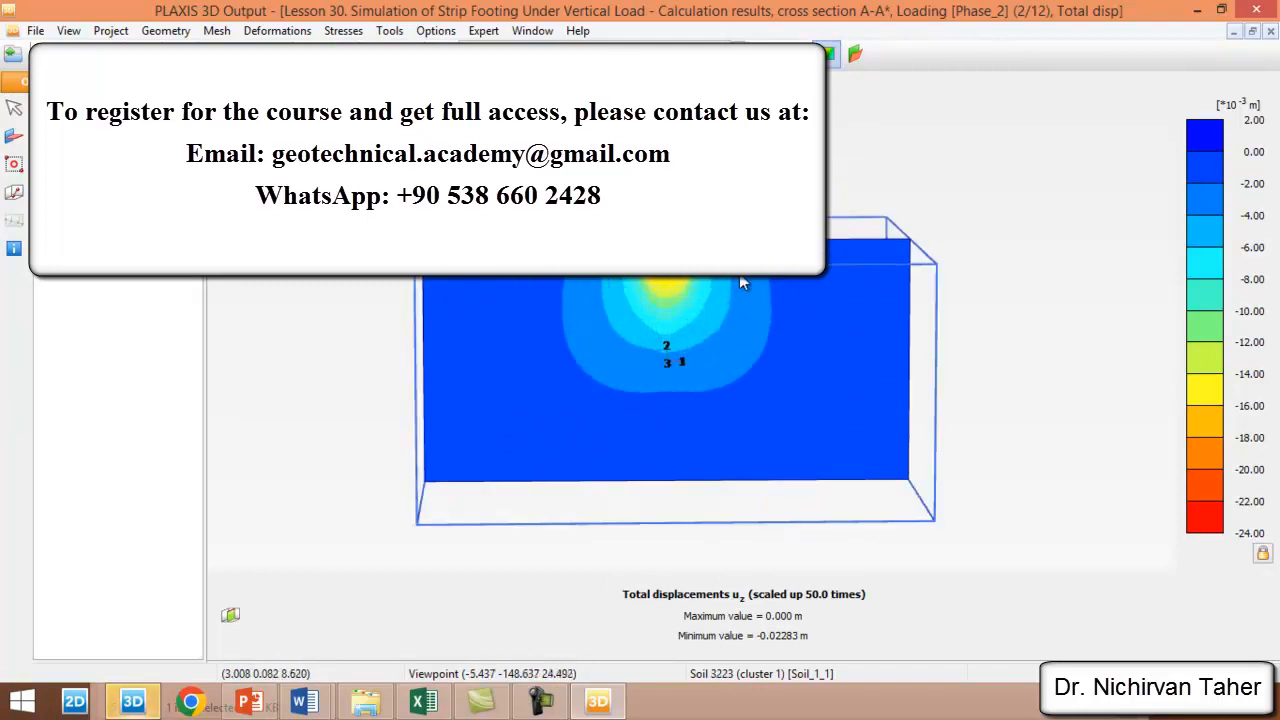
pyautogui.moveTo(78, 22)
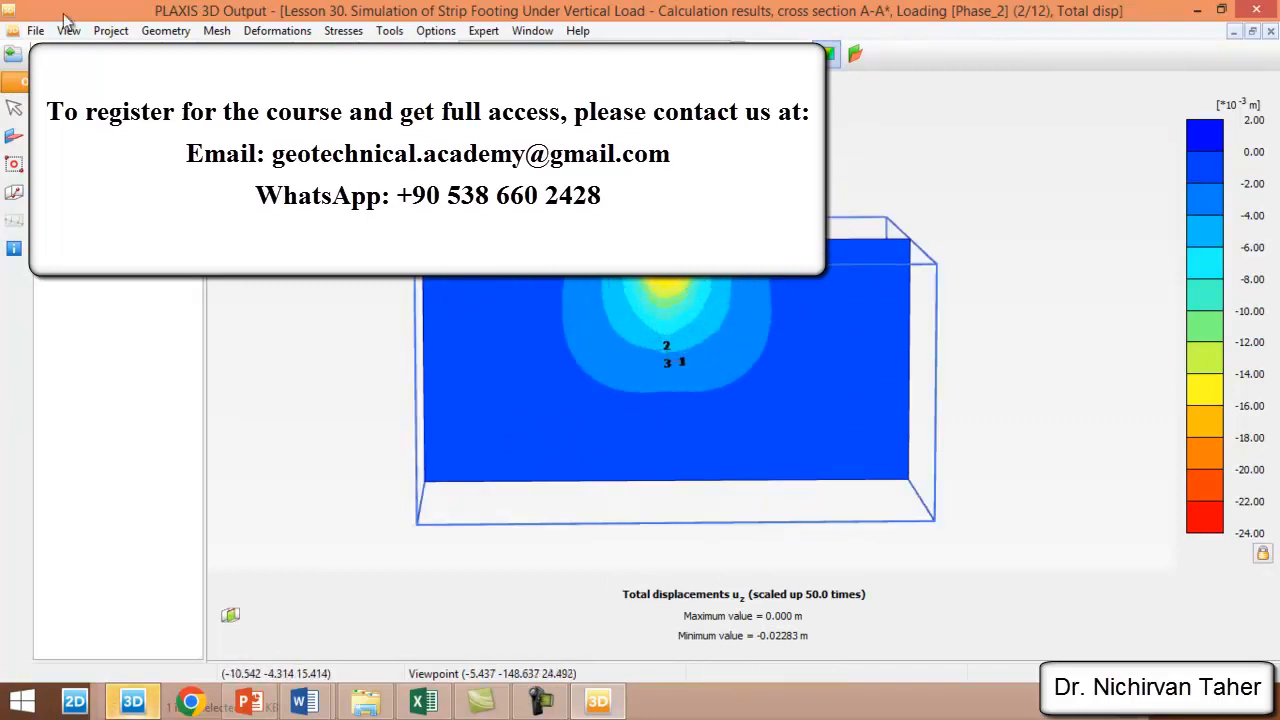
pyautogui.click(37, 30)
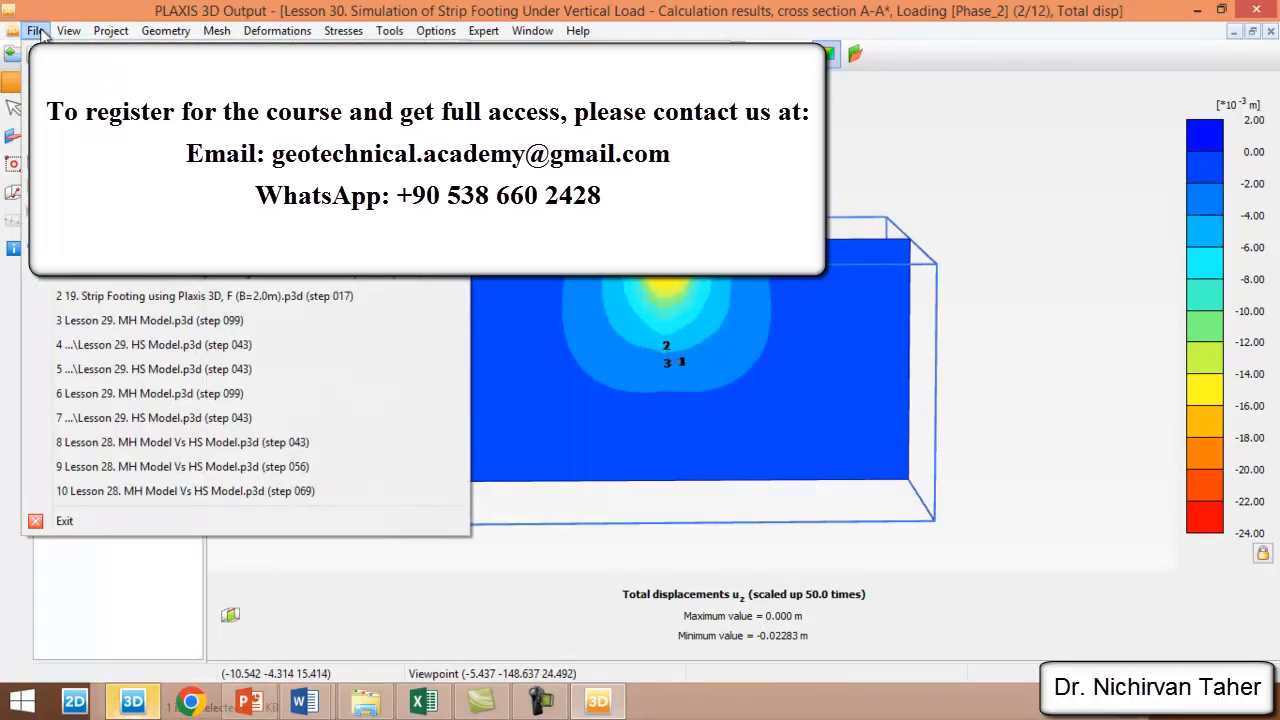
pyautogui.click(68, 30)
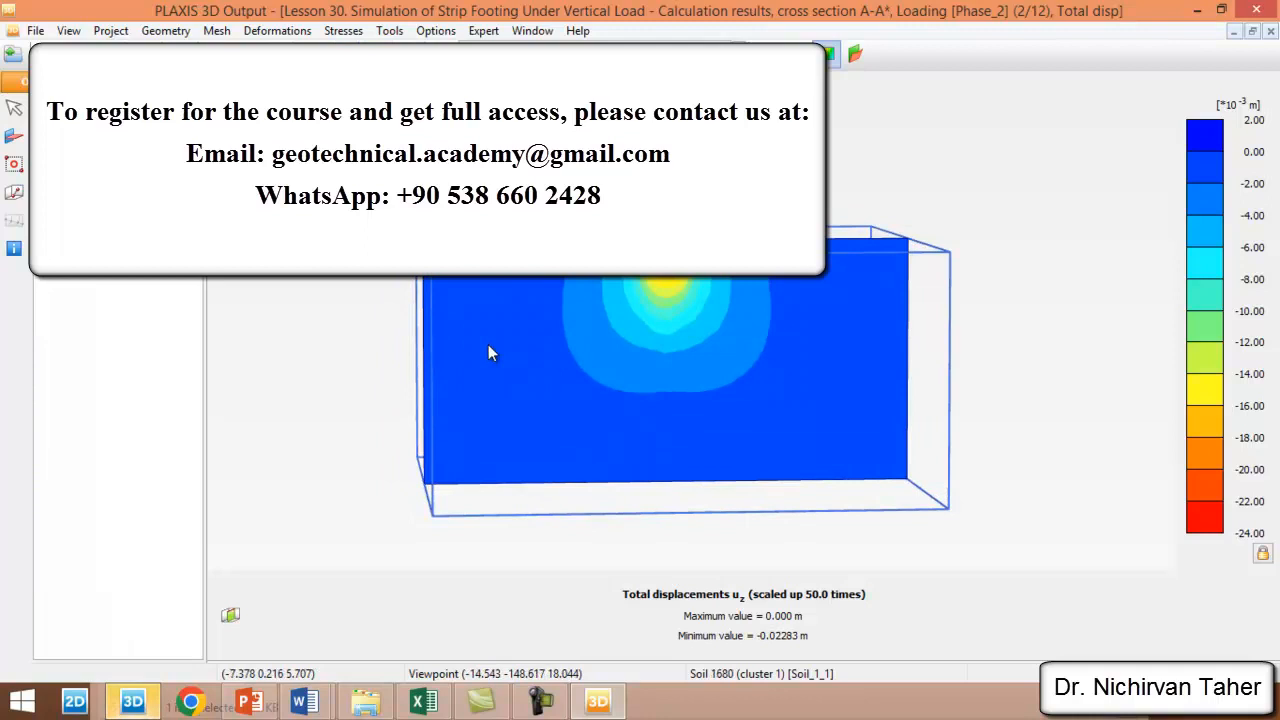
pyautogui.click(343, 30)
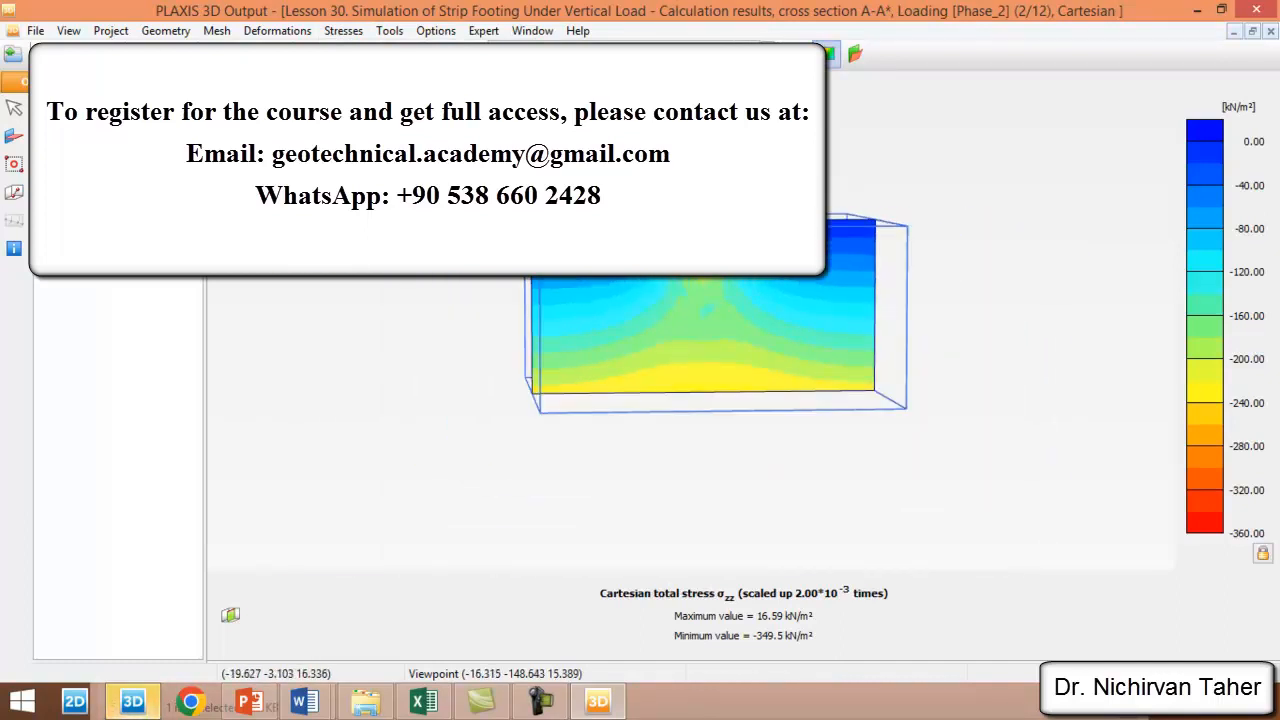
# Step: Show the footing plate's u_z, then M11, M22 and Q12 (−22.42 to 28.08 kN/m)
pyautogui.click(532, 31)
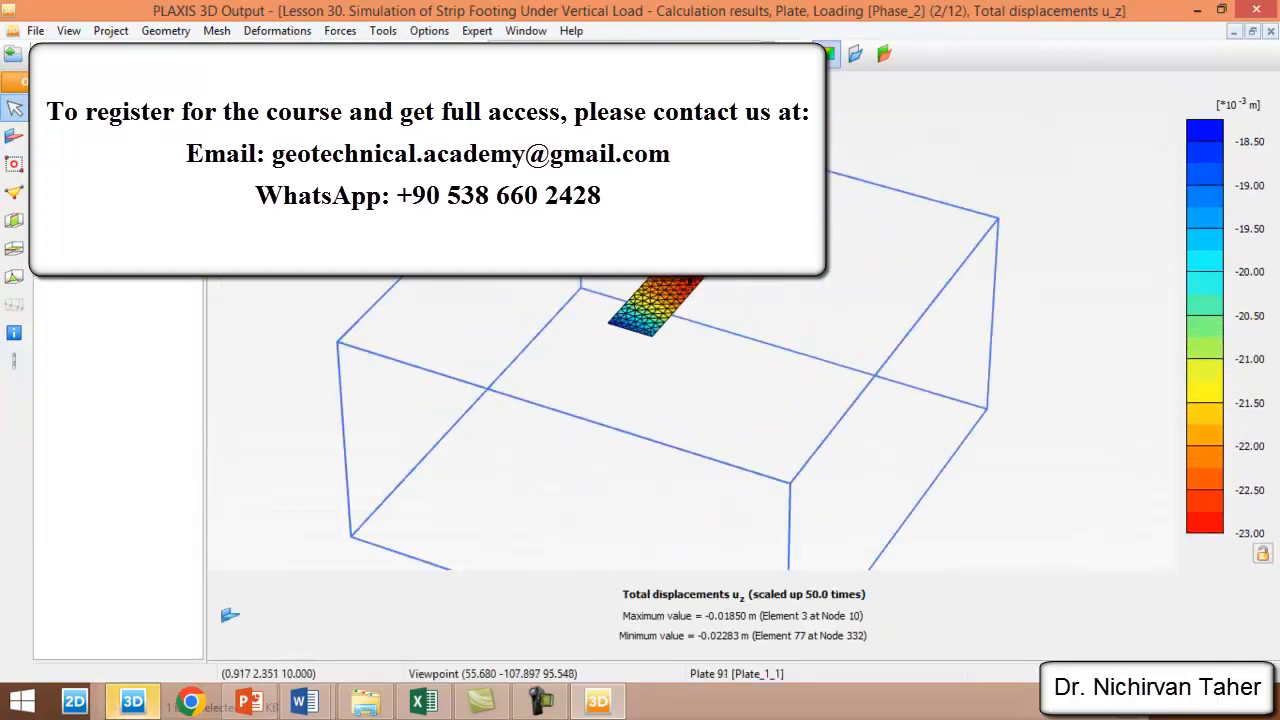
pyautogui.click(338, 30)
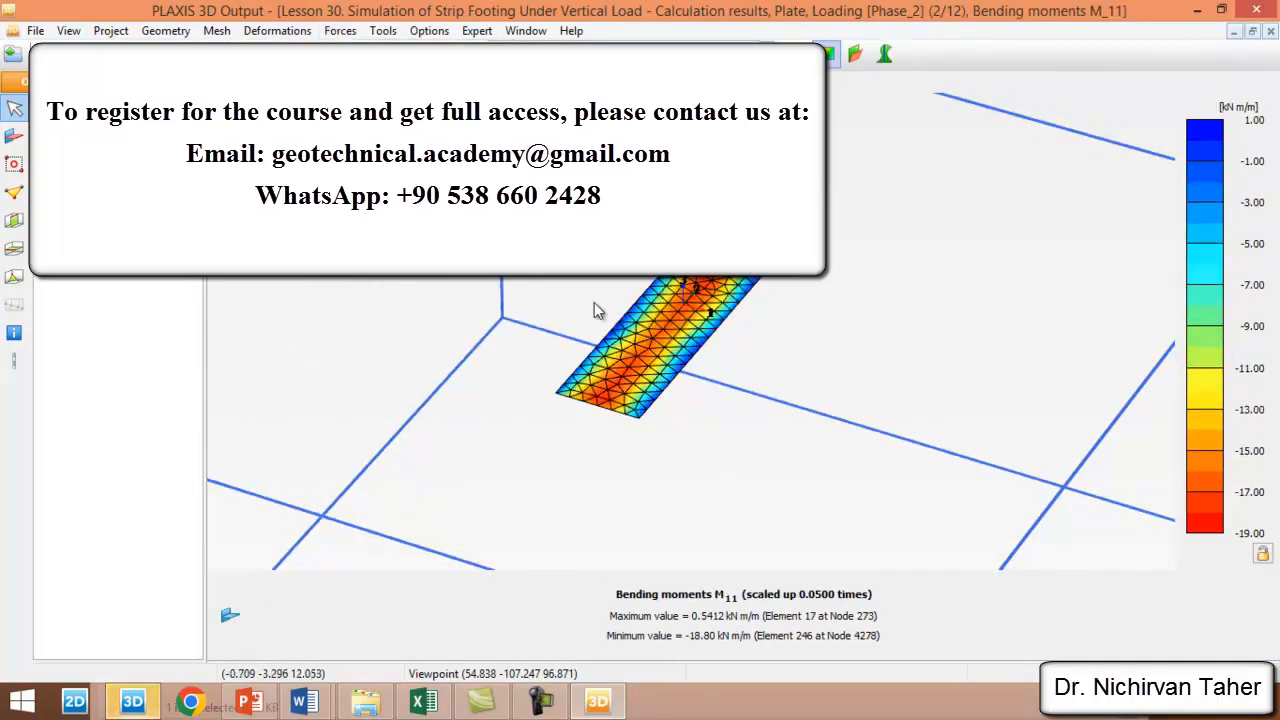
pyautogui.click(340, 30)
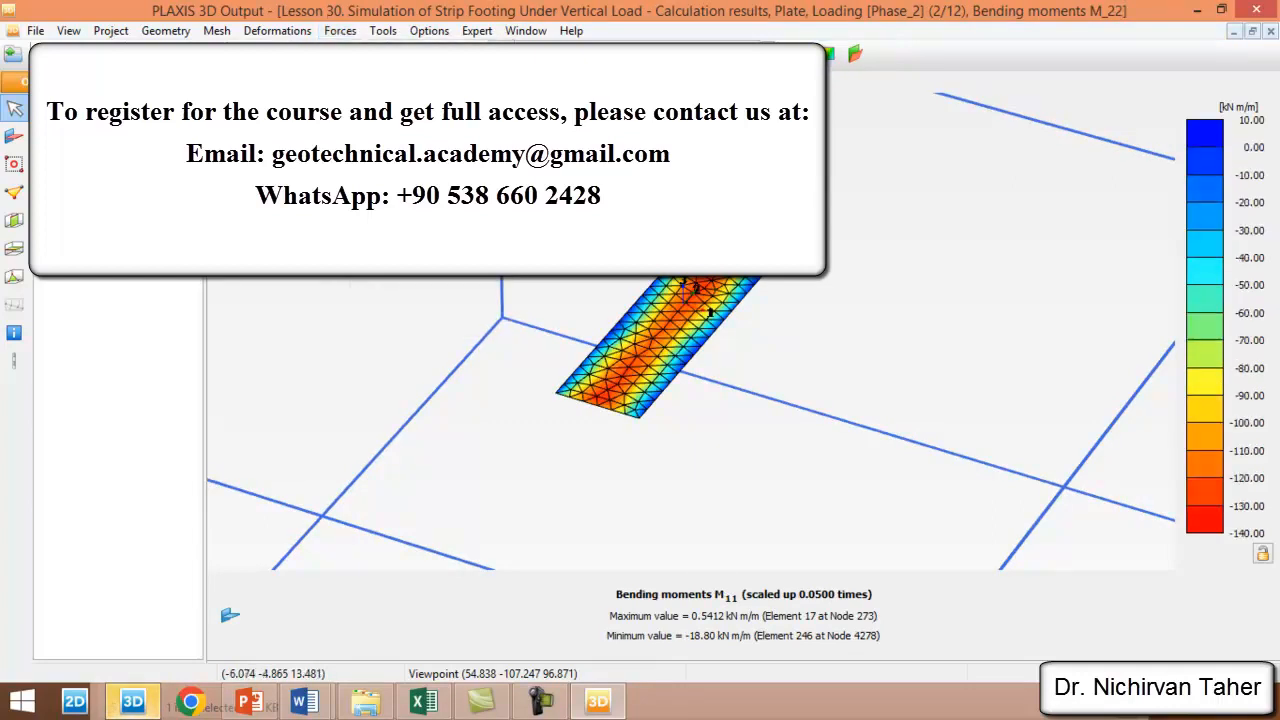
pyautogui.click(339, 30)
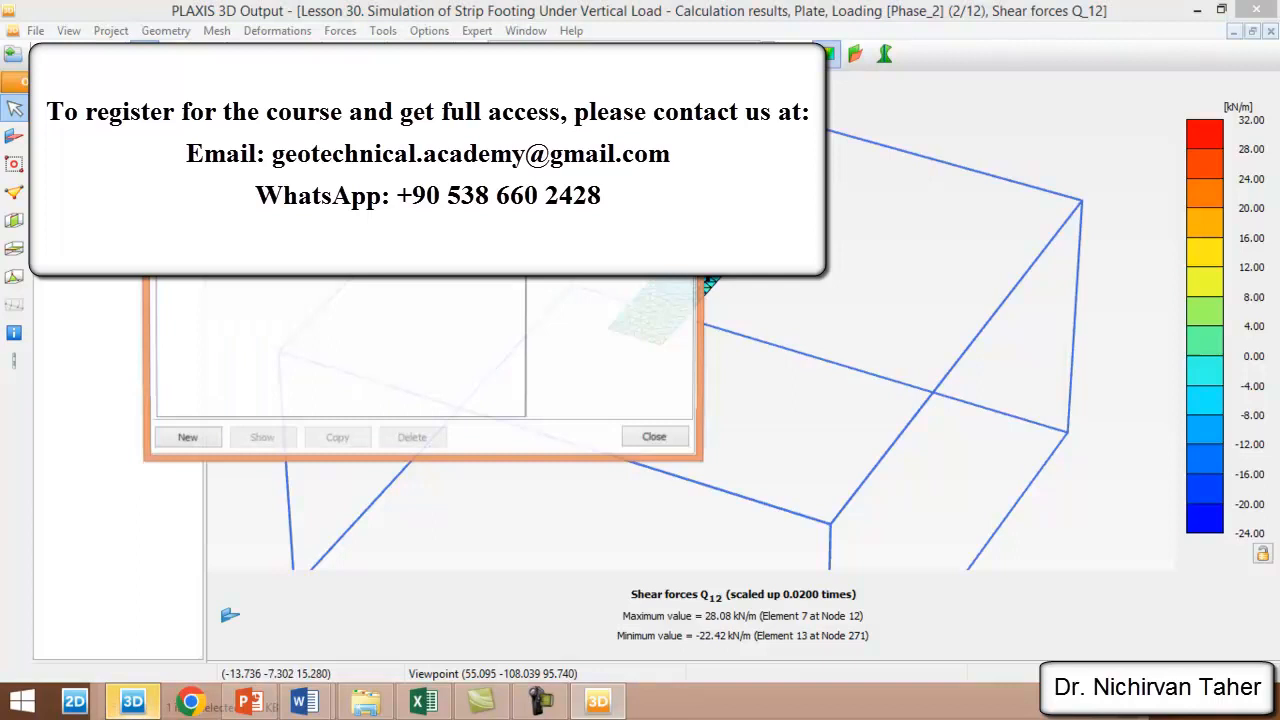
# Step: Create a curve of Node 4611 u_z versus ΣMstage, reaching about −0.0225 m
pyautogui.click(187, 440)
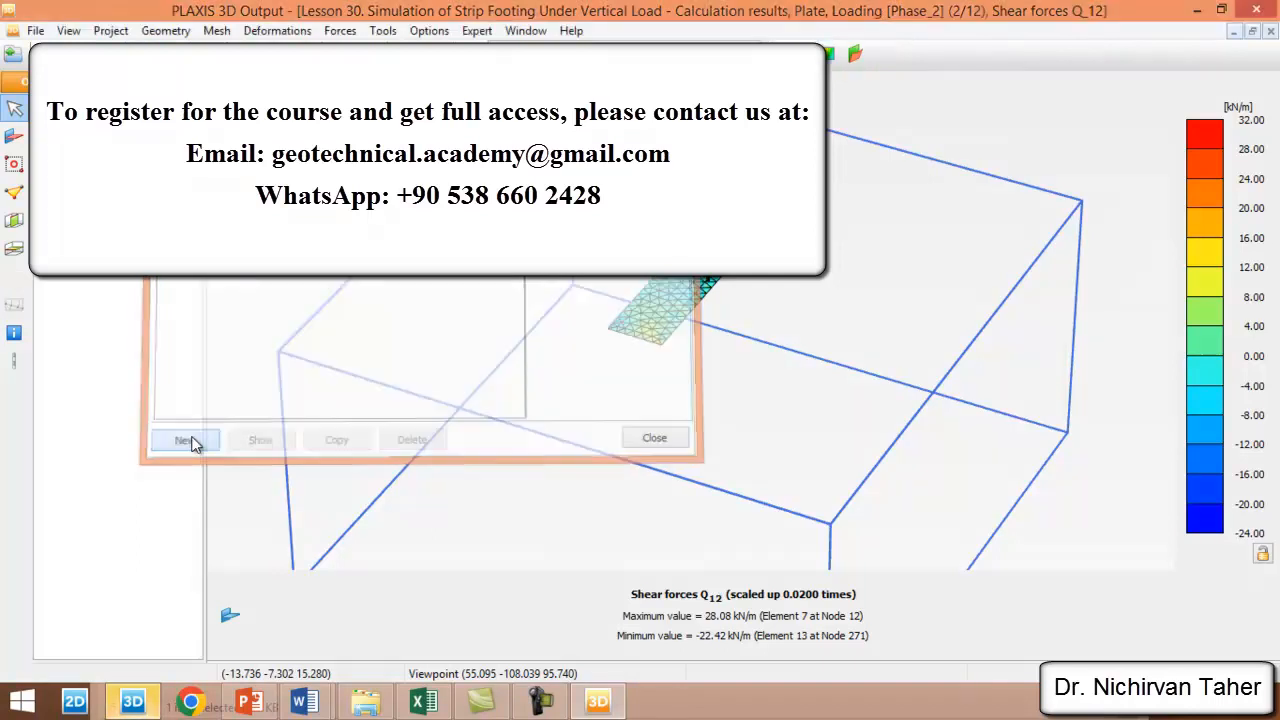
pyautogui.click(186, 439)
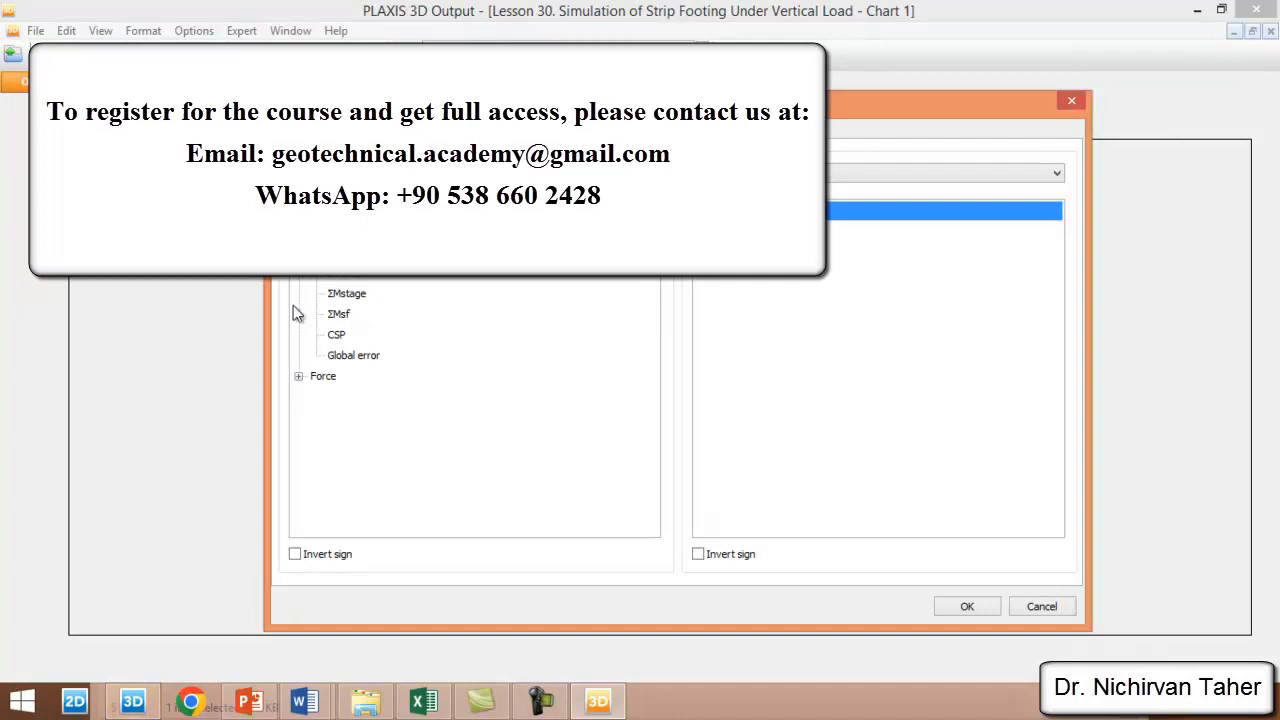
pyautogui.moveTo(347, 302)
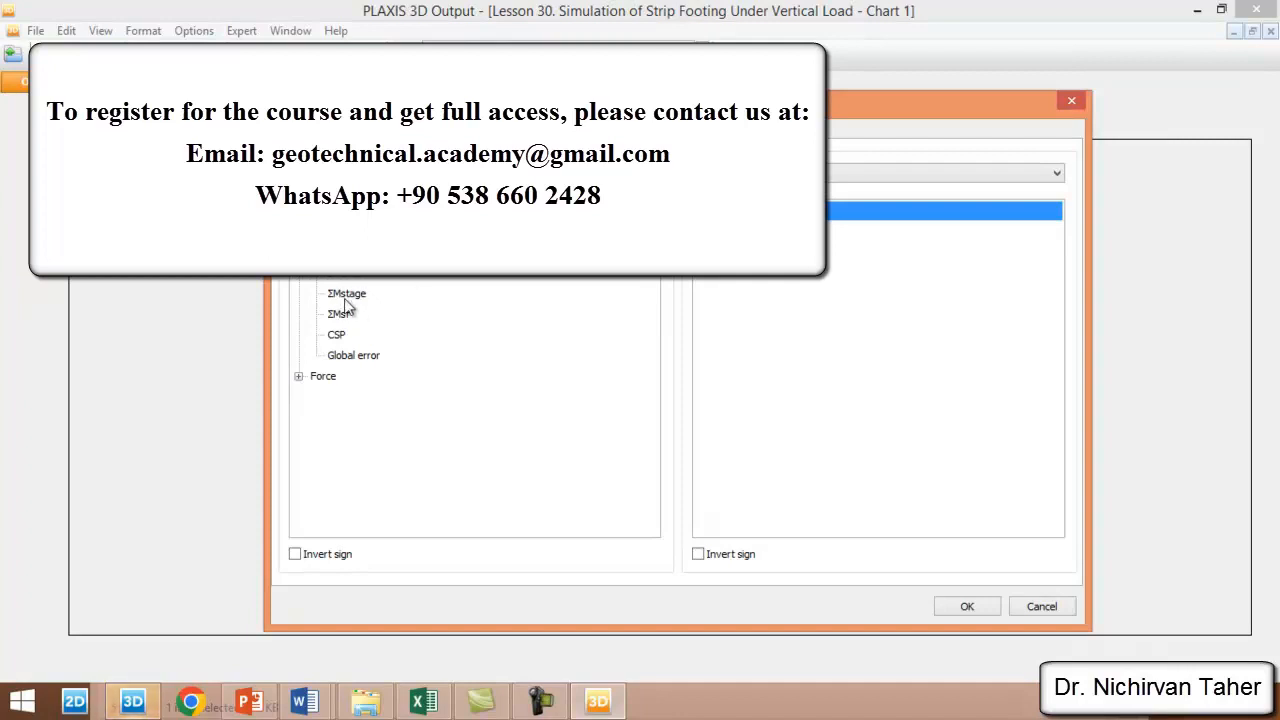
pyautogui.click(347, 293)
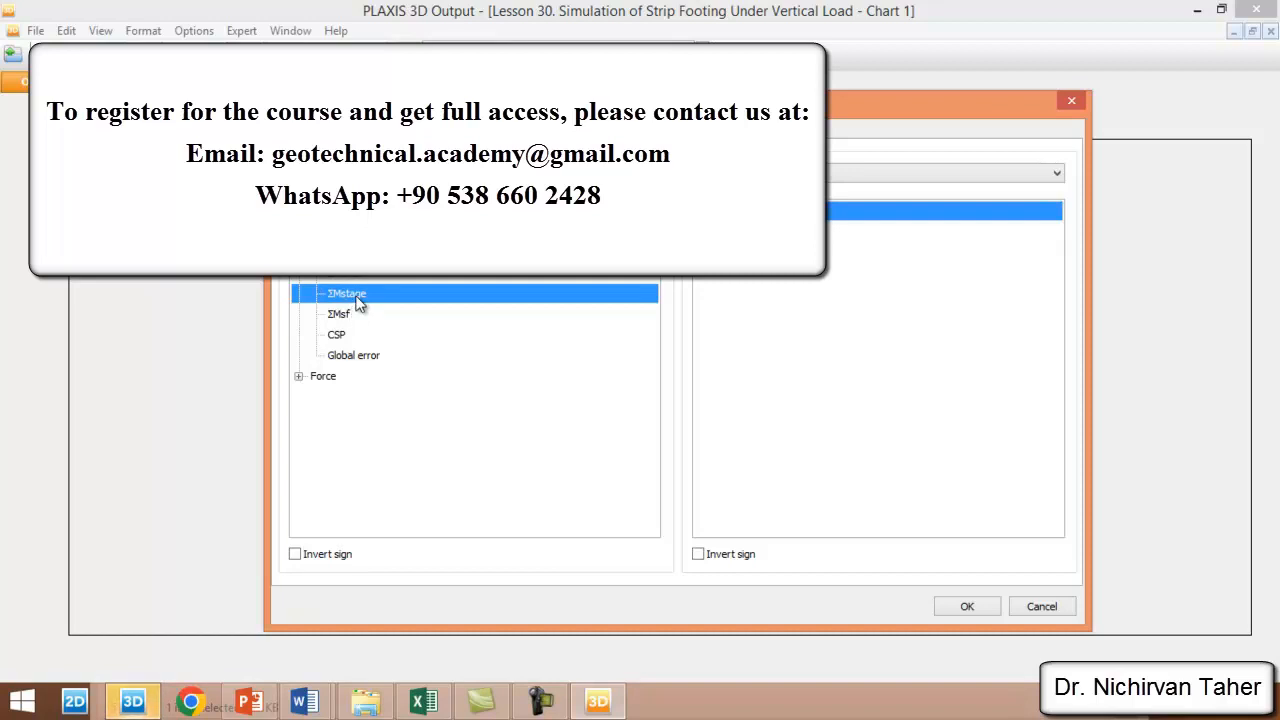
pyautogui.click(1052, 173)
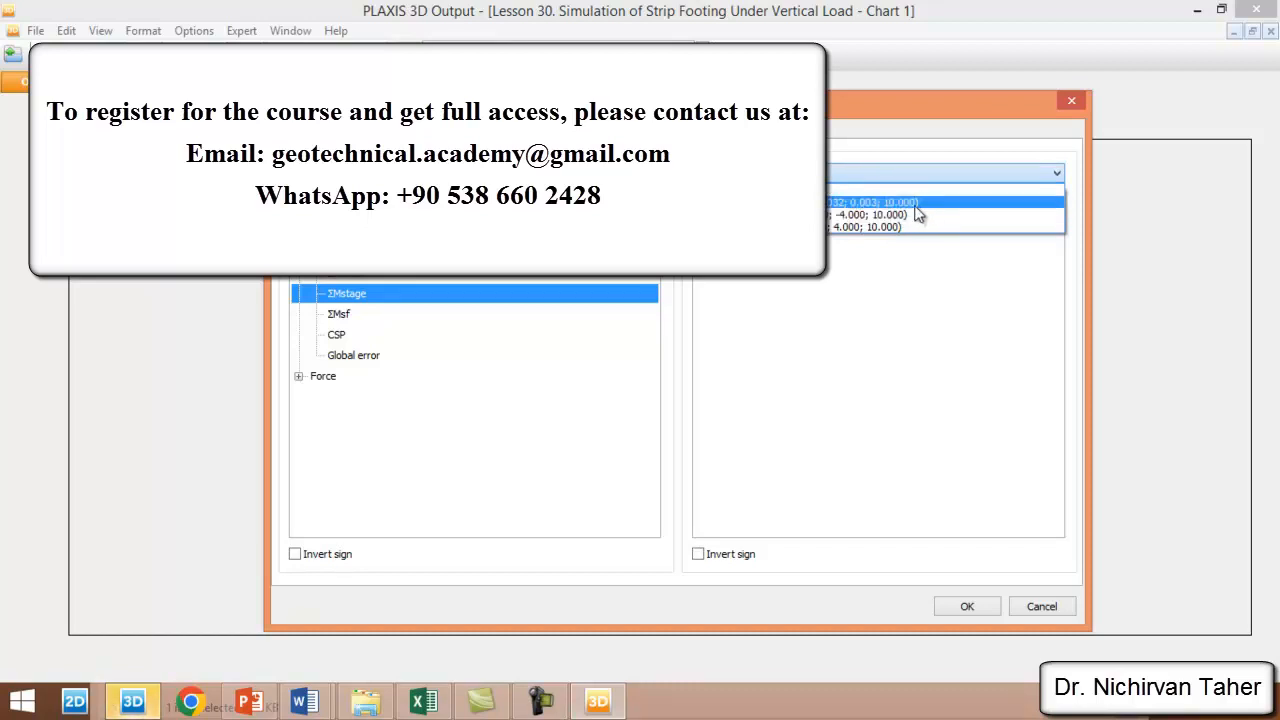
pyautogui.moveTo(855, 214)
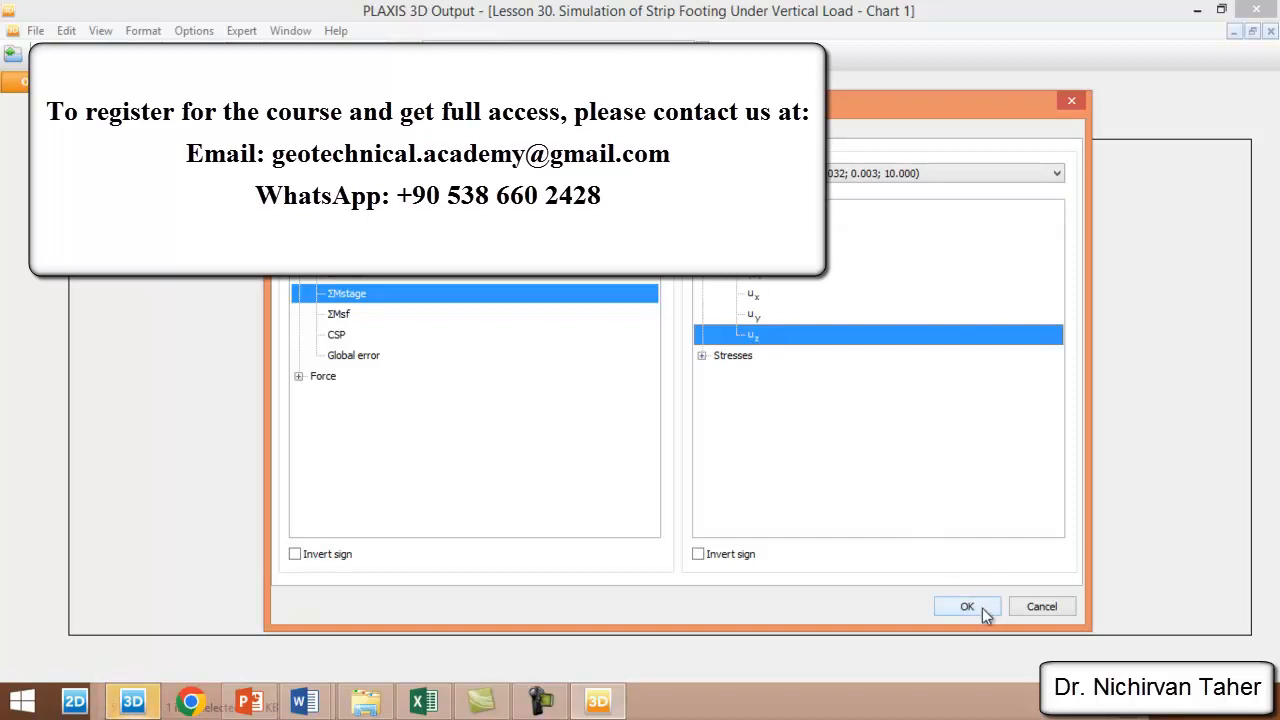
pyautogui.click(965, 606)
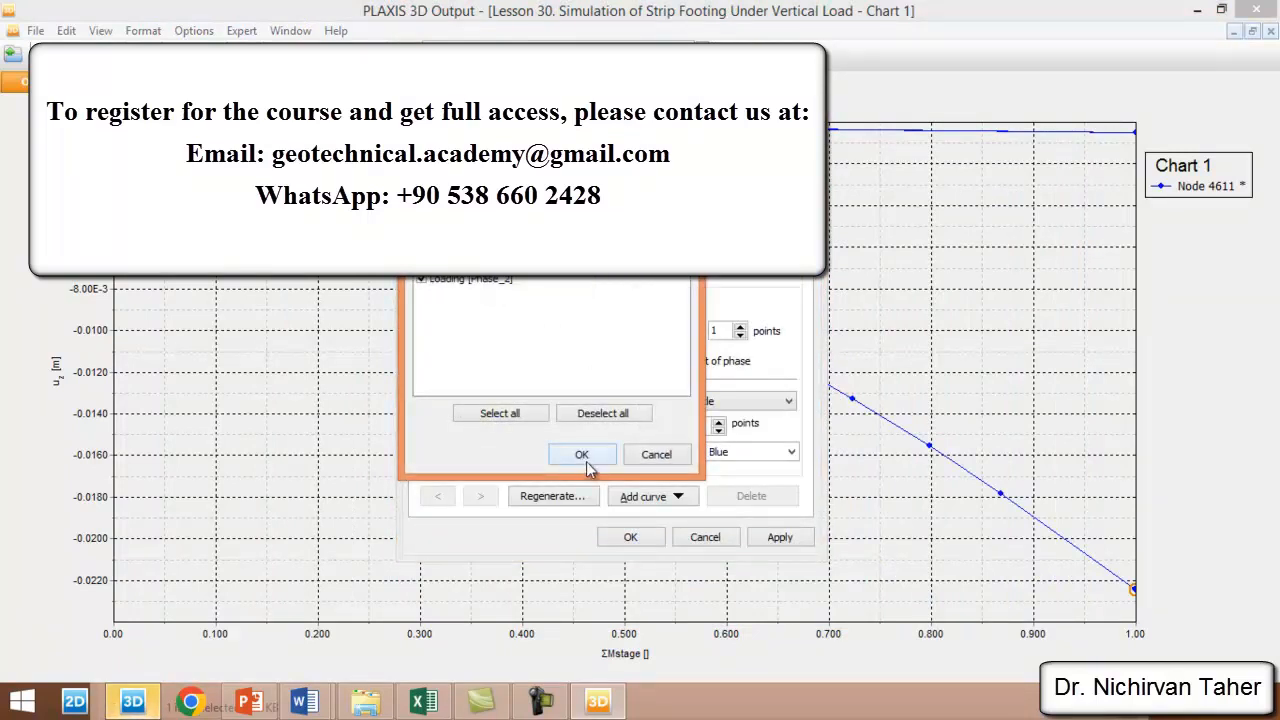
pyautogui.click(581, 454)
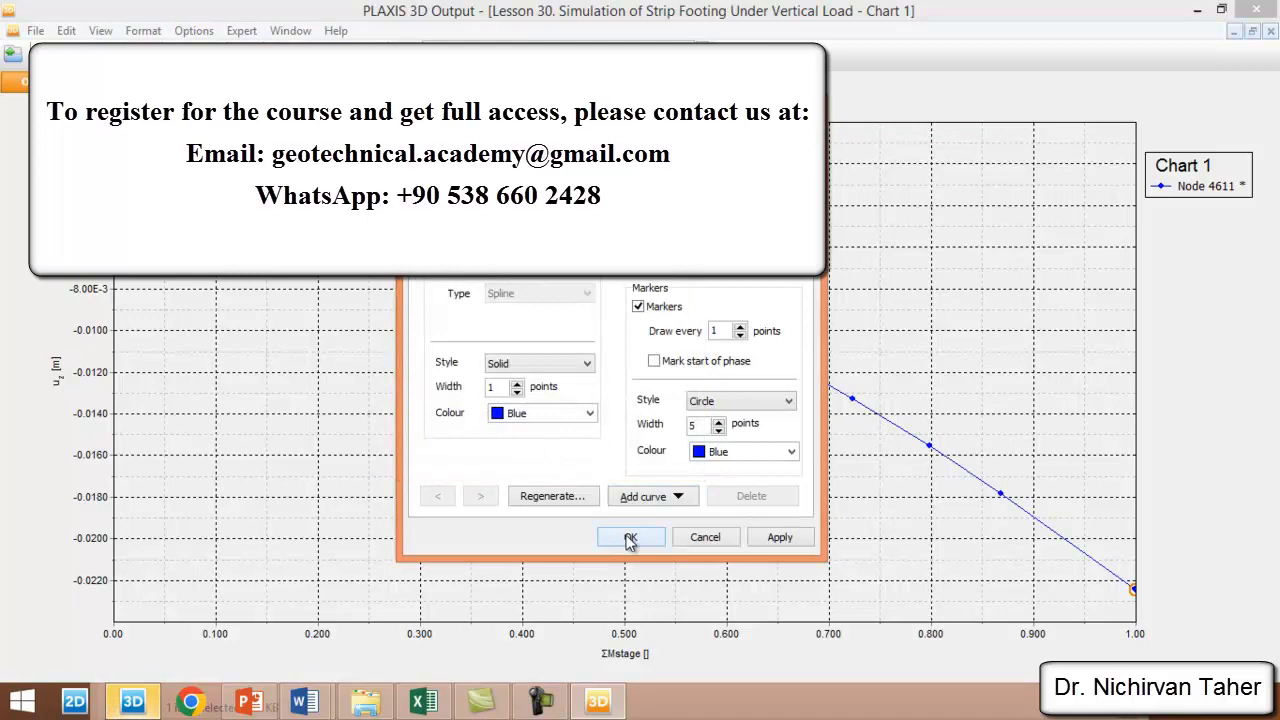
pyautogui.click(630, 537)
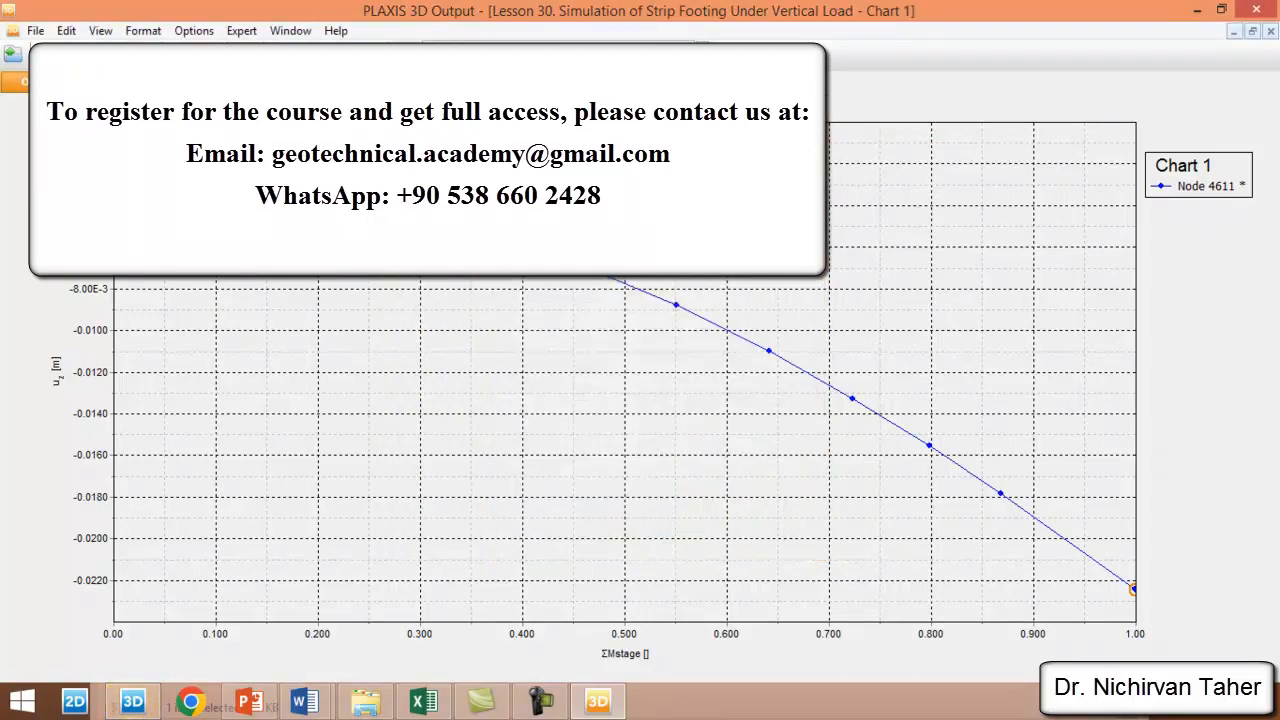
pyautogui.moveTo(1153, 612)
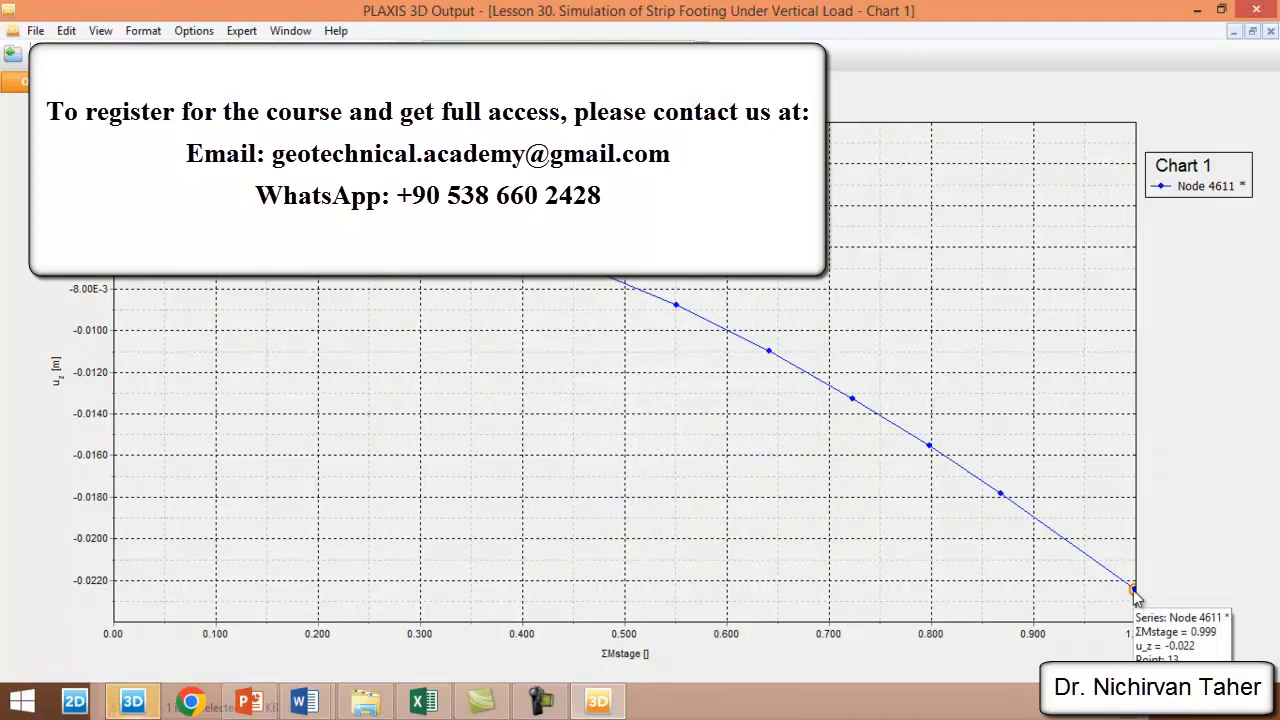
pyautogui.moveTo(1138, 597)
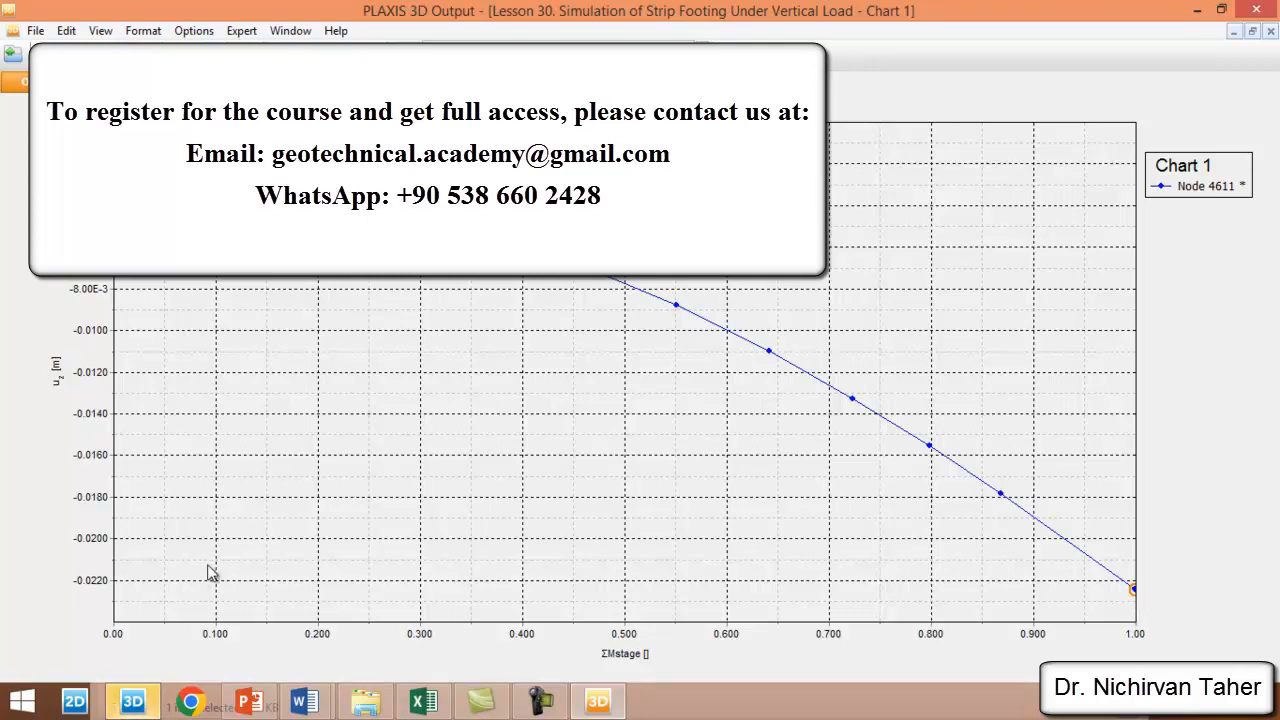
pyautogui.moveTo(613, 371)
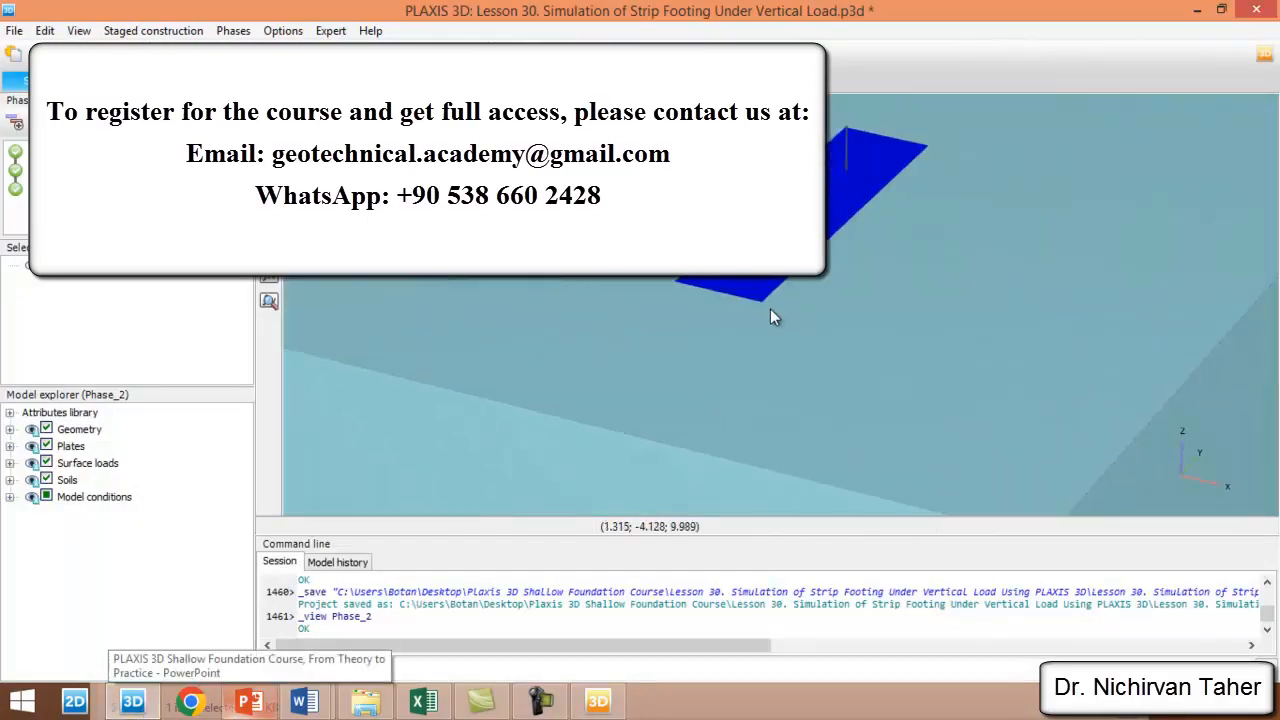
pyautogui.moveTo(770, 303)
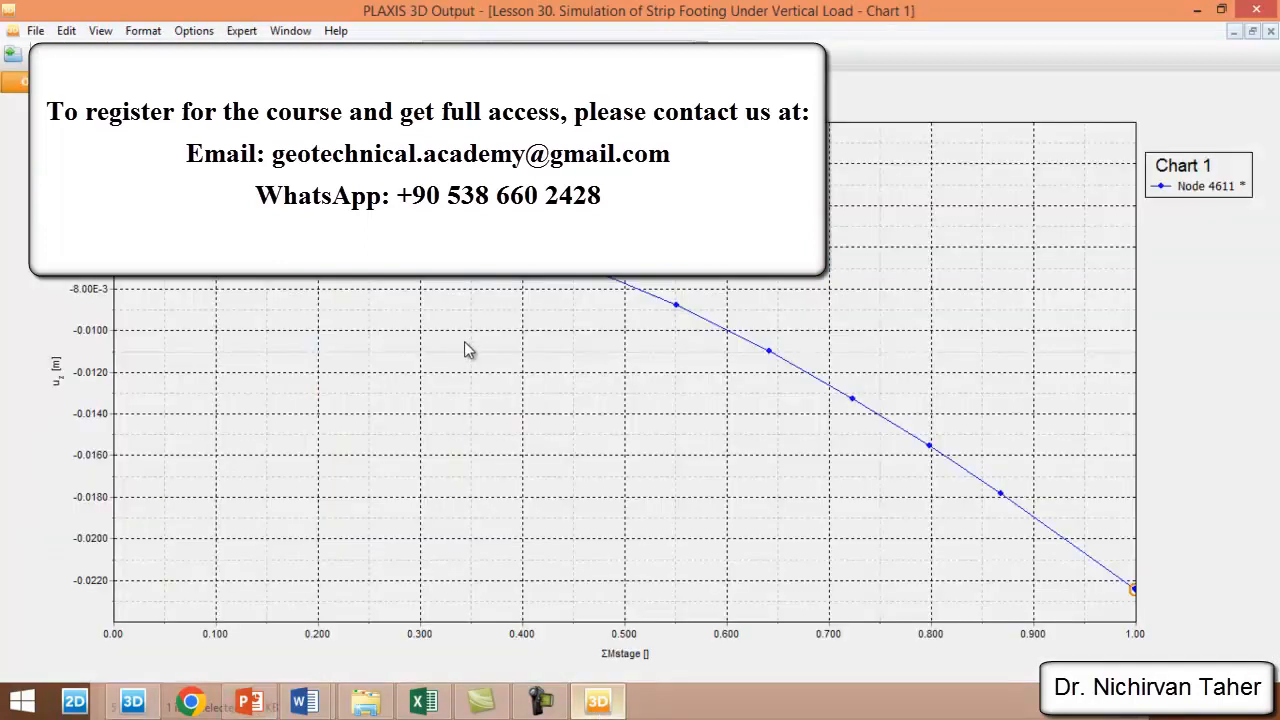
# Step: Add a Node 12 u_z curve to Chart 1 and rename the curves Center and Right Corner
pyautogui.rightClick(469, 349)
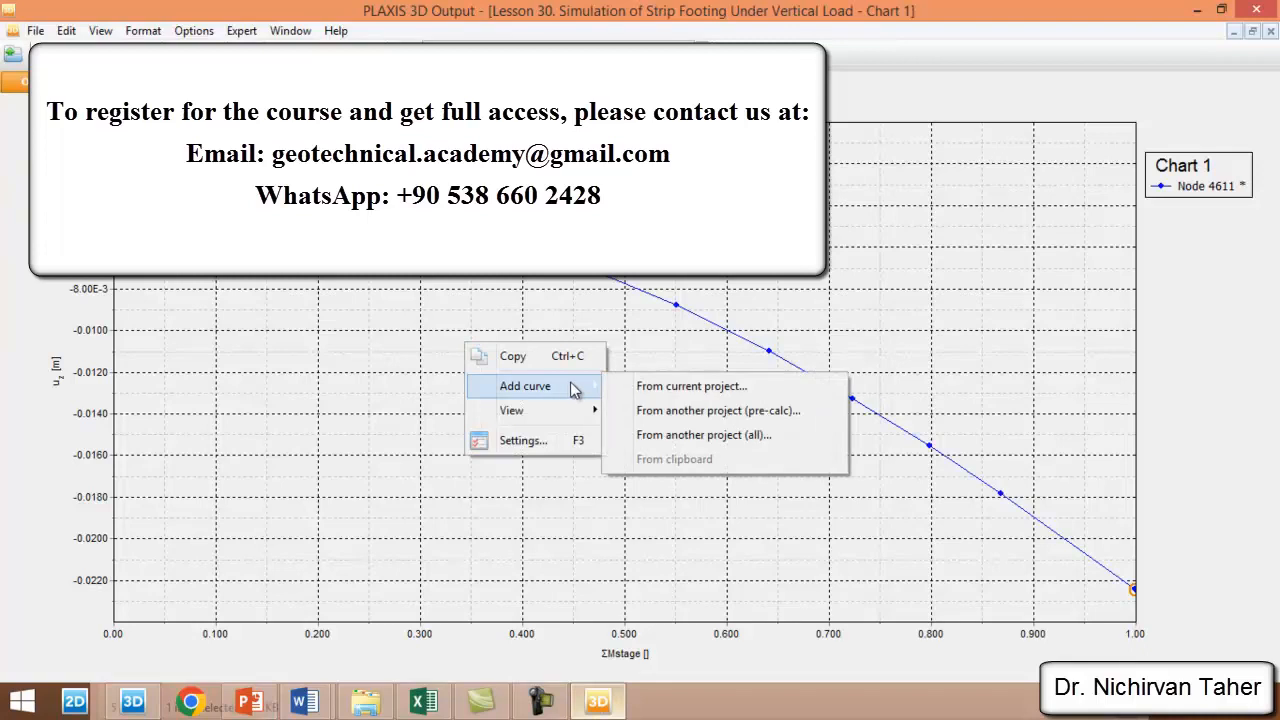
pyautogui.click(691, 386)
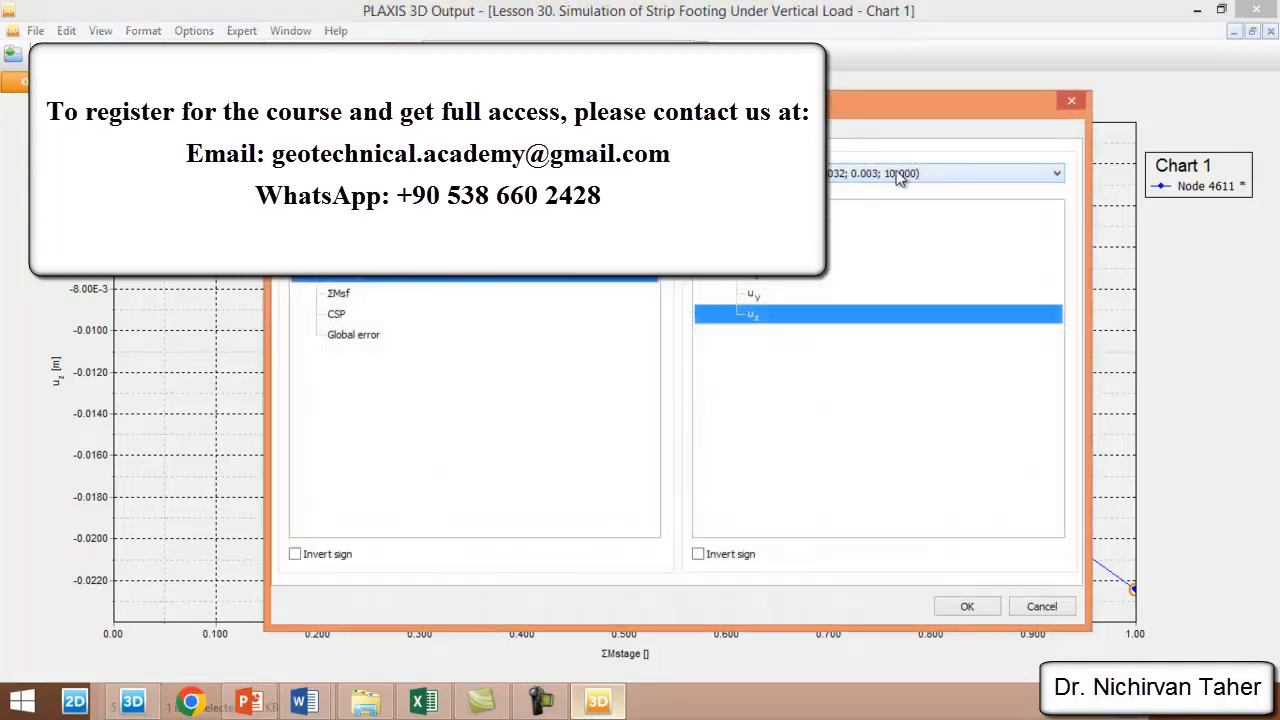
pyautogui.click(1052, 172)
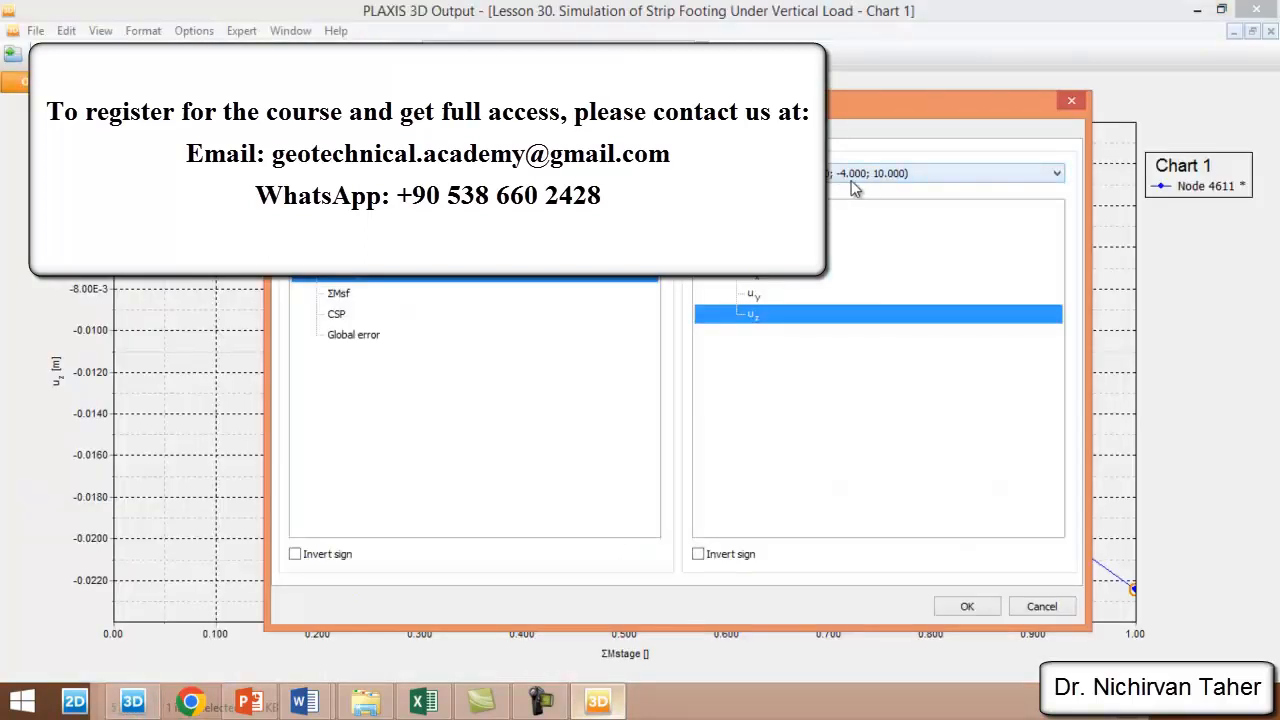
pyautogui.moveTo(967, 596)
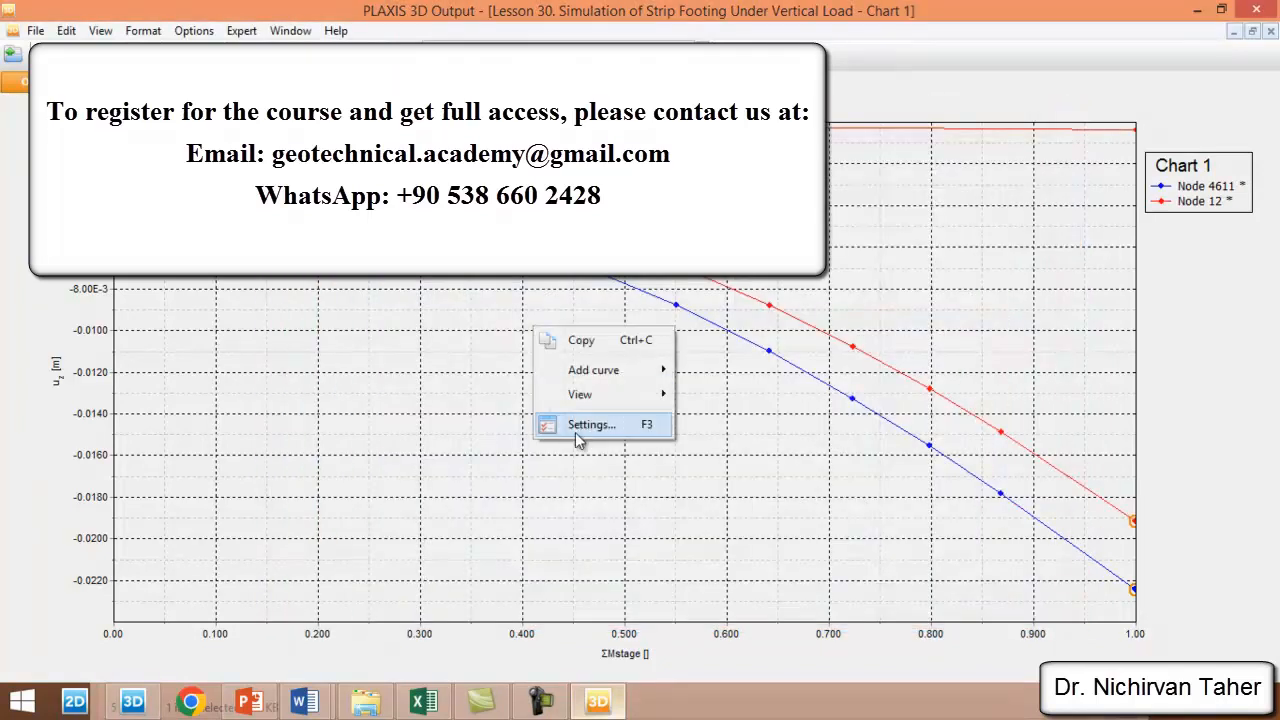
pyautogui.click(586, 424)
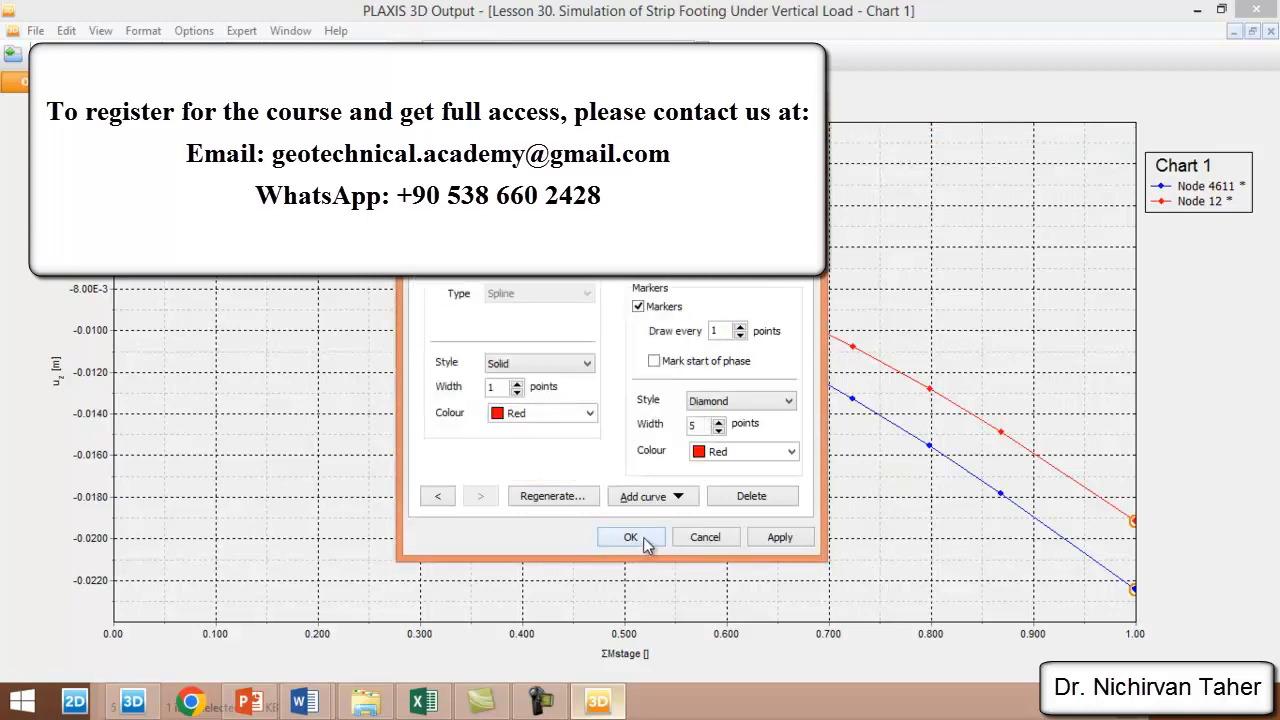
pyautogui.click(630, 537)
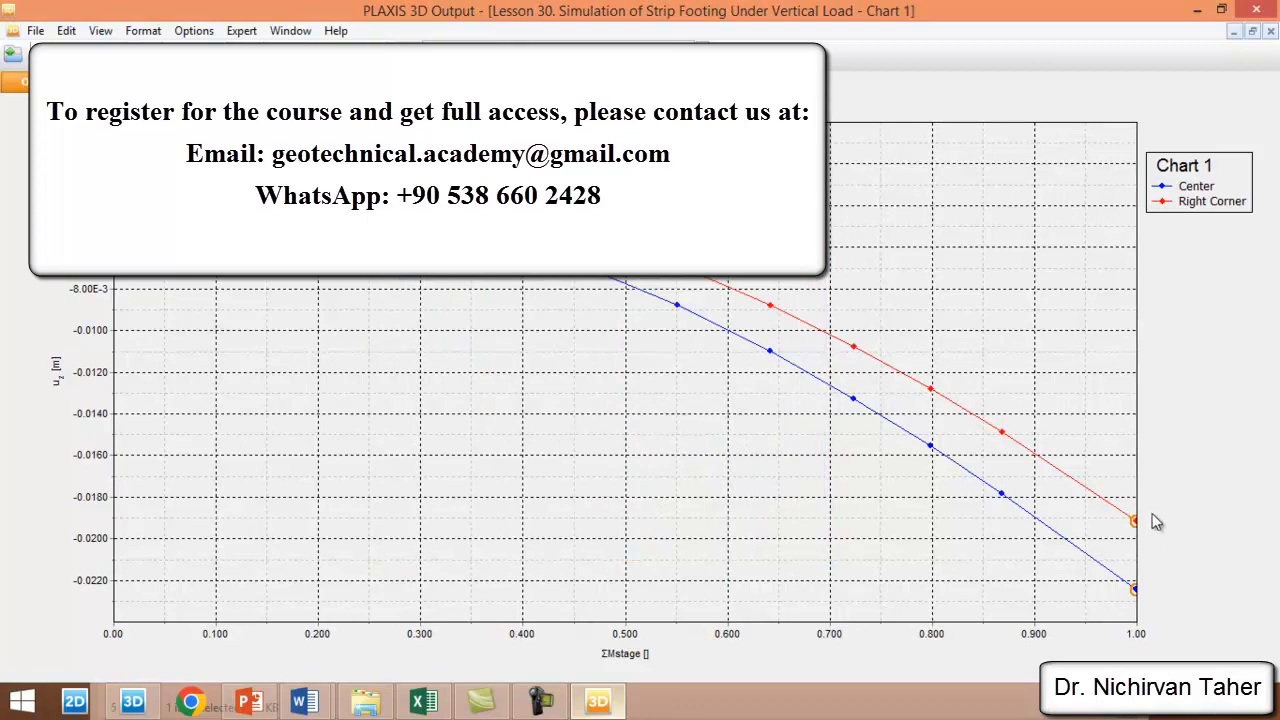
pyautogui.moveTo(1133, 548)
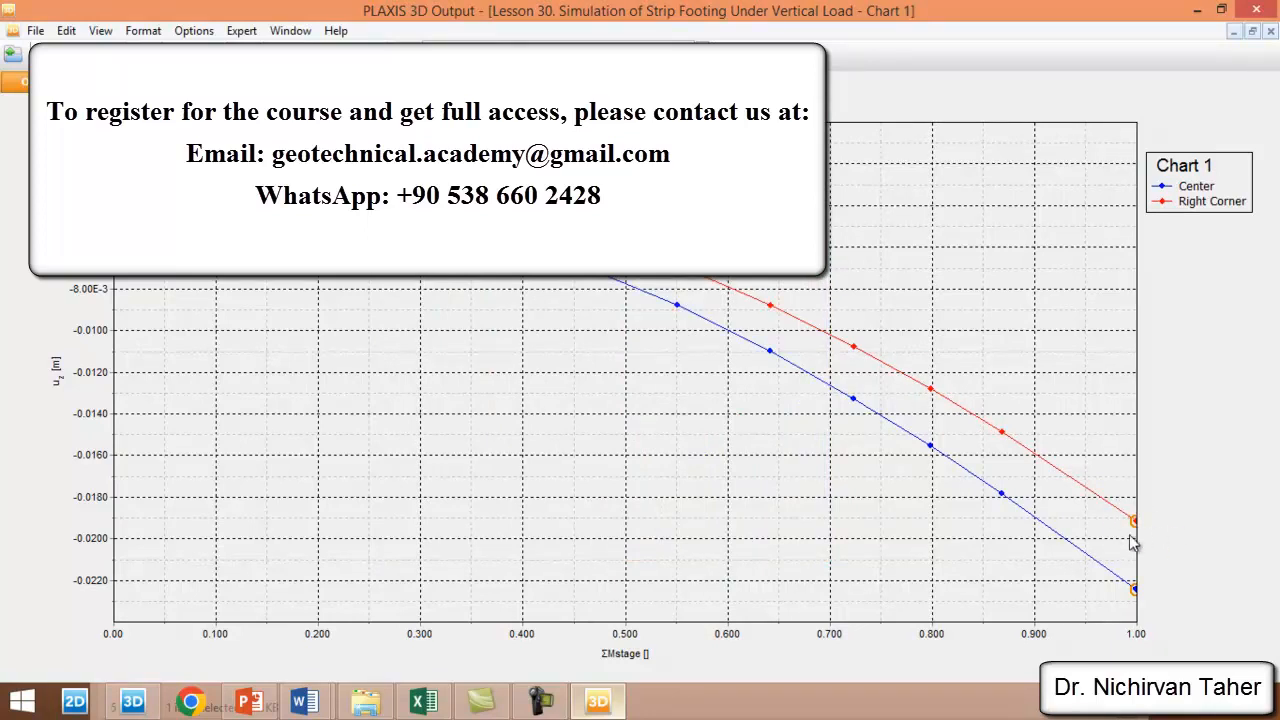
pyautogui.moveTo(1135, 520)
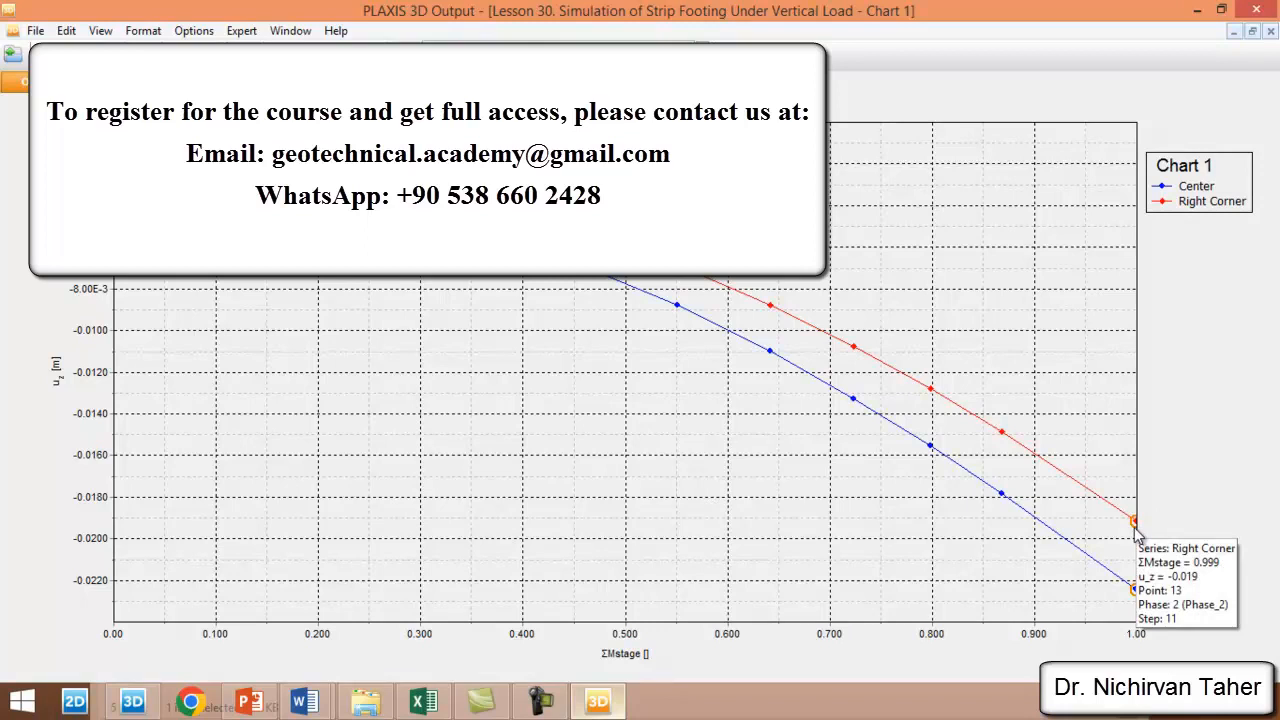
pyautogui.moveTo(240, 479)
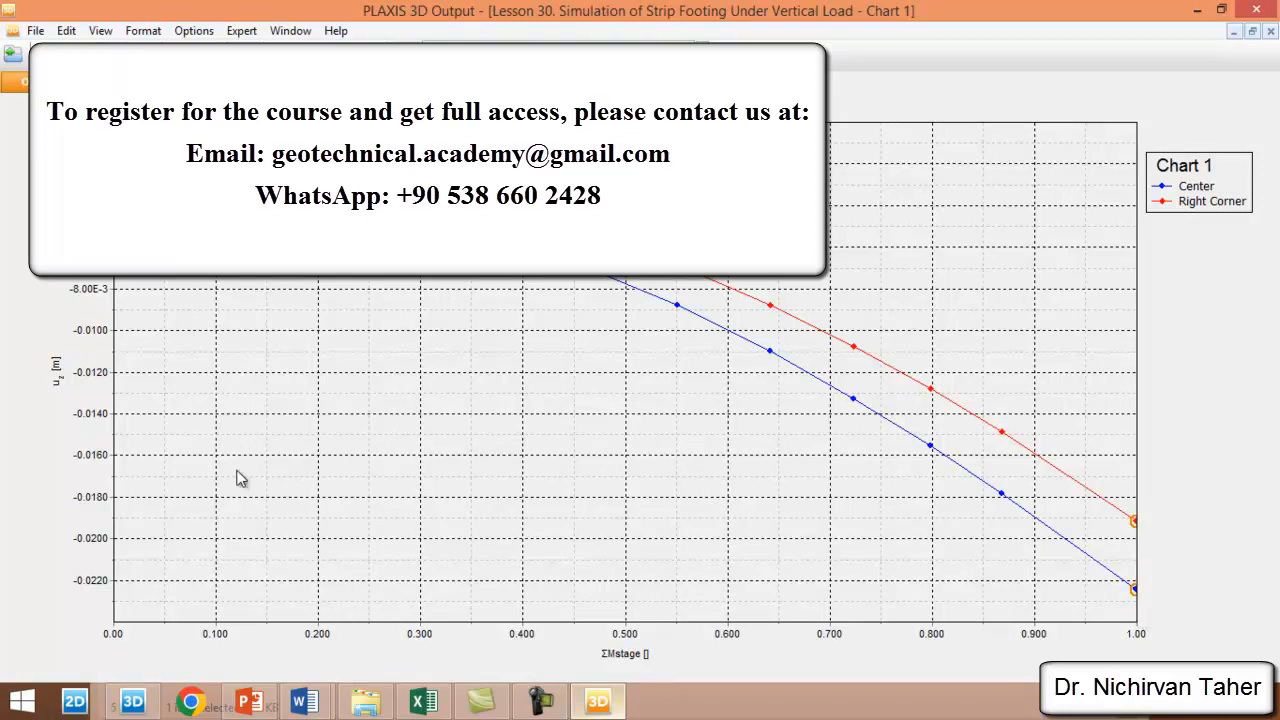
pyautogui.moveTo(672, 385)
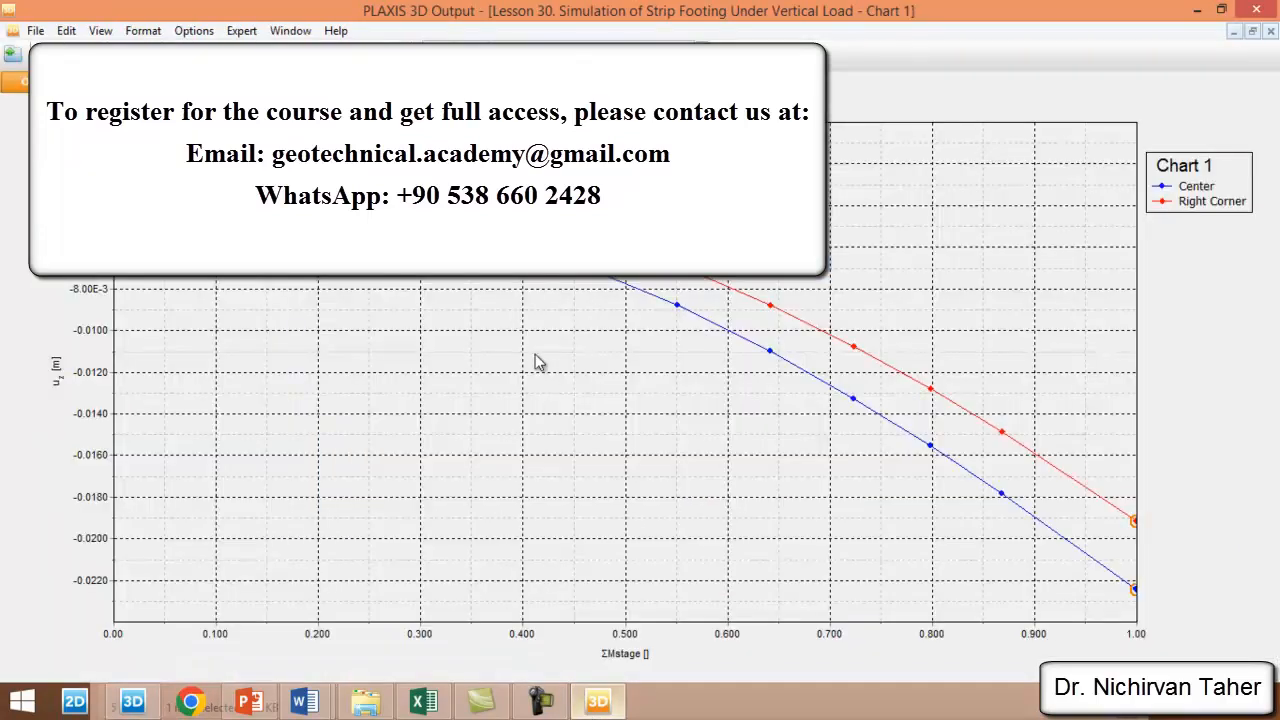
# Step: Add the third node's u_z curve named Left Corner, then switch to the Excel comparison chart
pyautogui.rightClick(540, 362)
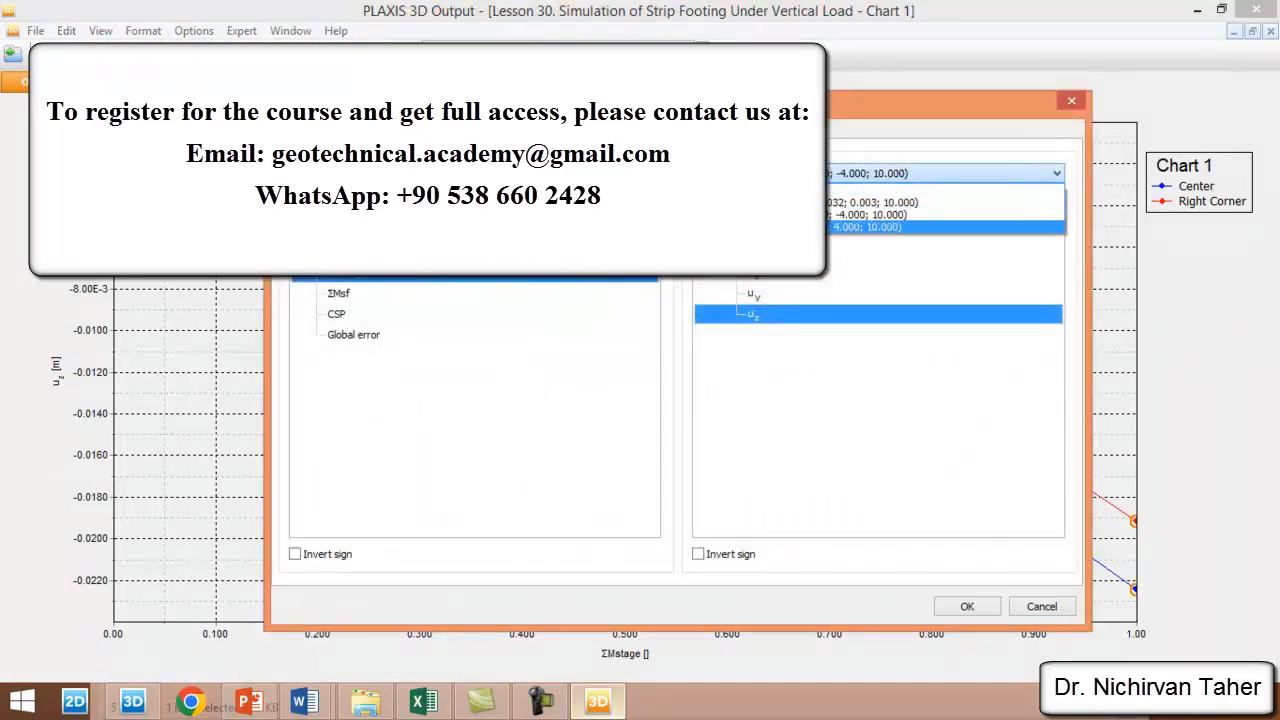
pyautogui.moveTo(888, 233)
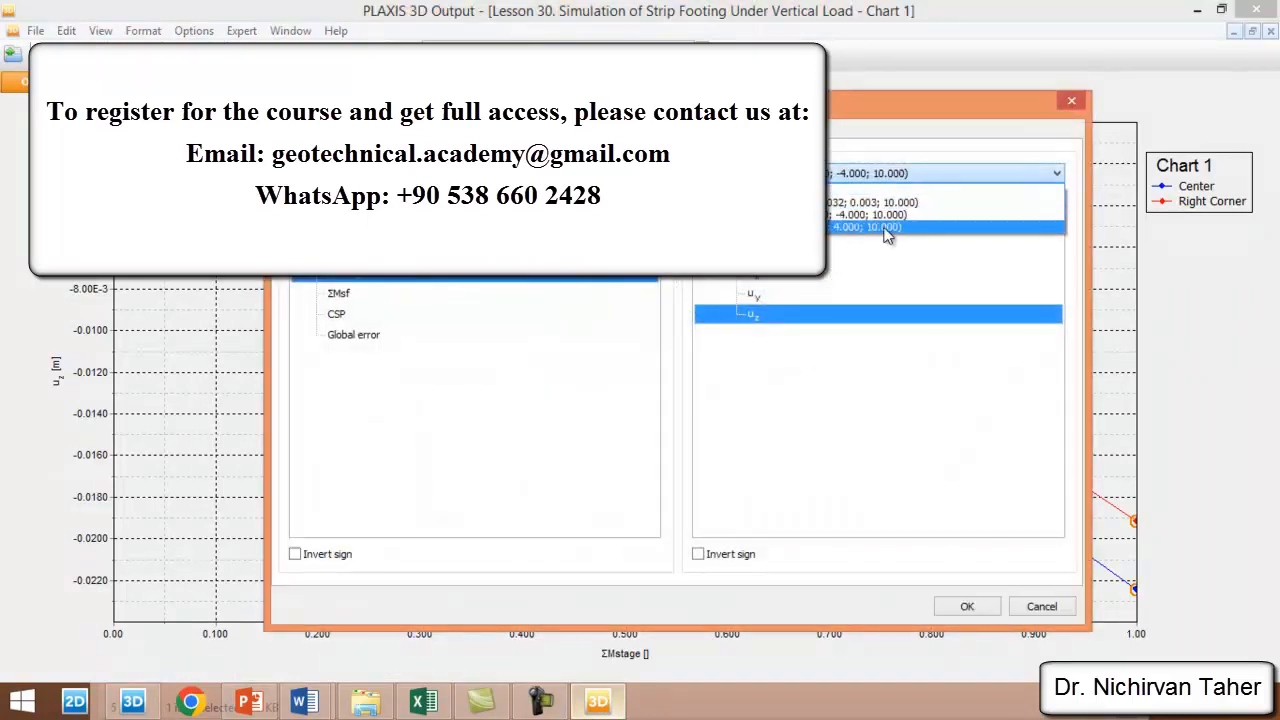
pyautogui.click(967, 605)
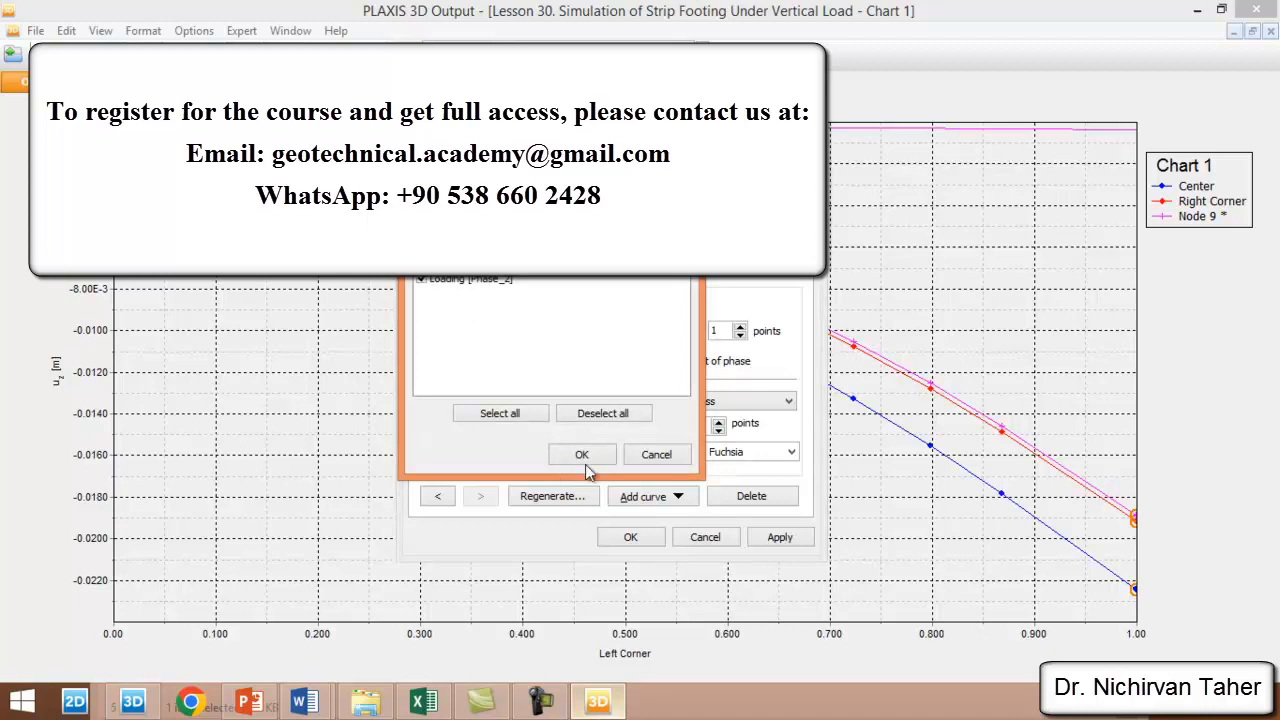
pyautogui.click(582, 454)
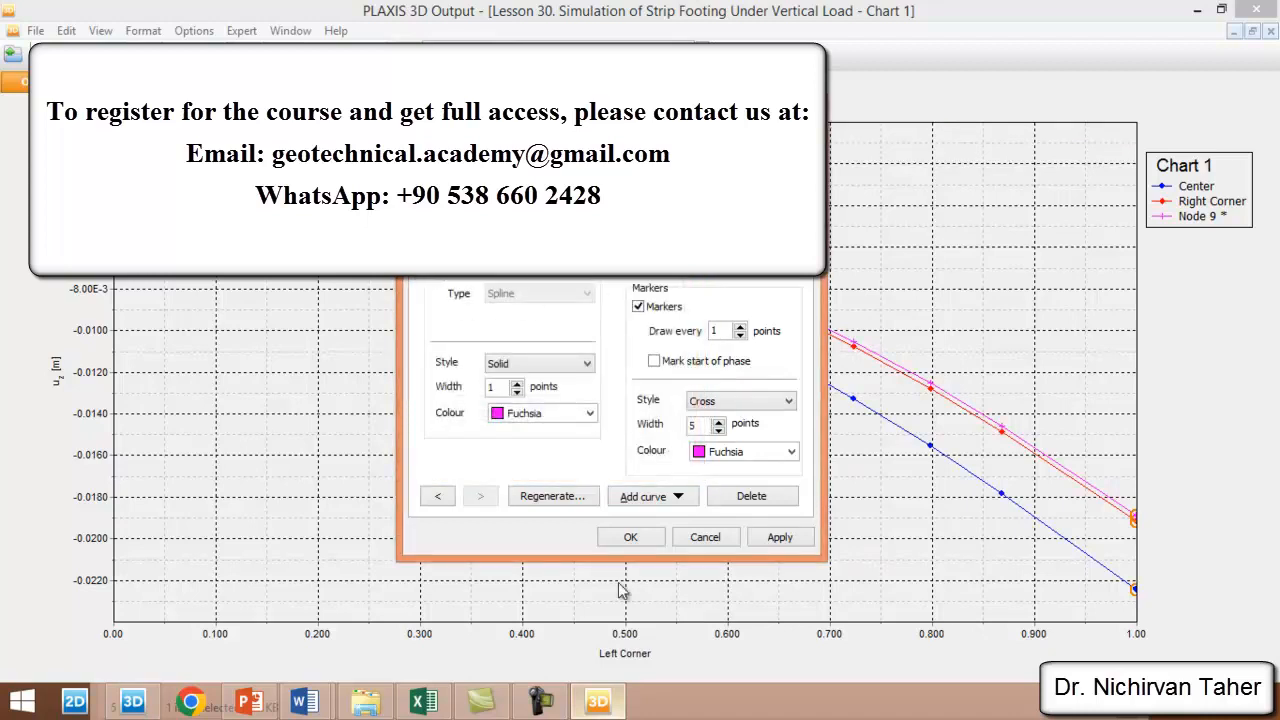
pyautogui.click(630, 536)
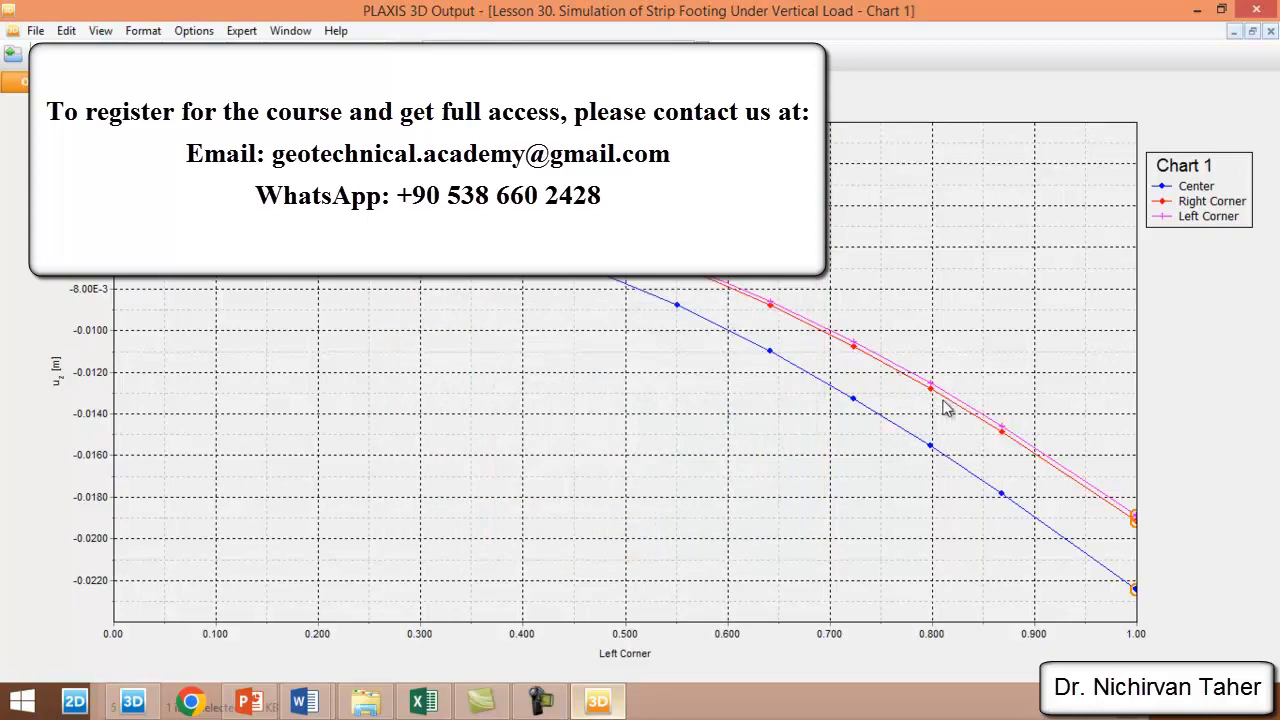
pyautogui.moveTo(943, 406)
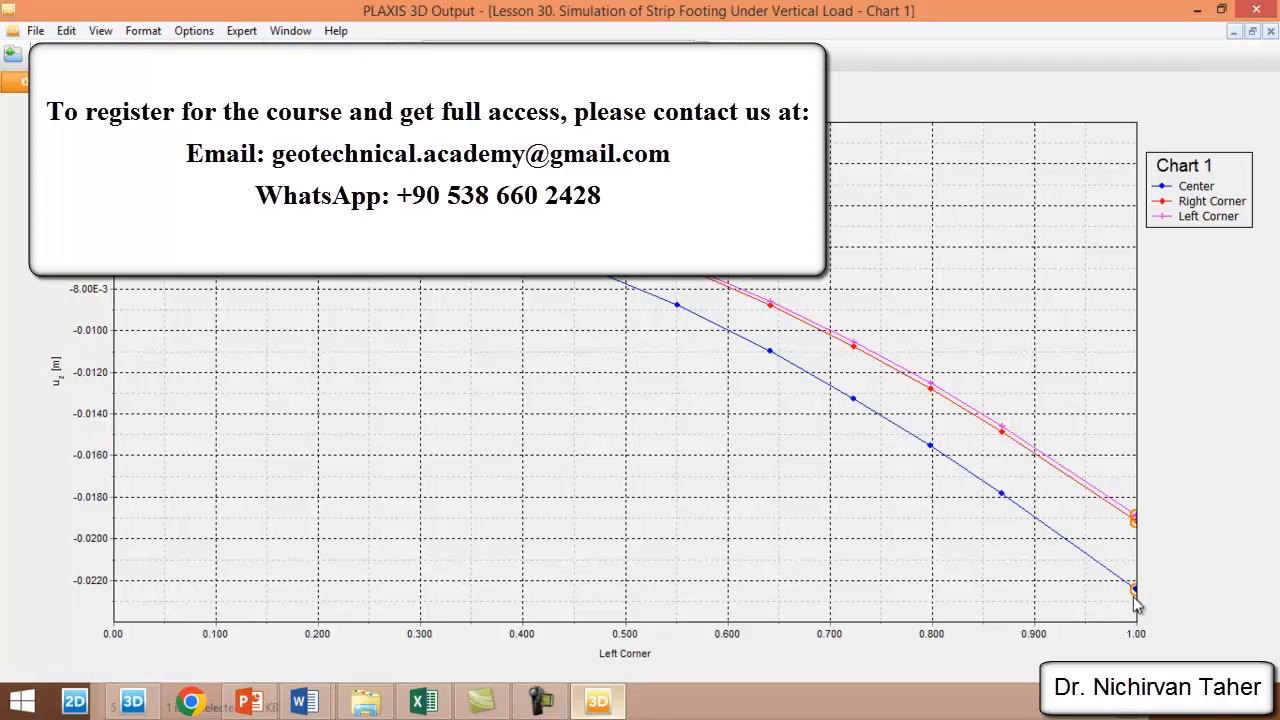
pyautogui.moveTo(1154, 599)
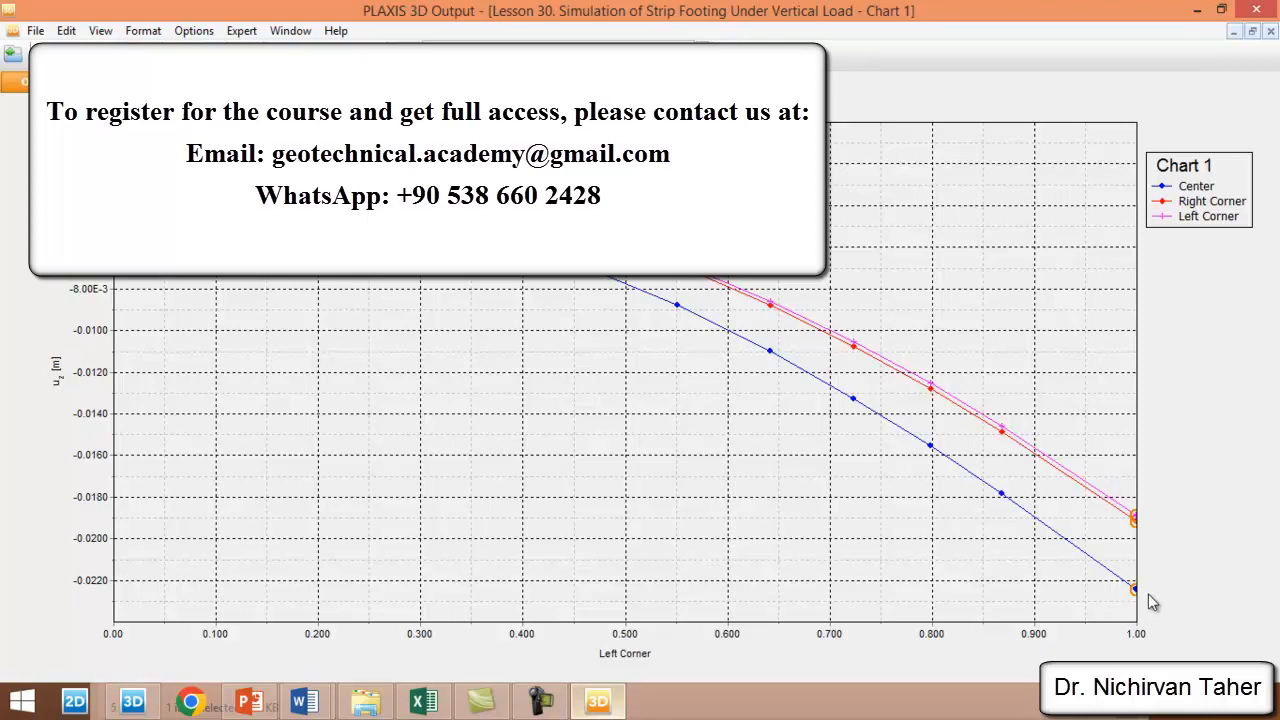
pyautogui.moveTo(535, 310)
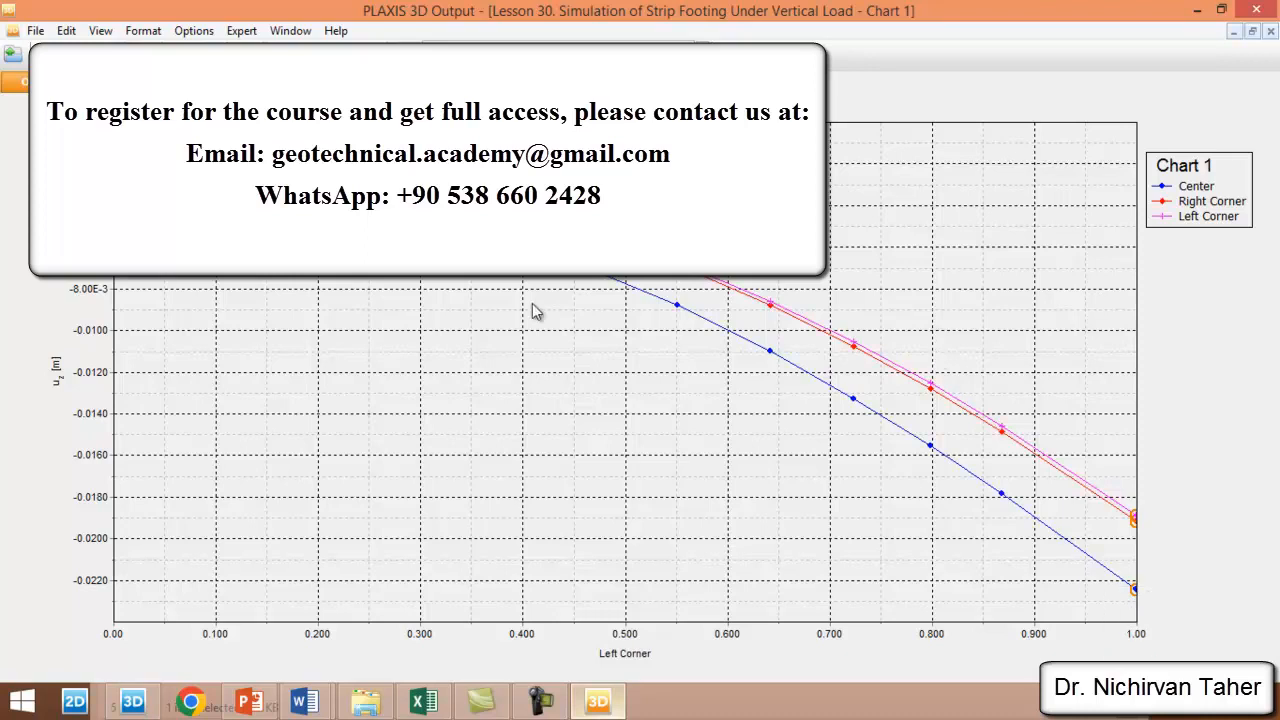
pyautogui.moveTo(896, 376)
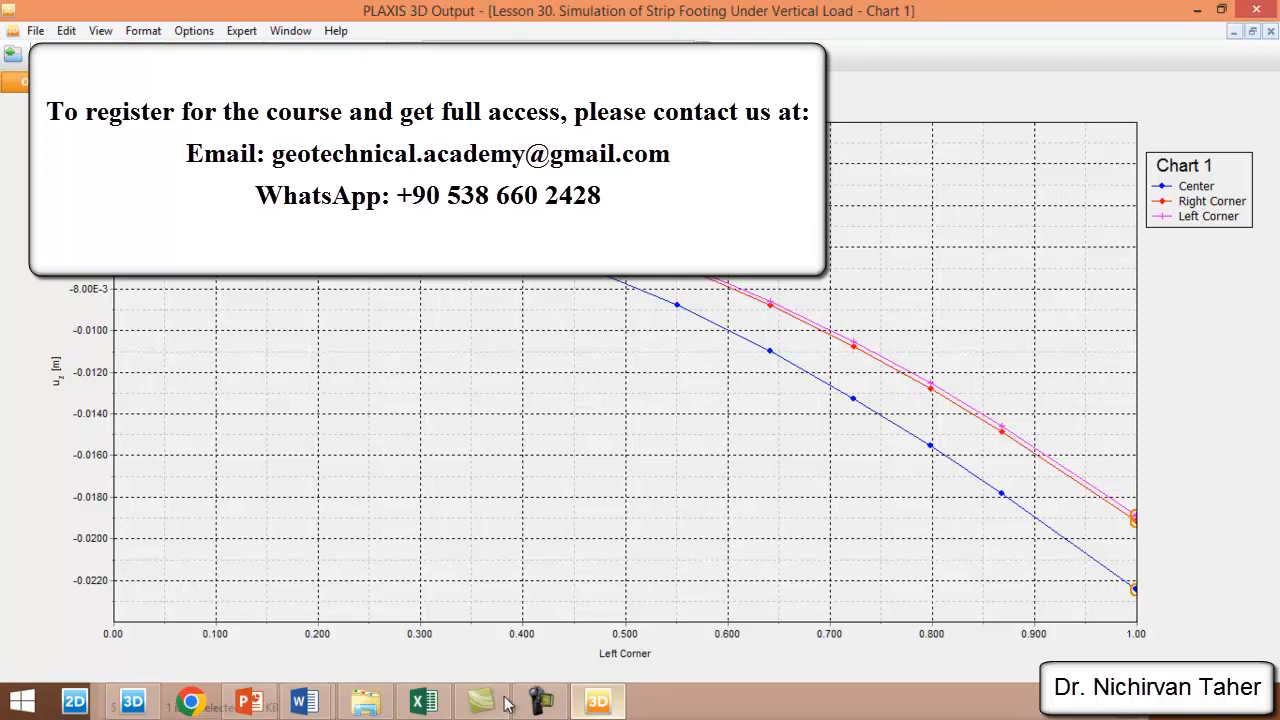
pyautogui.click(428, 700)
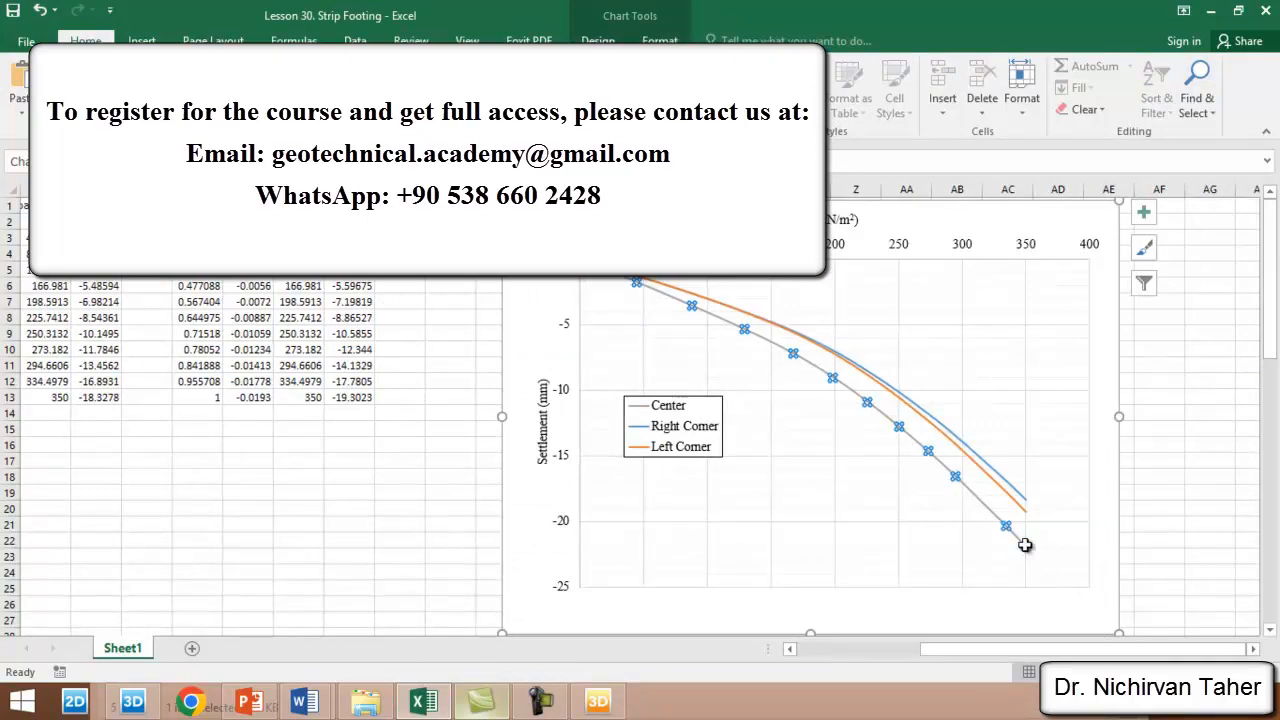
pyautogui.hscroll(3)
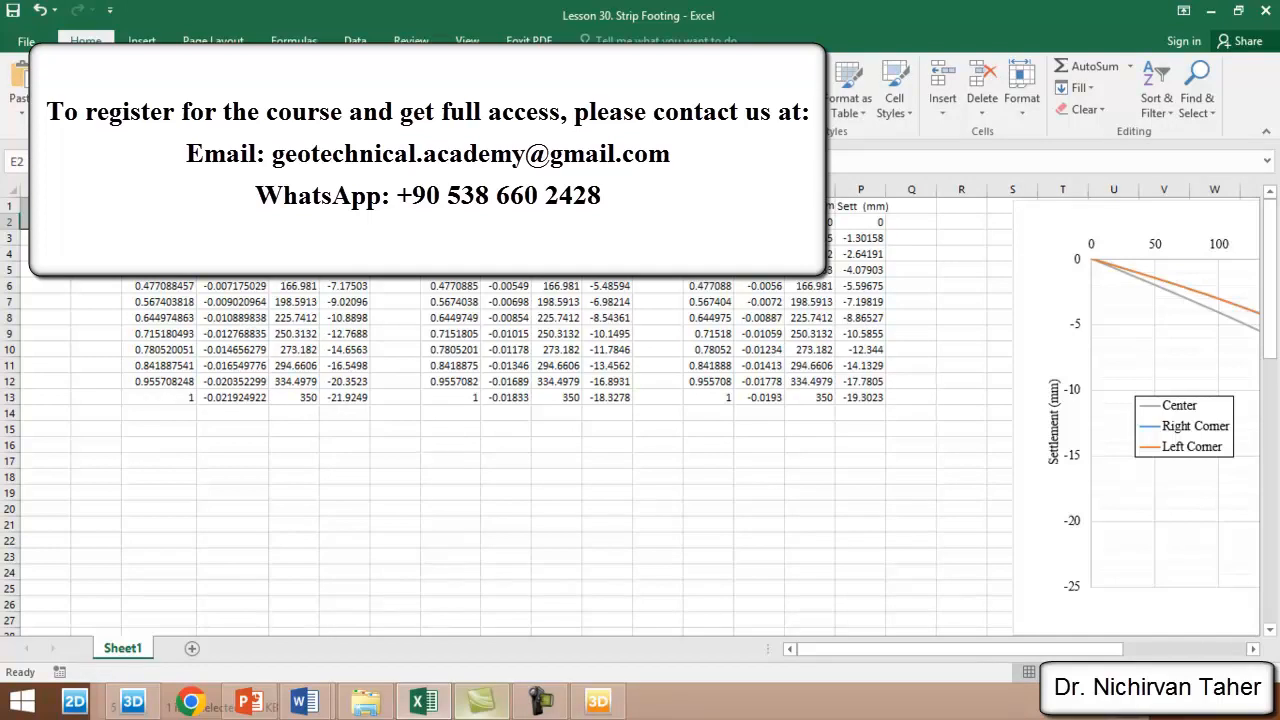
pyautogui.moveTo(897, 645)
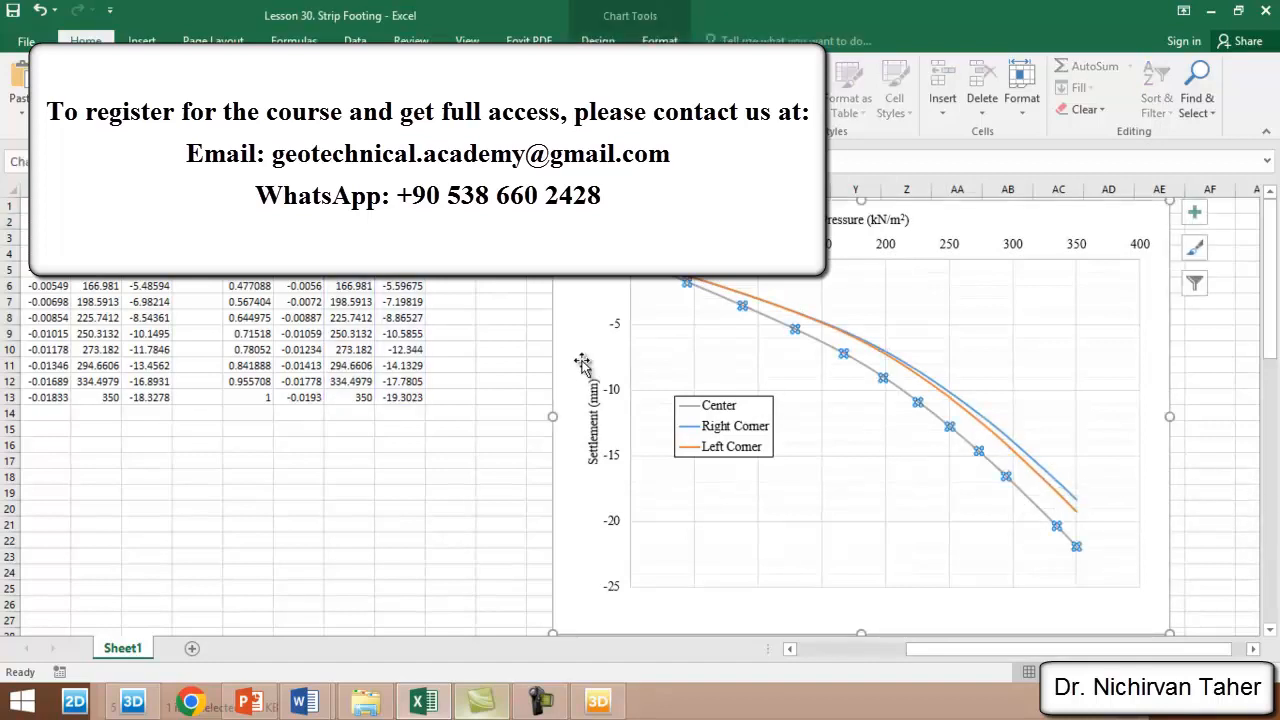
pyautogui.moveTo(490, 297)
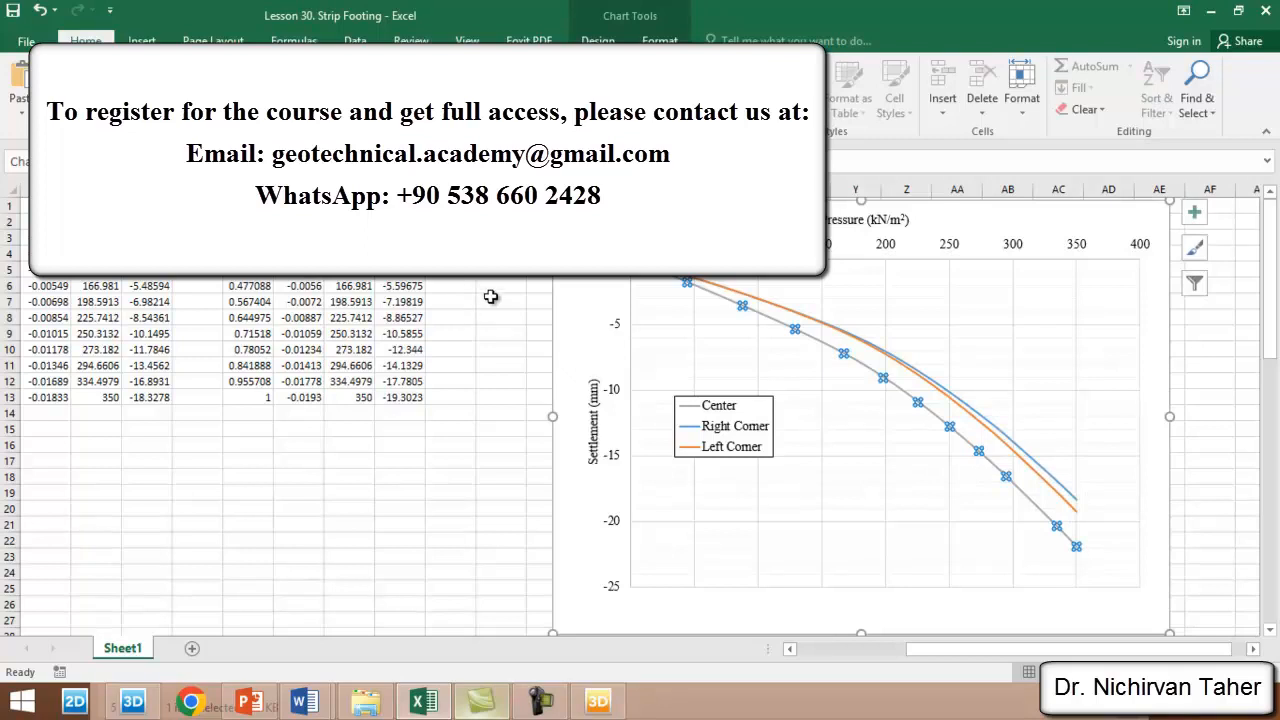